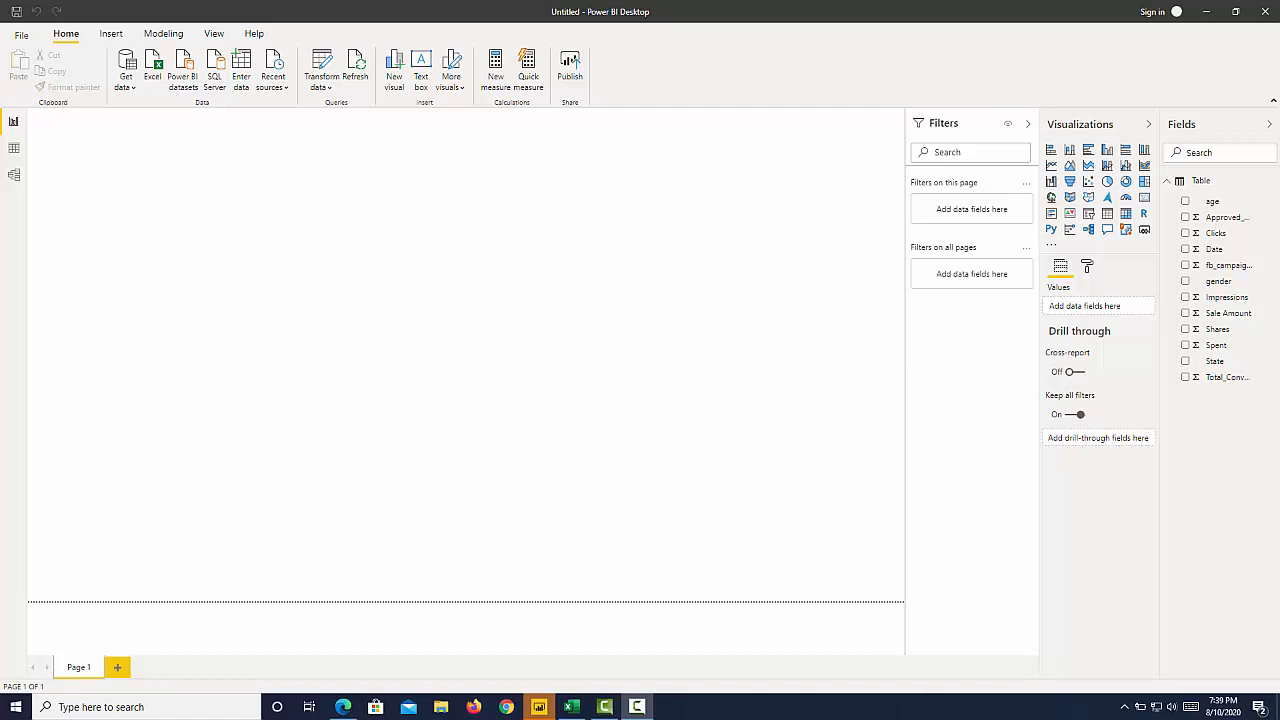
{"action": "mouse_move", "coordinate": [1146, 629]}
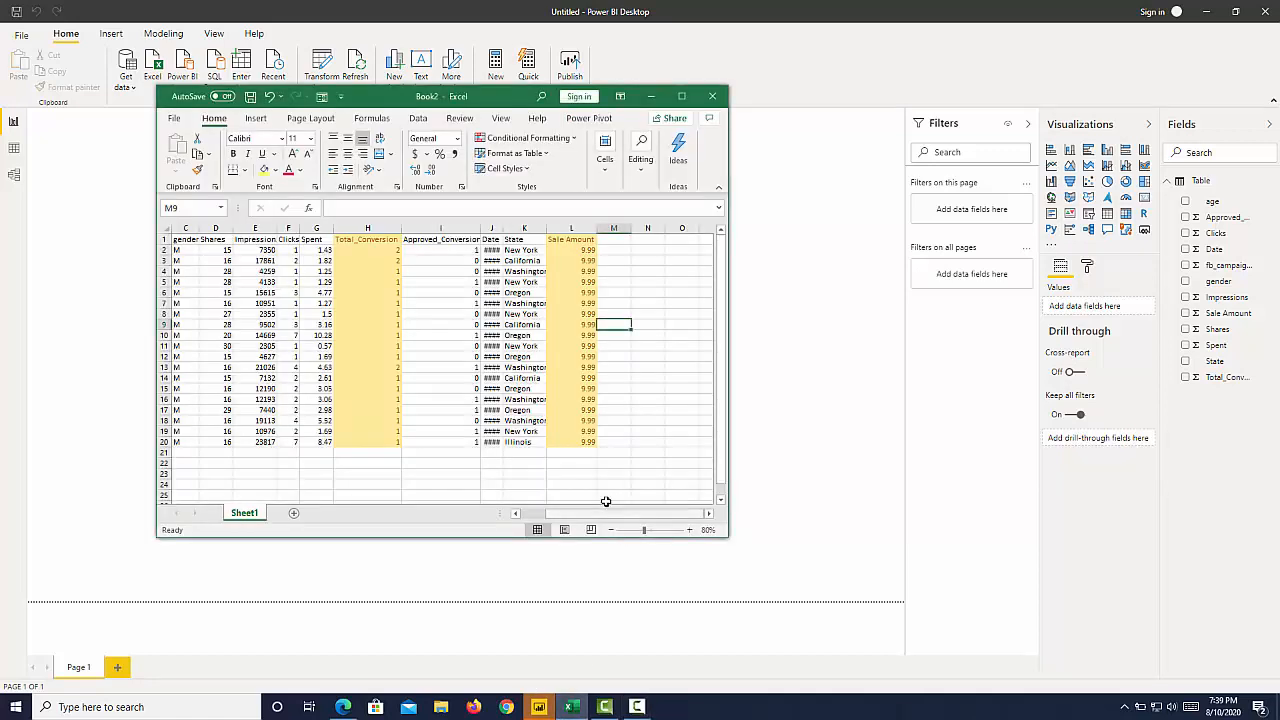
Step: Maximize the Excel campaign data workbook window to fill the screen
{"action": "left_click", "coordinate": [682, 96]}
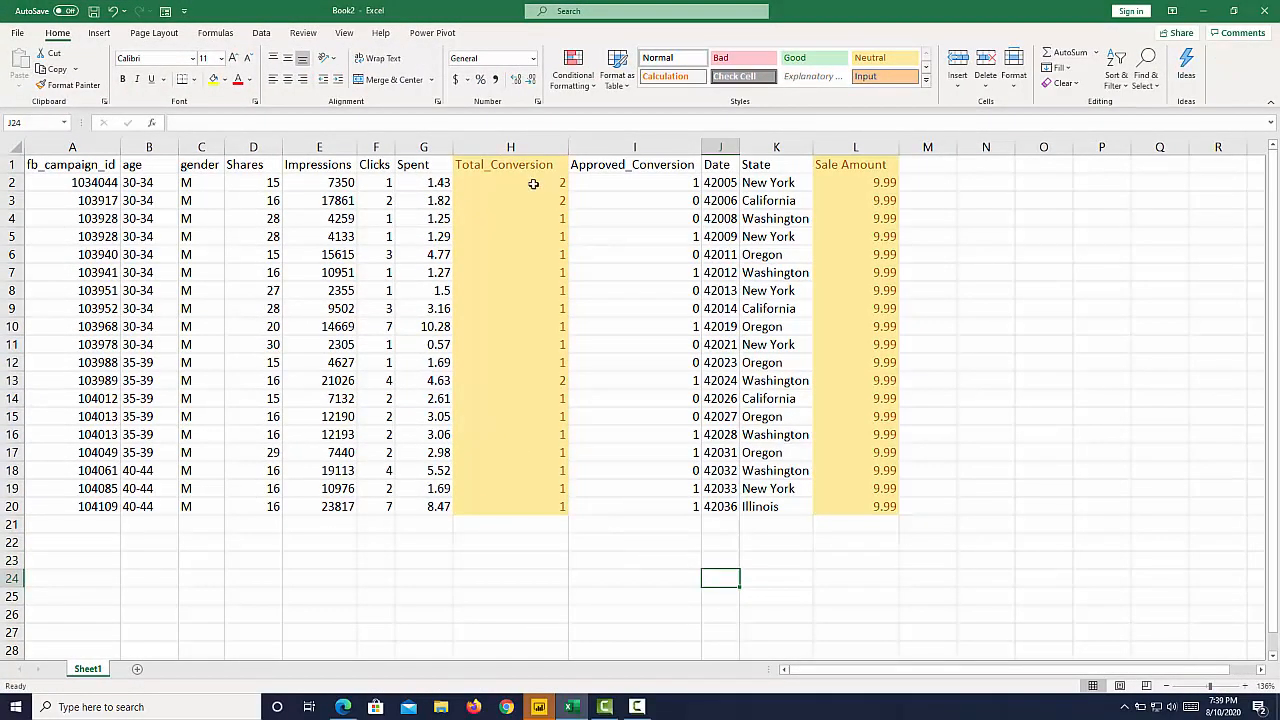
{"action": "mouse_move", "coordinate": [425, 286]}
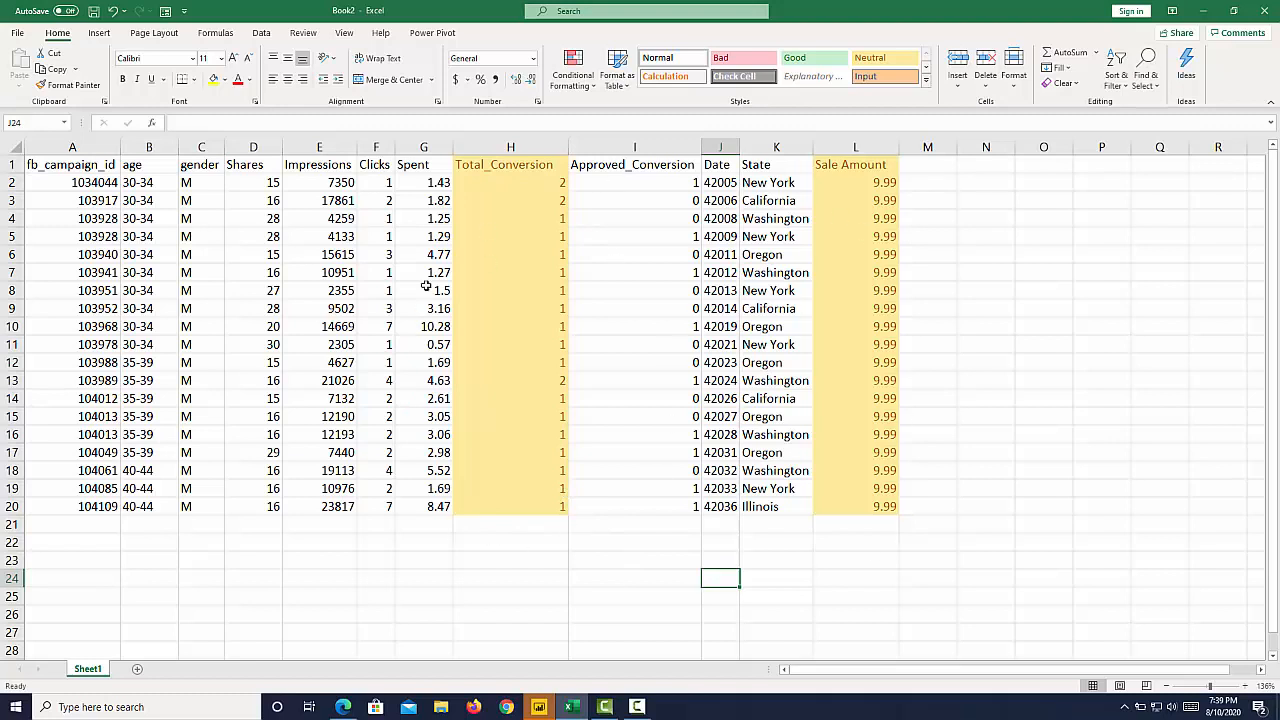
Step: Enter =SUM(H2:H20) in H22 to total Total_Conversion as 22
{"action": "left_click", "coordinate": [510, 542]}
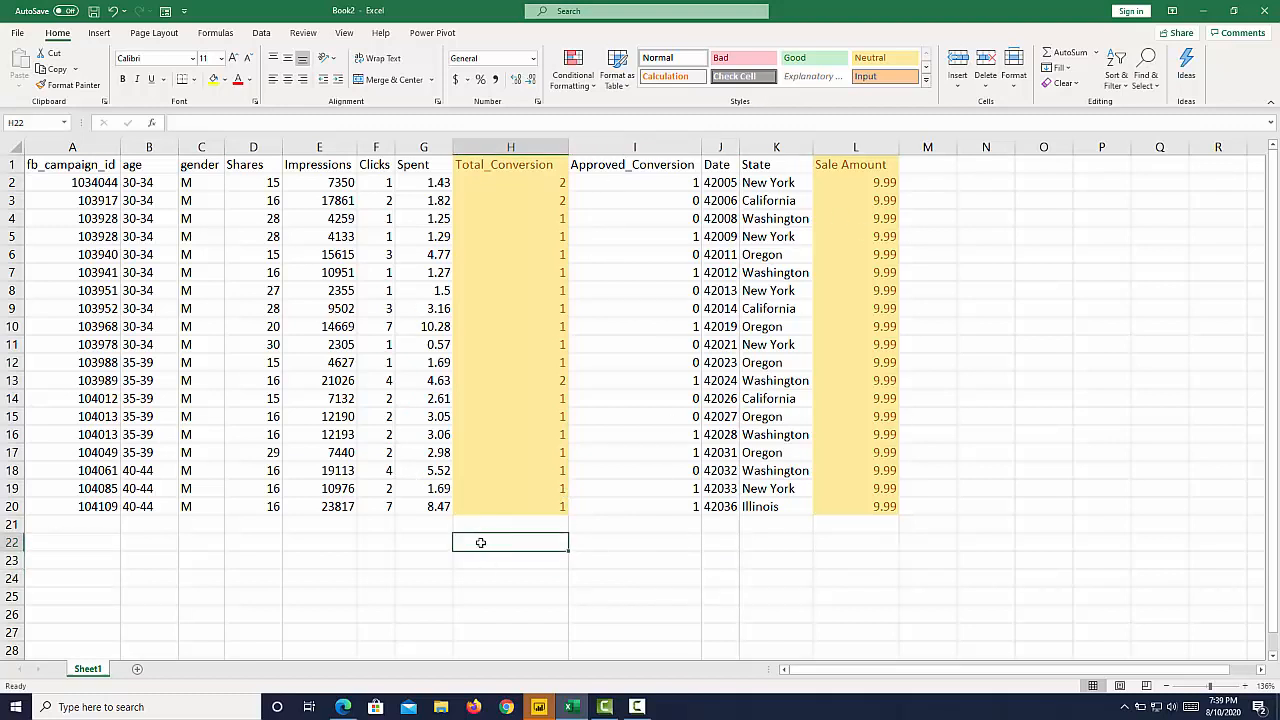
{"action": "type", "text": "="}
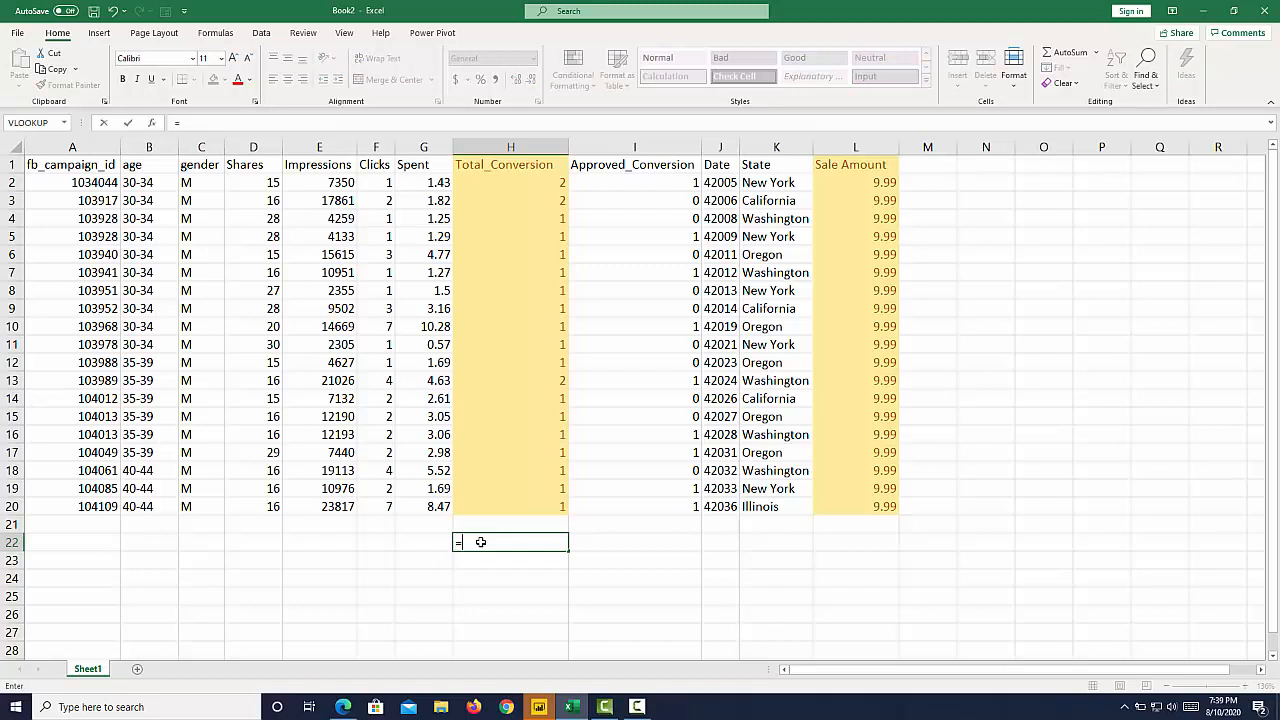
{"action": "type", "text": "su"}
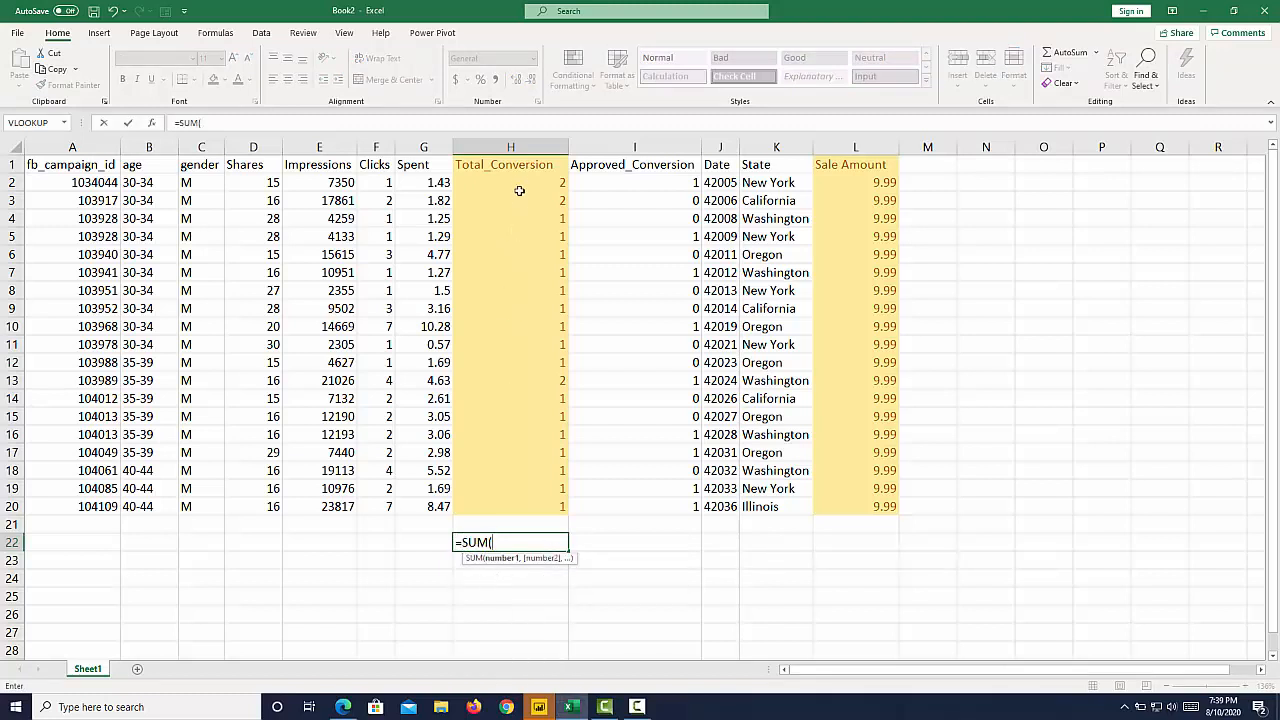
{"action": "left_click_drag", "start_coordinate": [510, 182], "coordinate": [510, 488]}
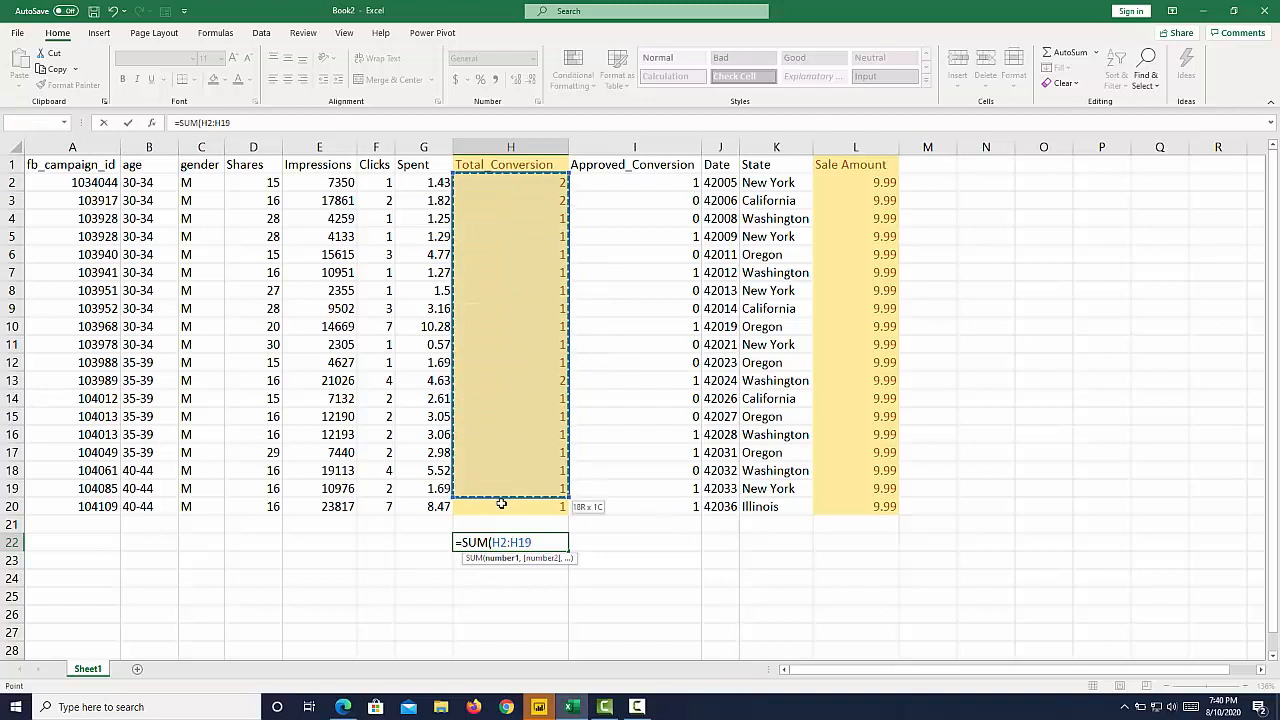
{"action": "key", "text": "Return"}
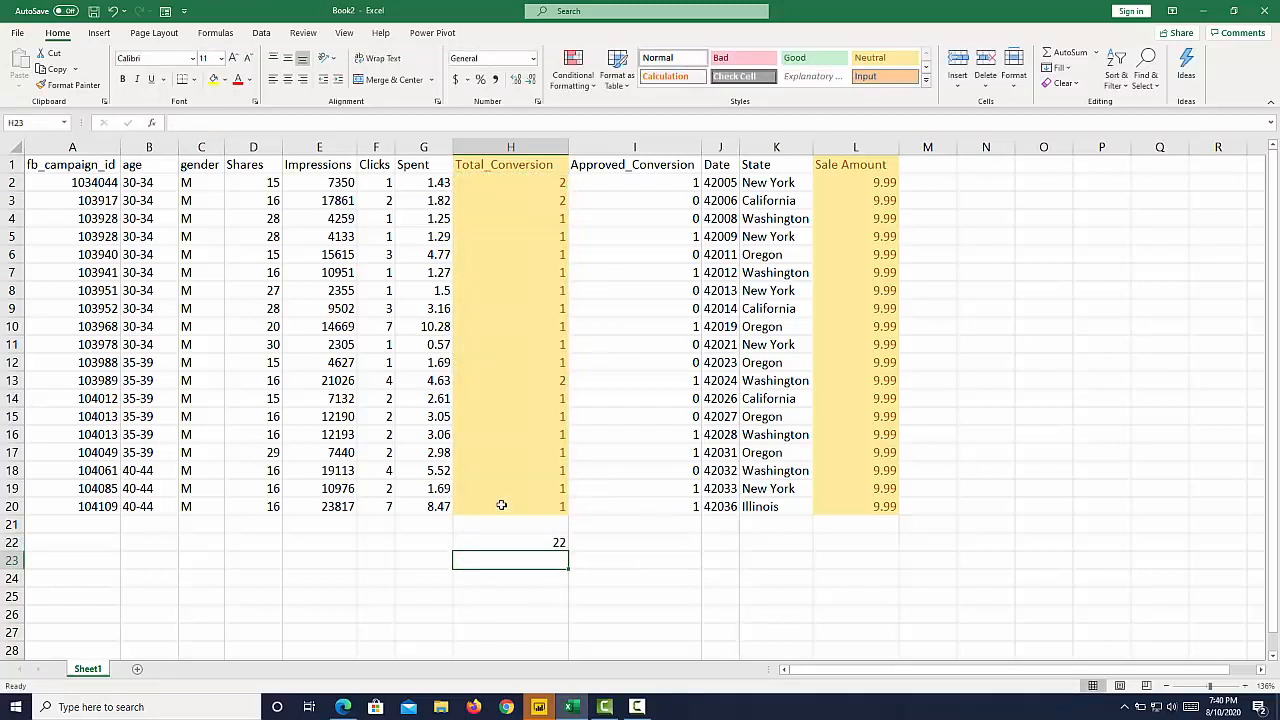
Step: Label G22 as SUM, styling it Check Cell and H22 Good
{"action": "left_click", "coordinate": [423, 560]}
{"action": "type", "text": "SUM"}
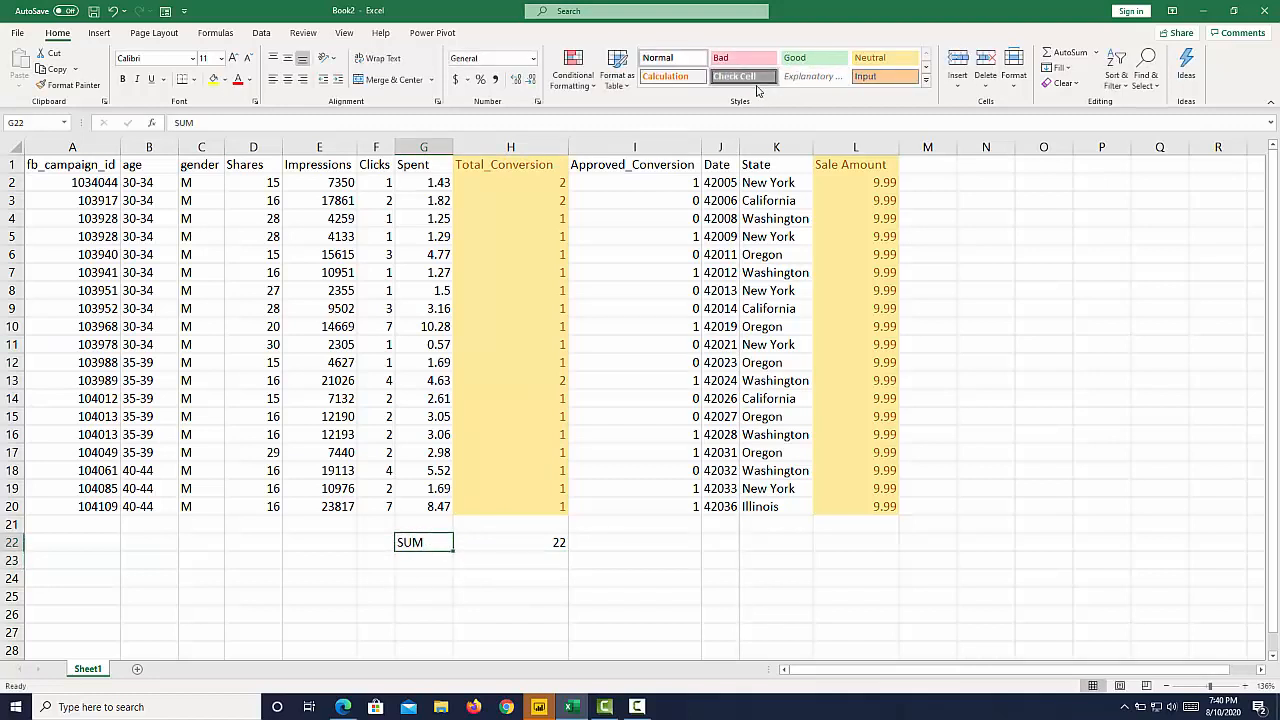
{"action": "left_click", "coordinate": [510, 544]}
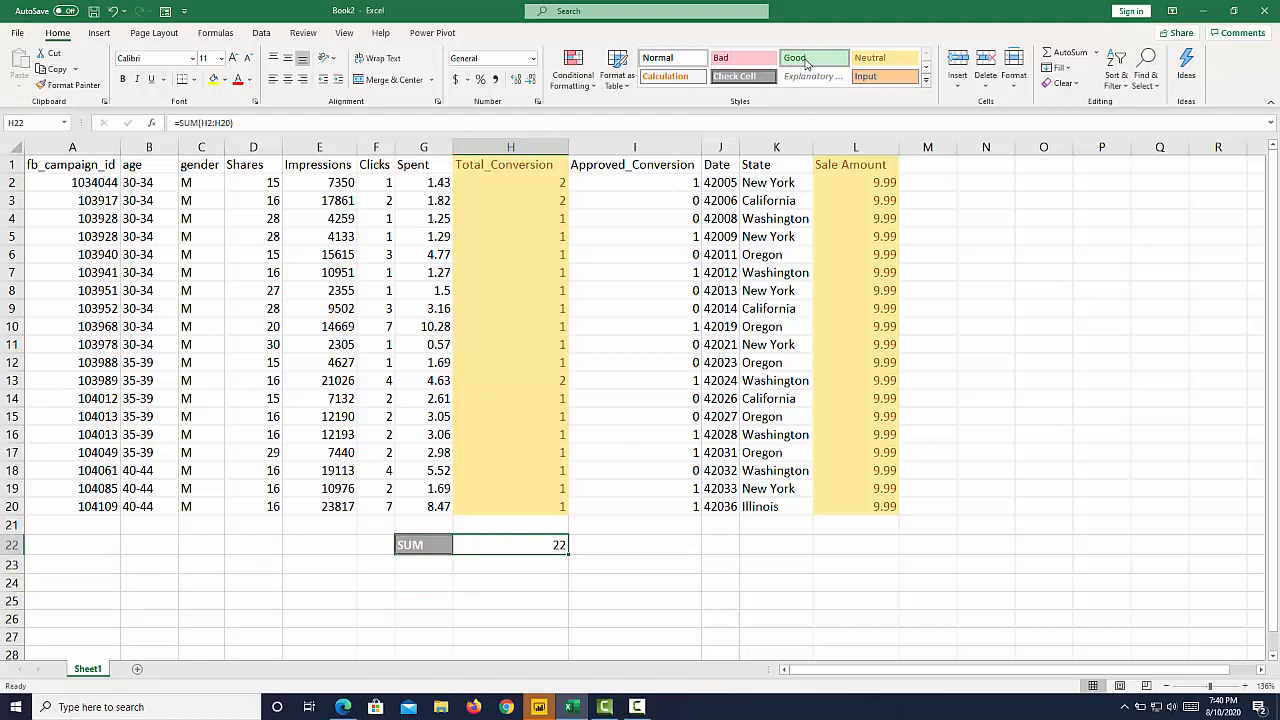
{"action": "left_click", "coordinate": [510, 582]}
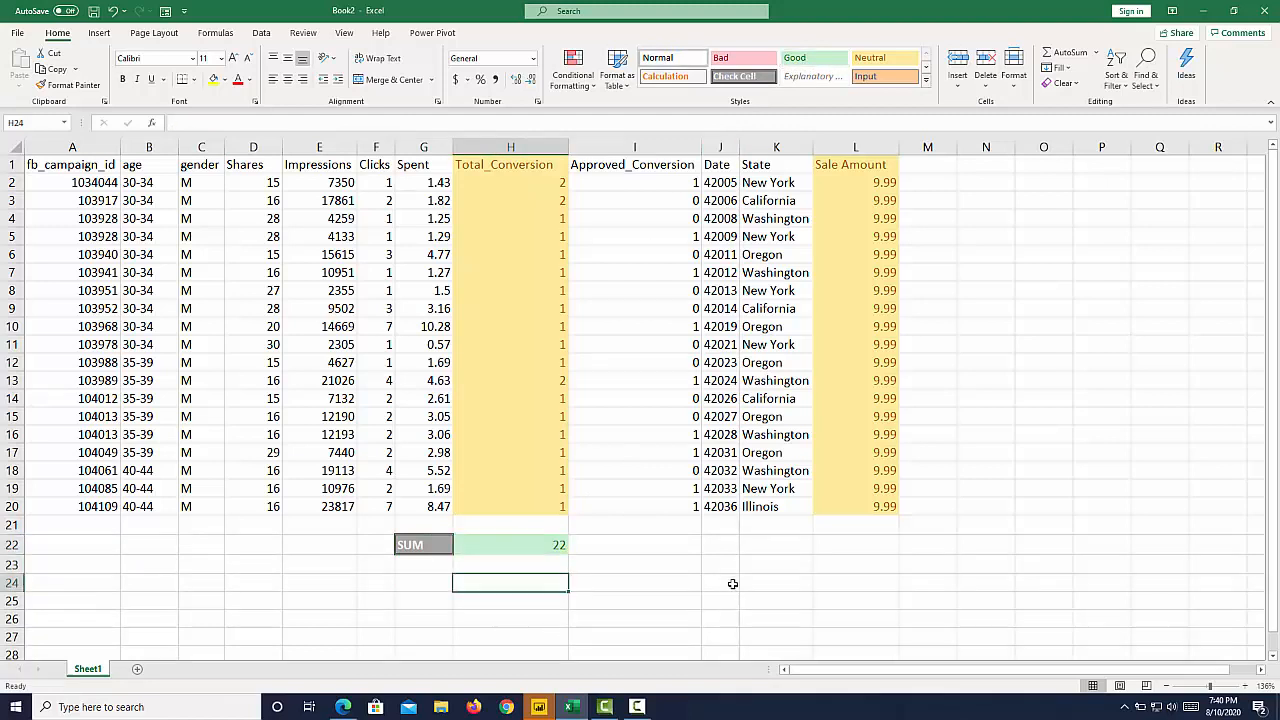
Step: Enter =SUM(L2:L20) in L22 (189.81), add the K22 SUM label, shade total green
{"action": "left_click", "coordinate": [855, 544]}
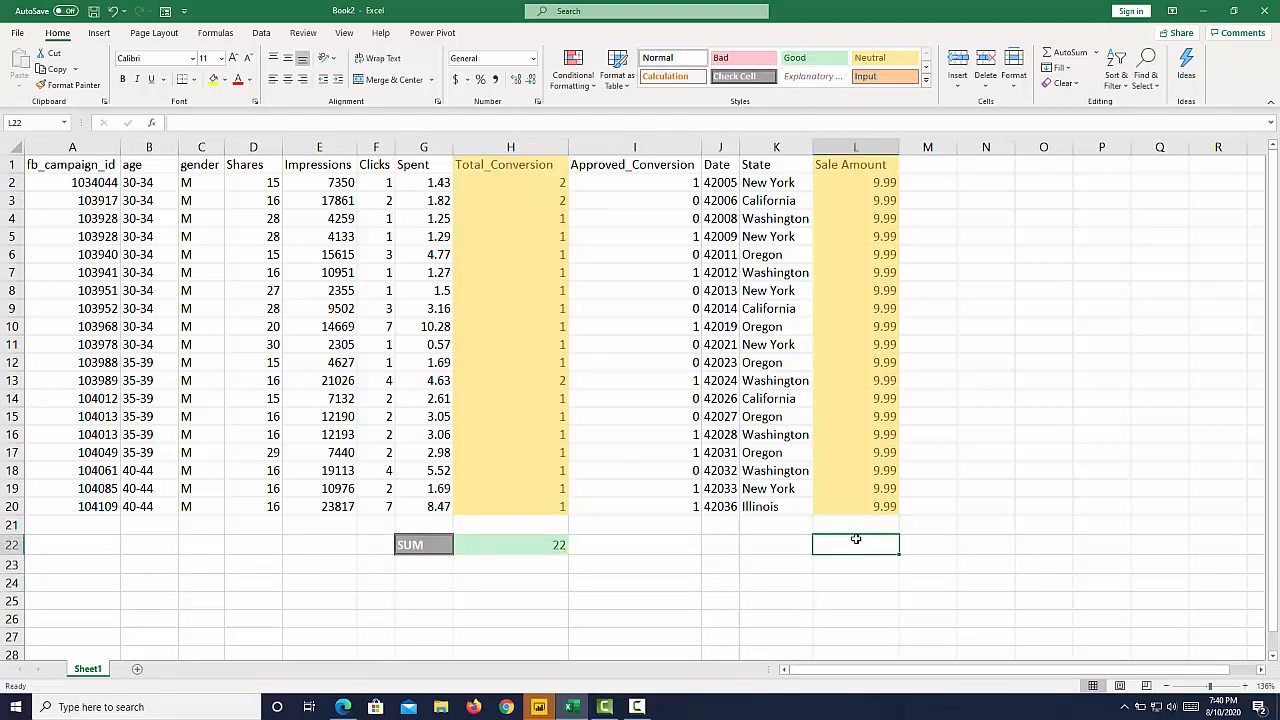
{"action": "type", "text": "=s"}
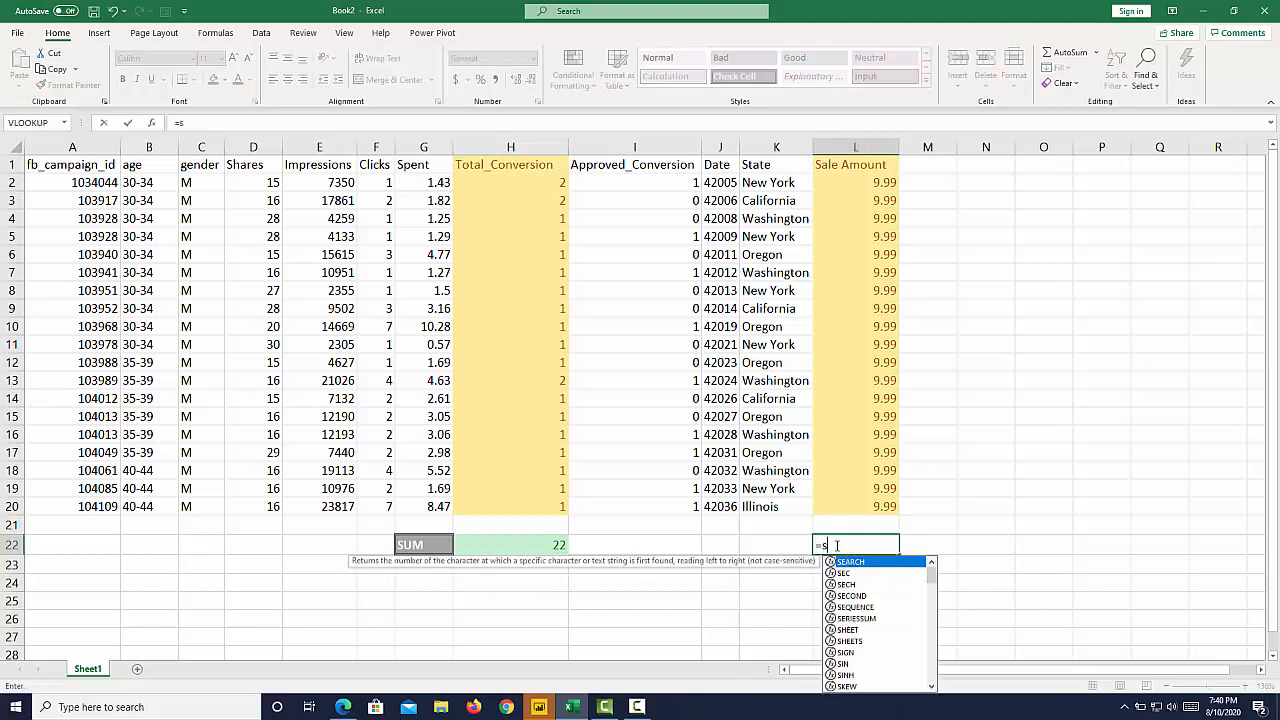
{"action": "type", "text": "um"}
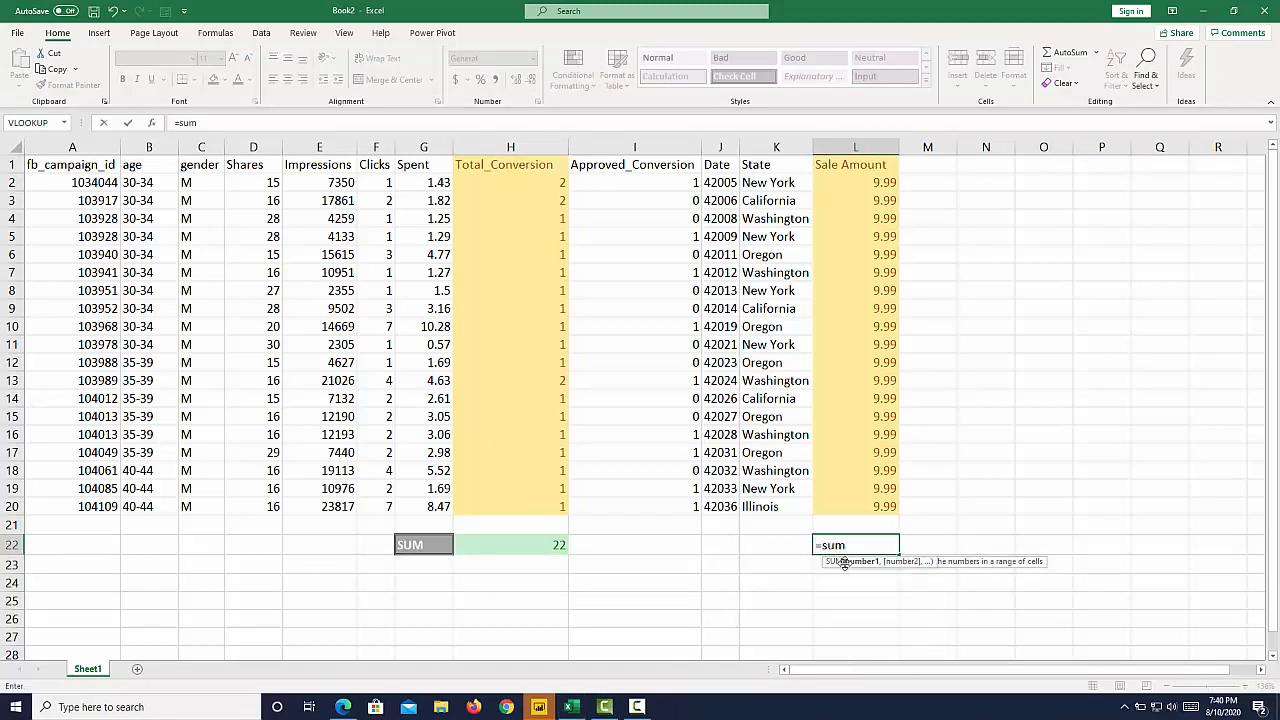
{"action": "left_click_drag", "start_coordinate": [855, 182], "coordinate": [855, 506]}
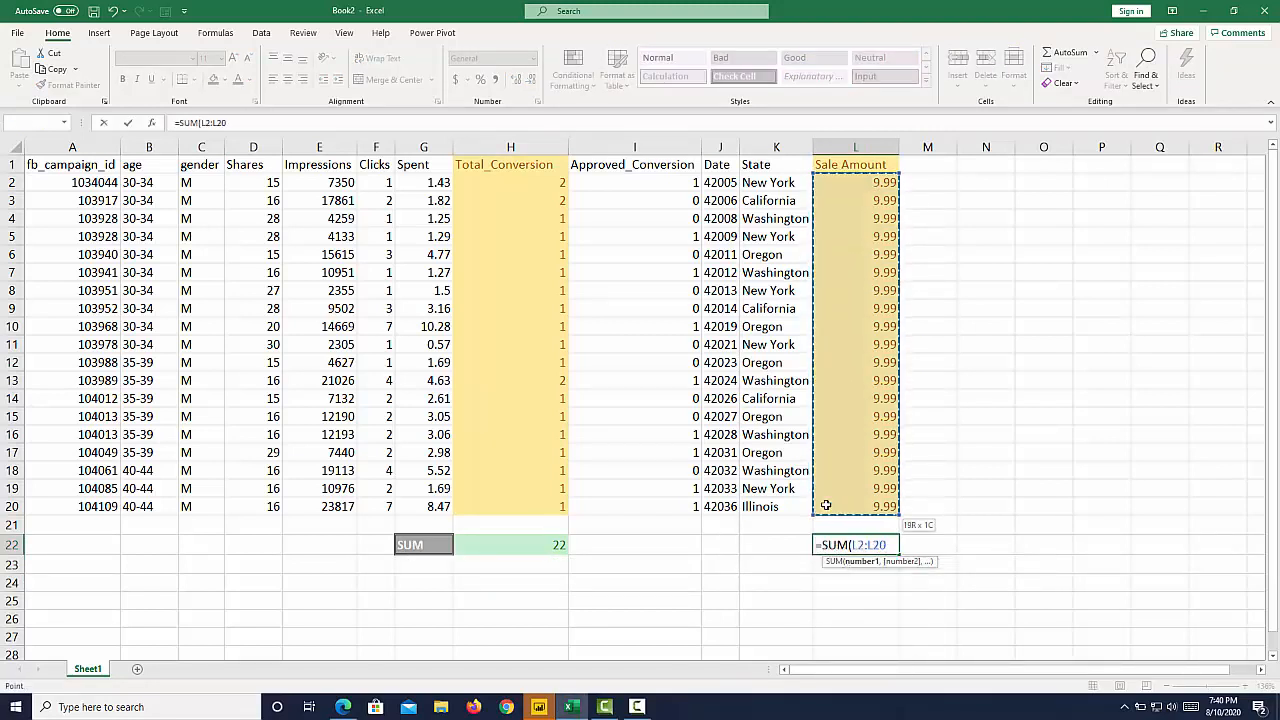
{"action": "key", "text": "Return"}
{"action": "type", "text": "SUM"}
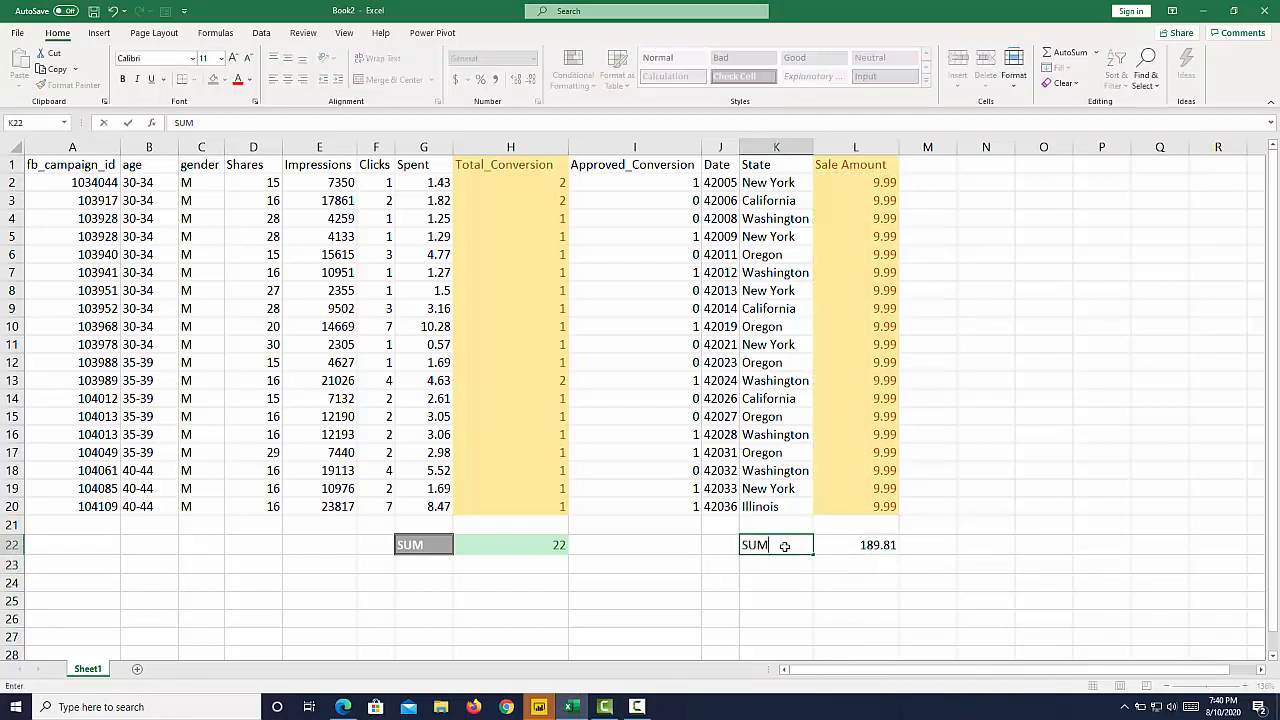
{"action": "key", "text": "Return"}
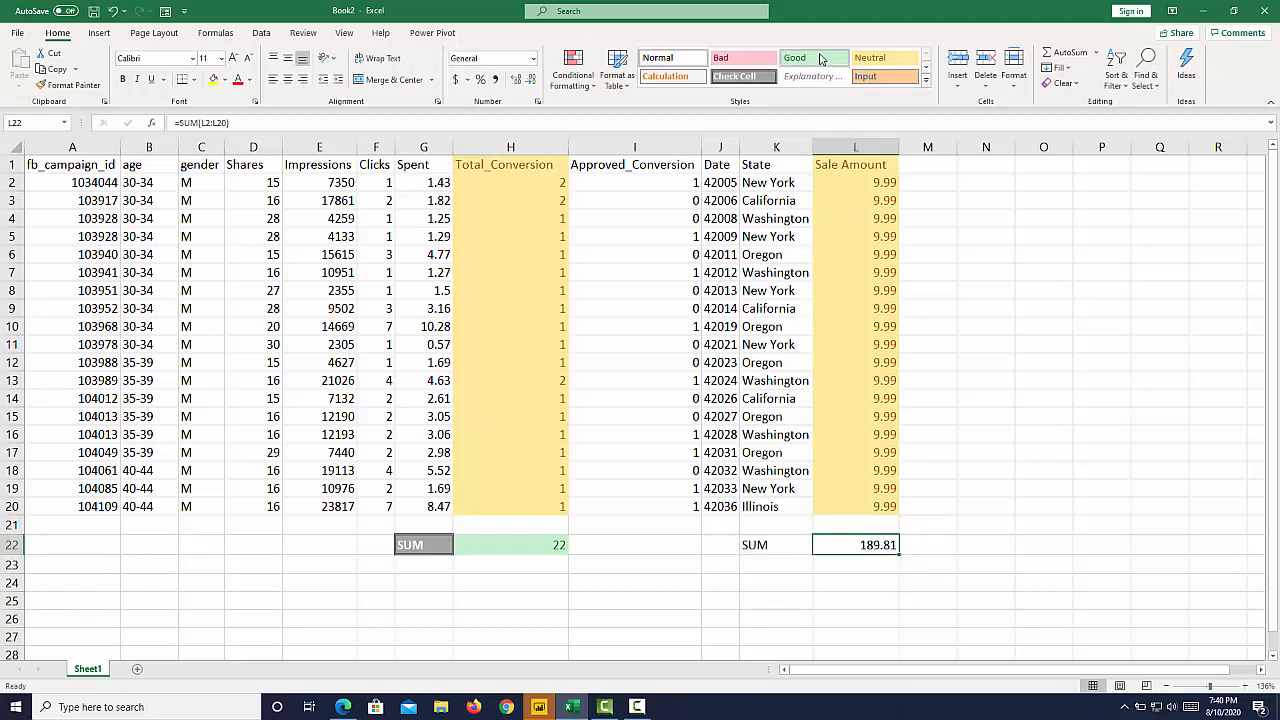
{"action": "left_click", "coordinate": [776, 544]}
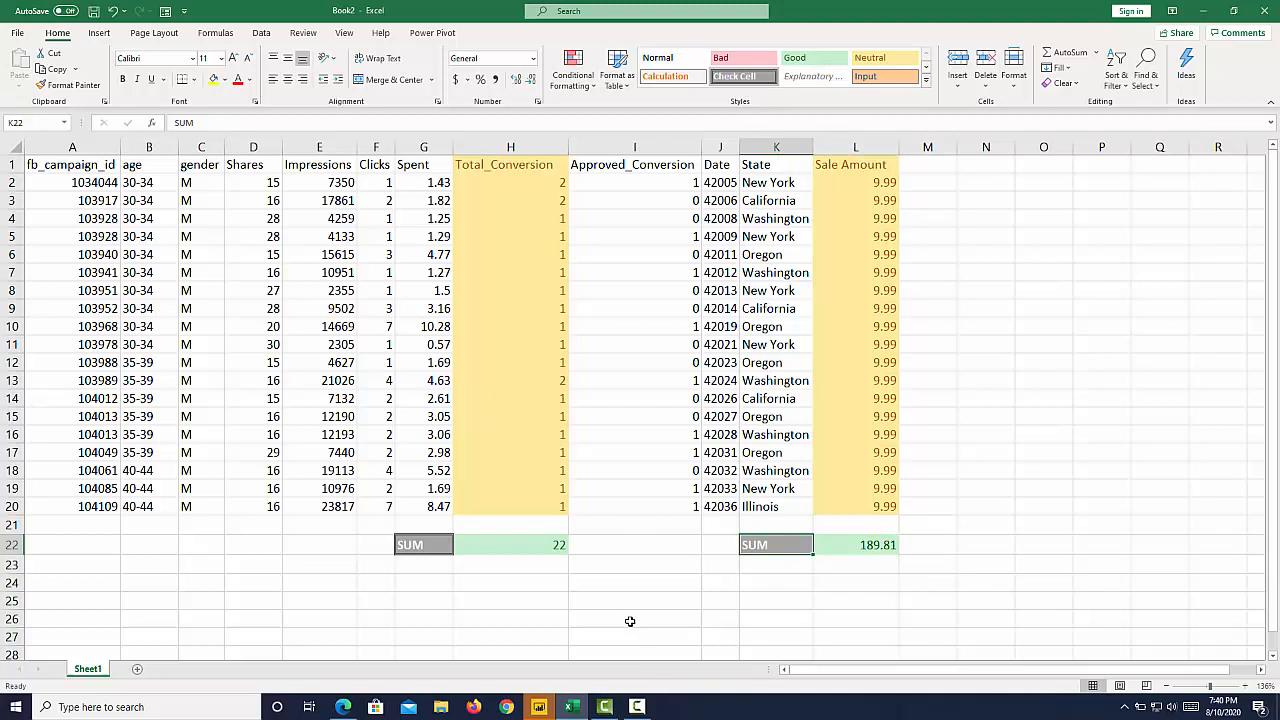
{"action": "mouse_move", "coordinate": [530, 175]}
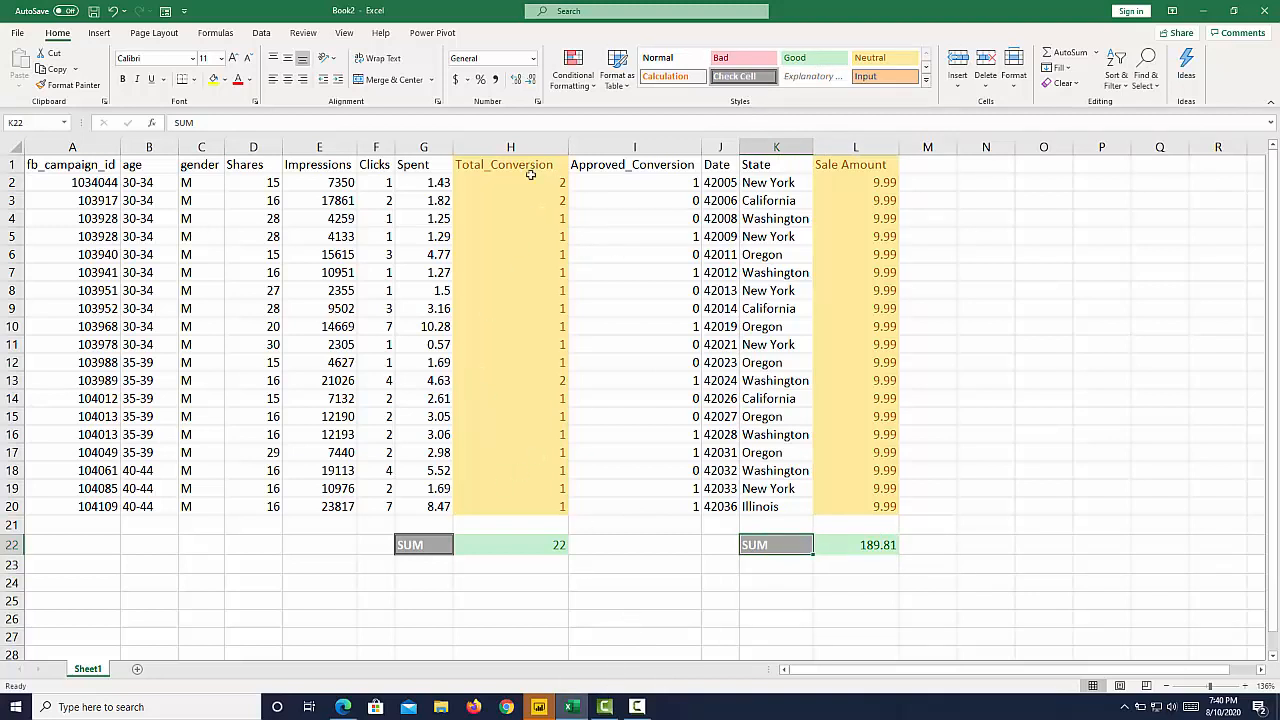
{"action": "mouse_move", "coordinate": [695, 597]}
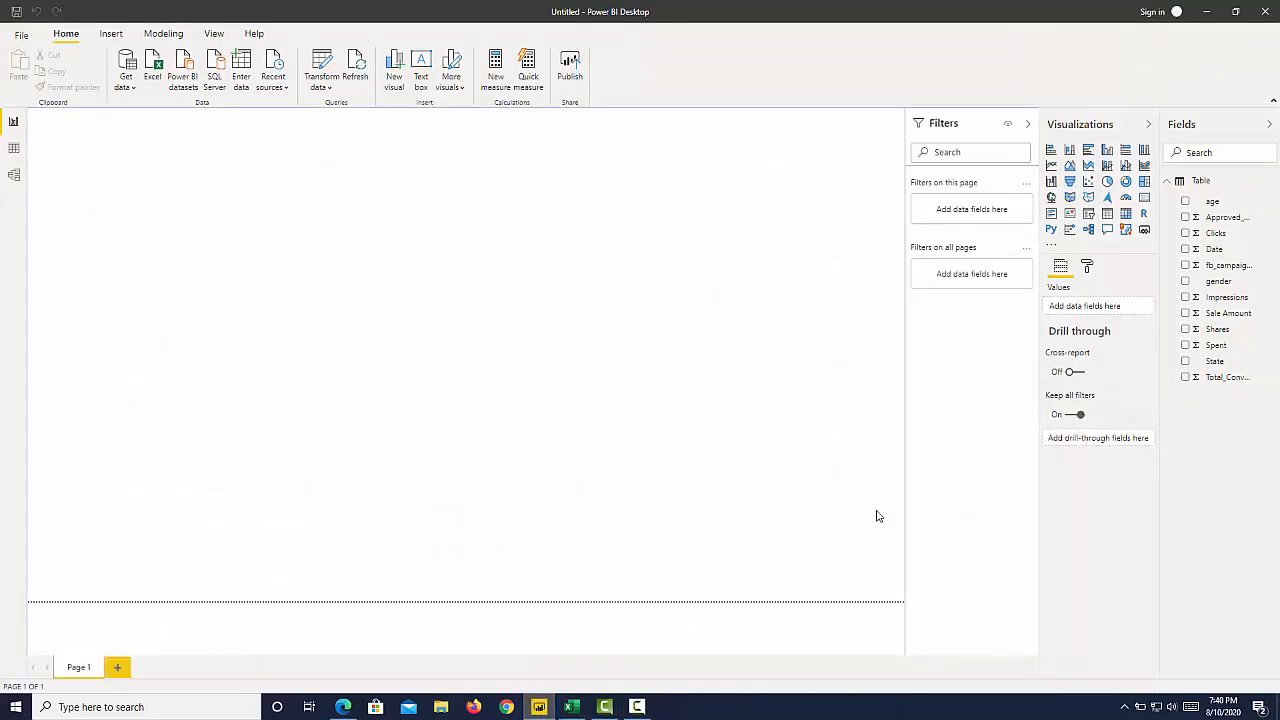
{"action": "mouse_move", "coordinate": [1190, 409]}
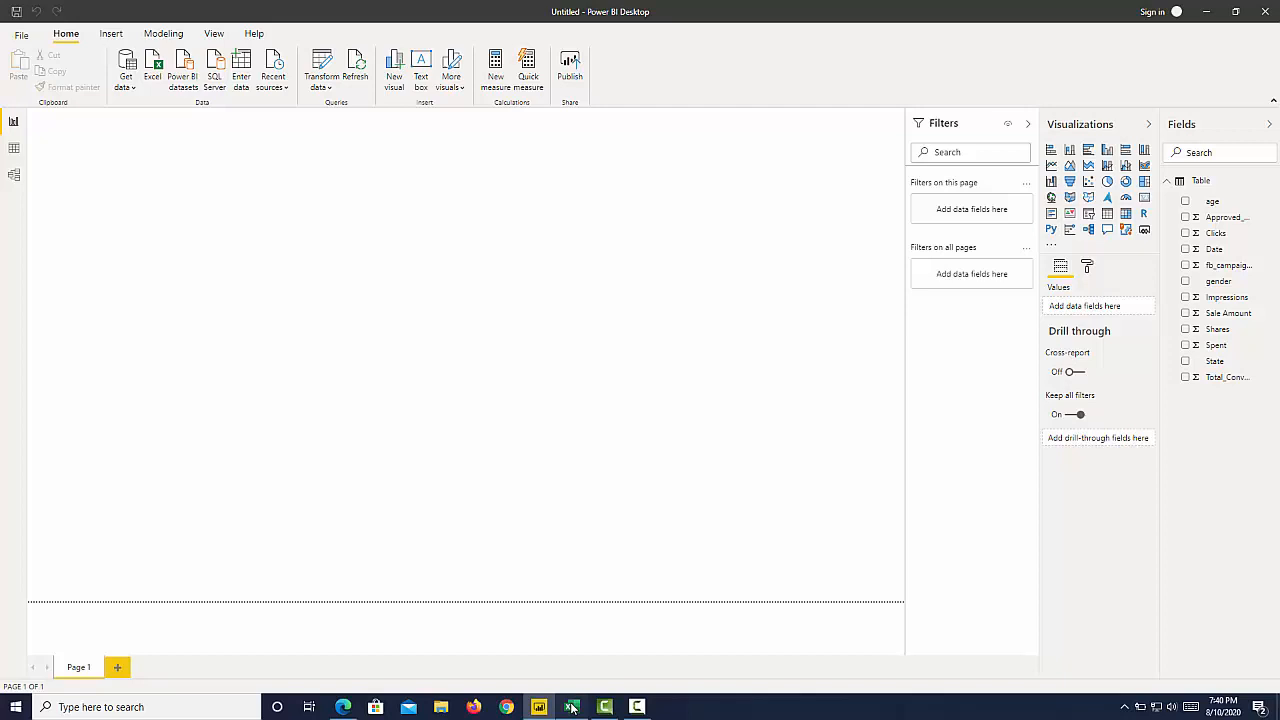
{"action": "left_click", "coordinate": [571, 707]}
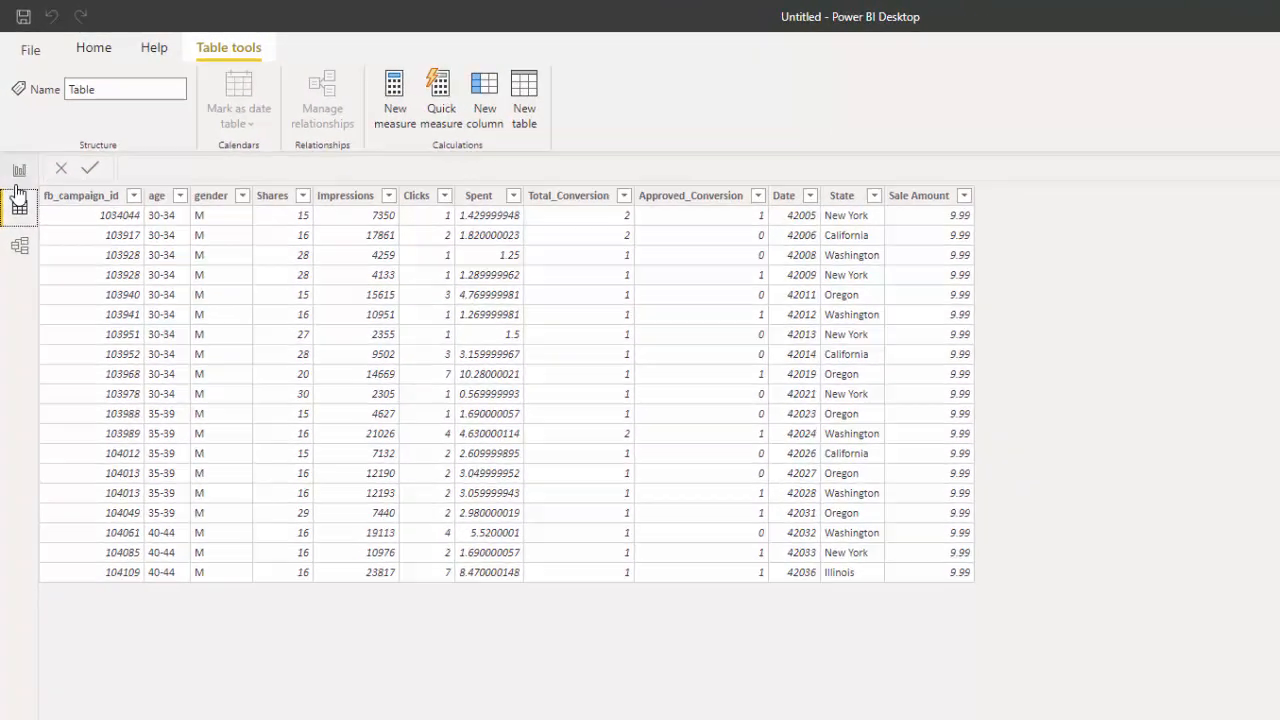
{"action": "left_click", "coordinate": [18, 124]}
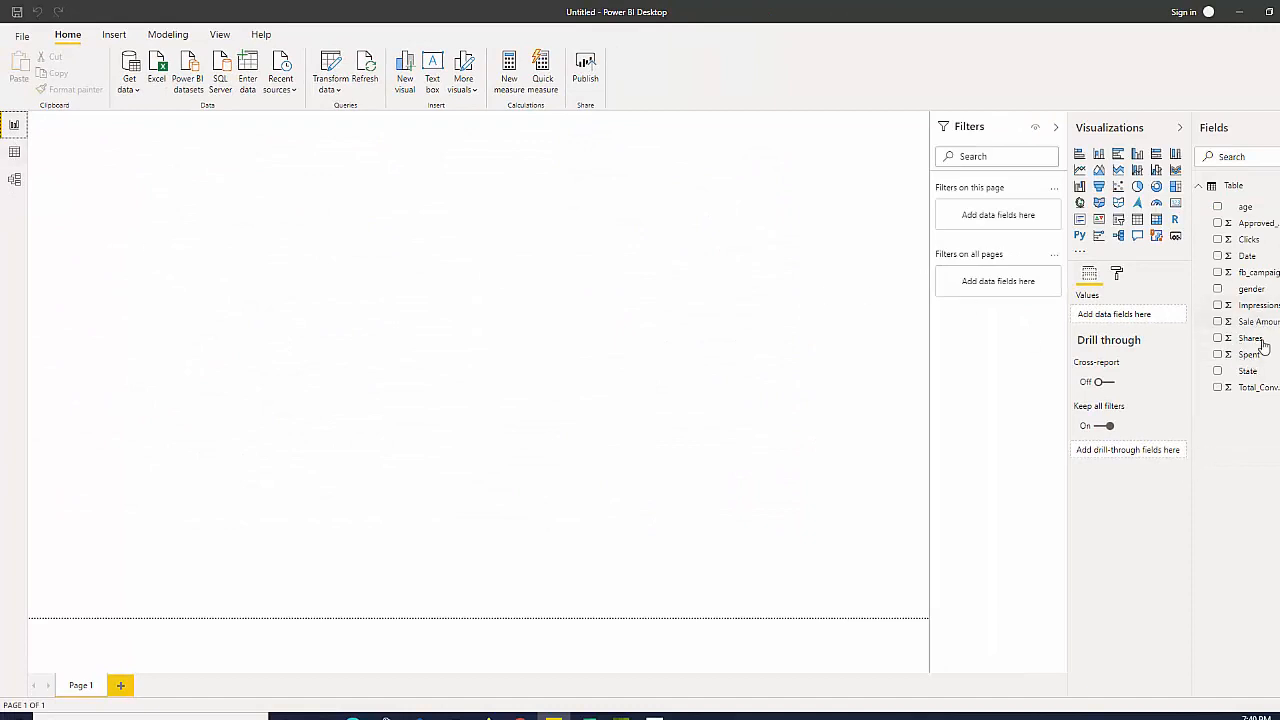
Step: Create measure Total Conversion SUM = SUM('Table'[Total_Conversion])
{"action": "right_click", "coordinate": [1248, 354]}
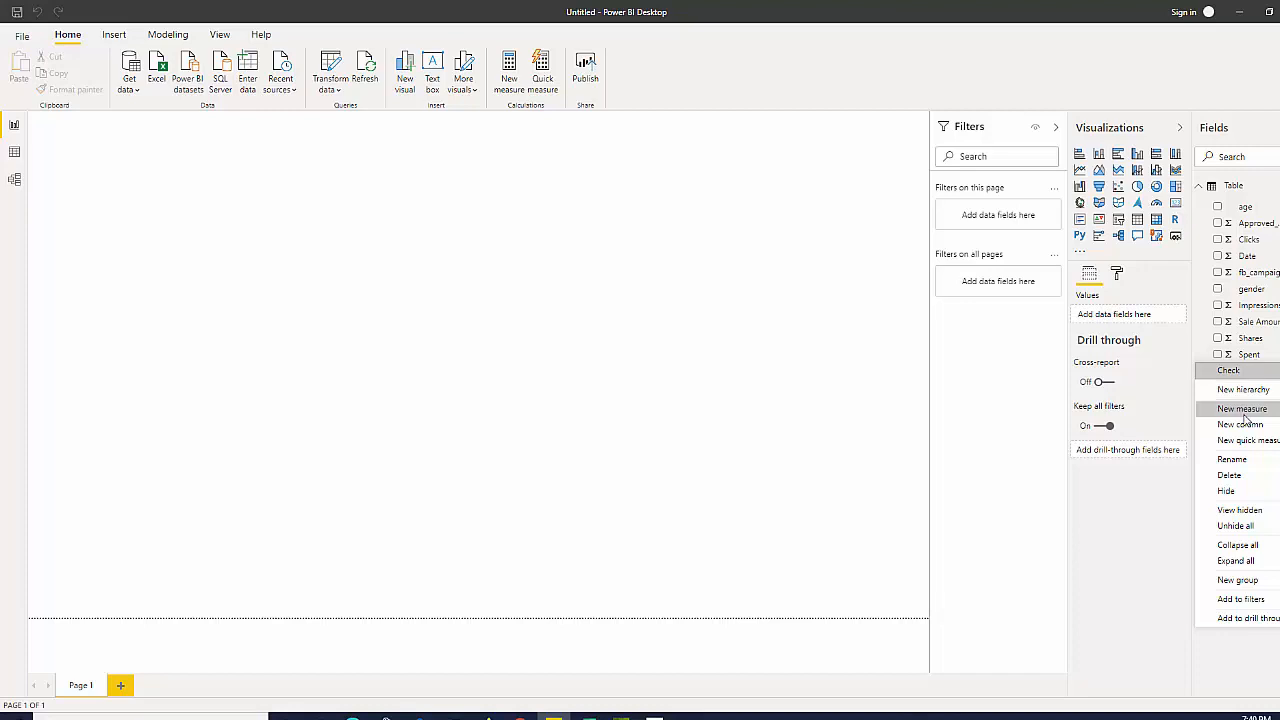
{"action": "left_click", "coordinate": [1240, 424]}
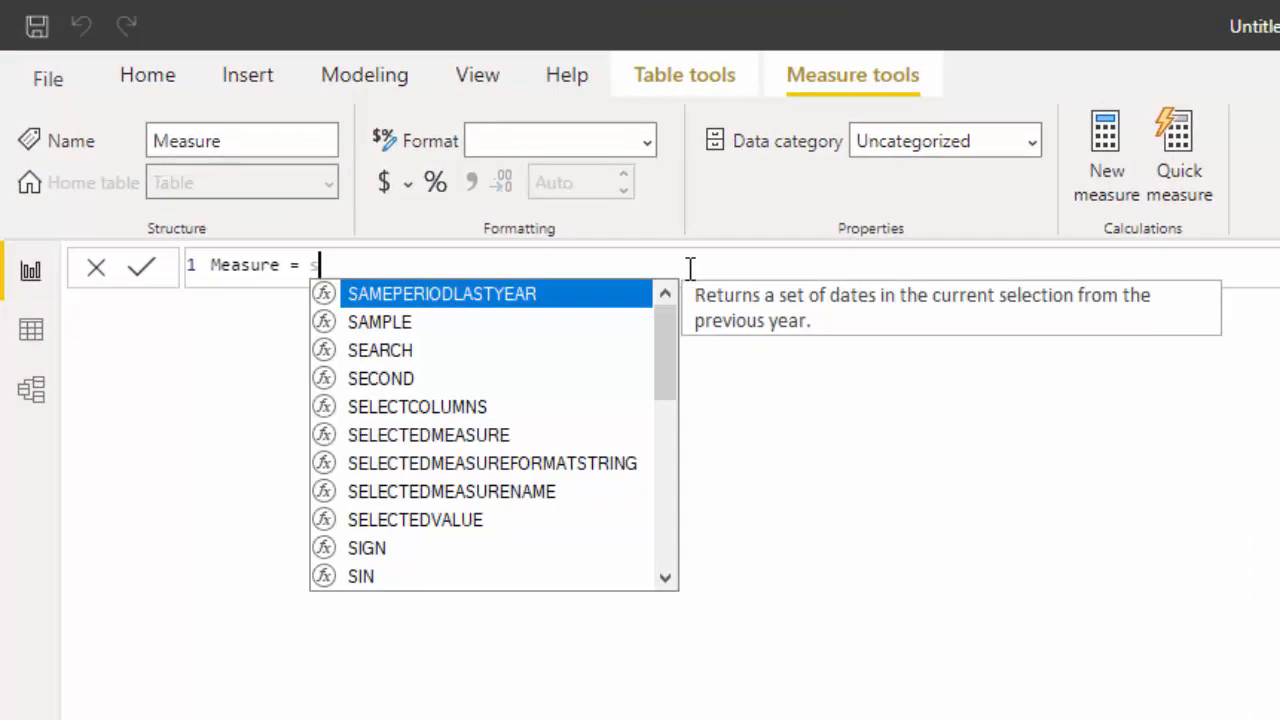
{"action": "type", "text": "um"}
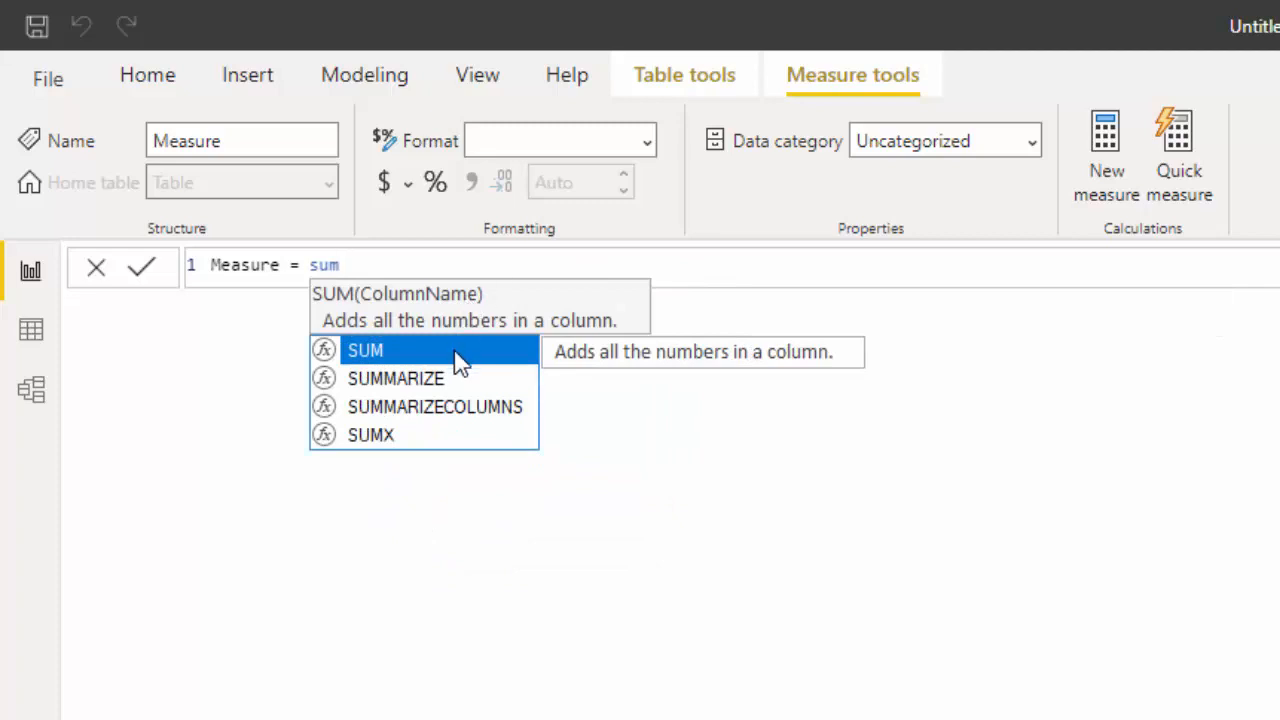
{"action": "left_click", "coordinate": [365, 349]}
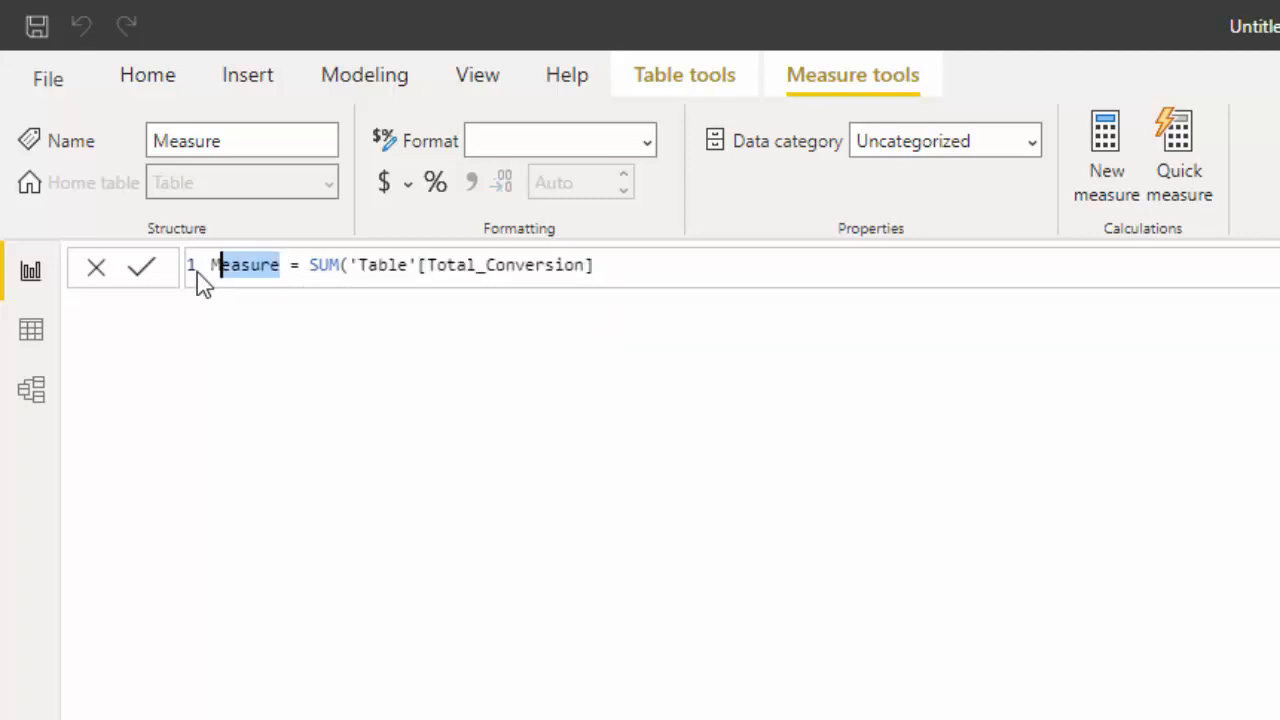
{"action": "type", "text": "Toal"}
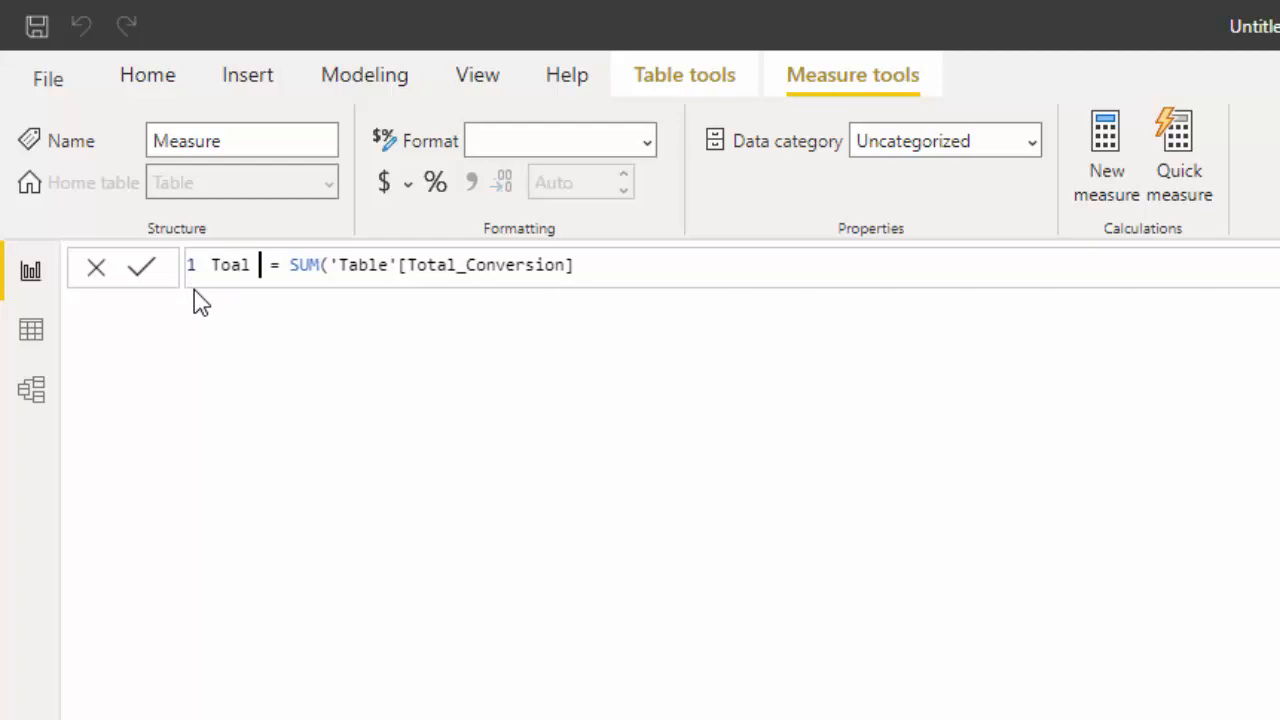
{"action": "type", "text": "Total Conversion SUM"}
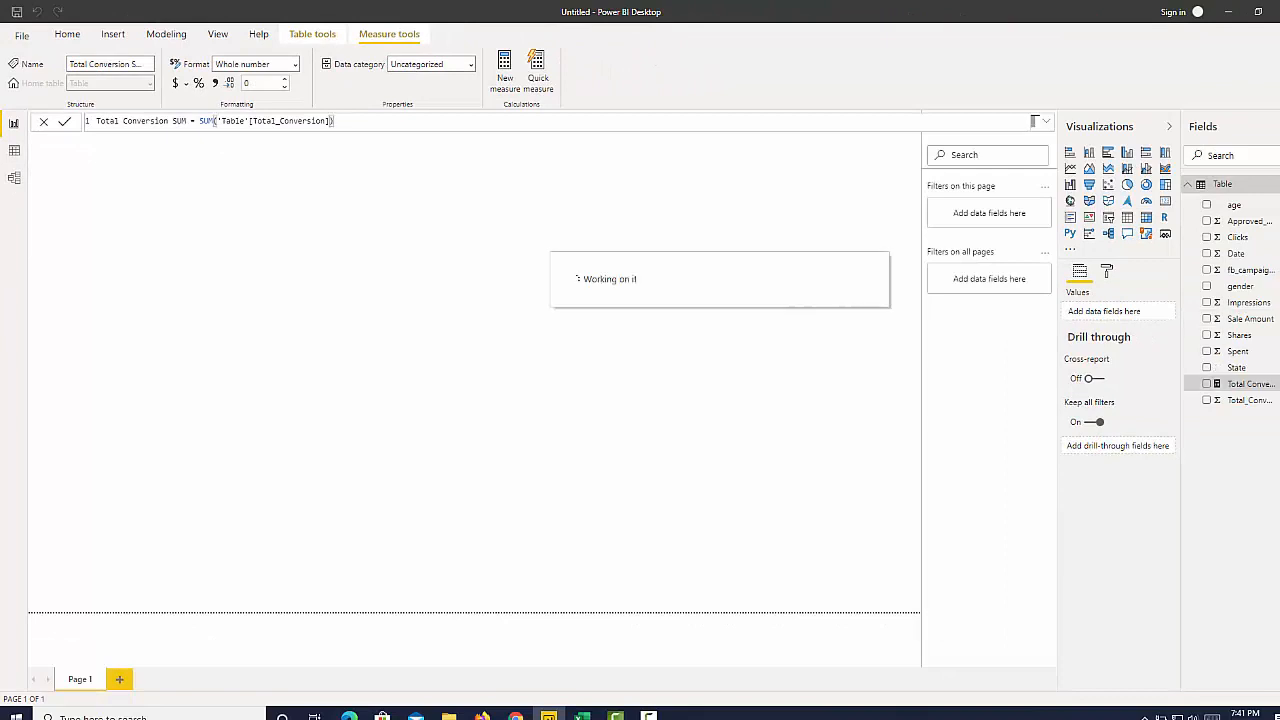
Step: Create measure Total Sales Amount SUM = SUM('Table'[Sale Amount])
{"action": "right_click", "coordinate": [1248, 384]}
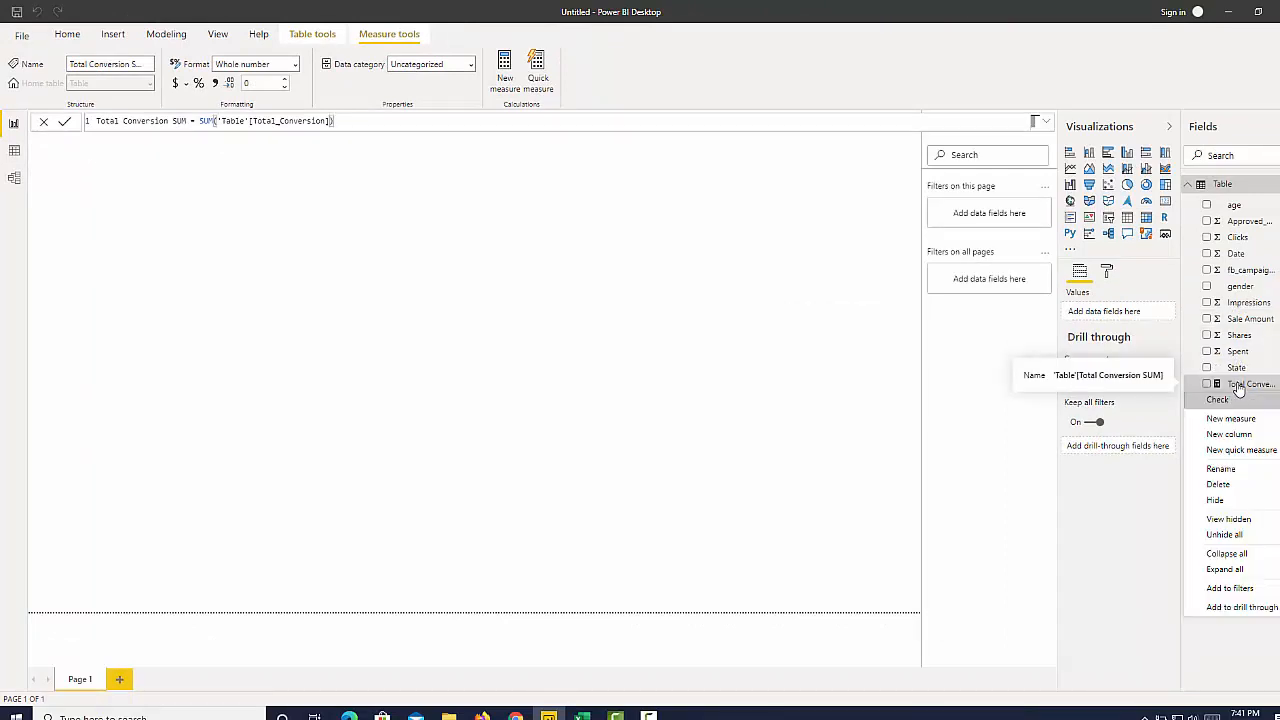
{"action": "left_click", "coordinate": [1230, 417]}
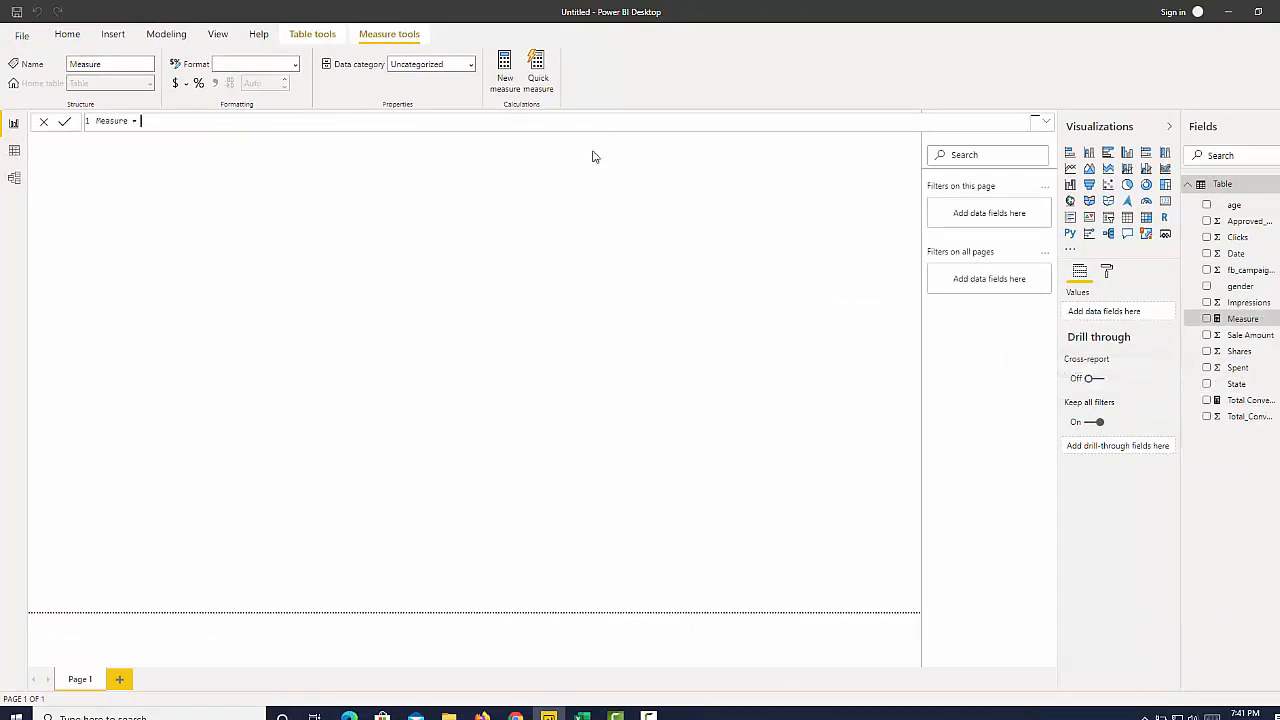
{"action": "type", "text": "= SUM("}
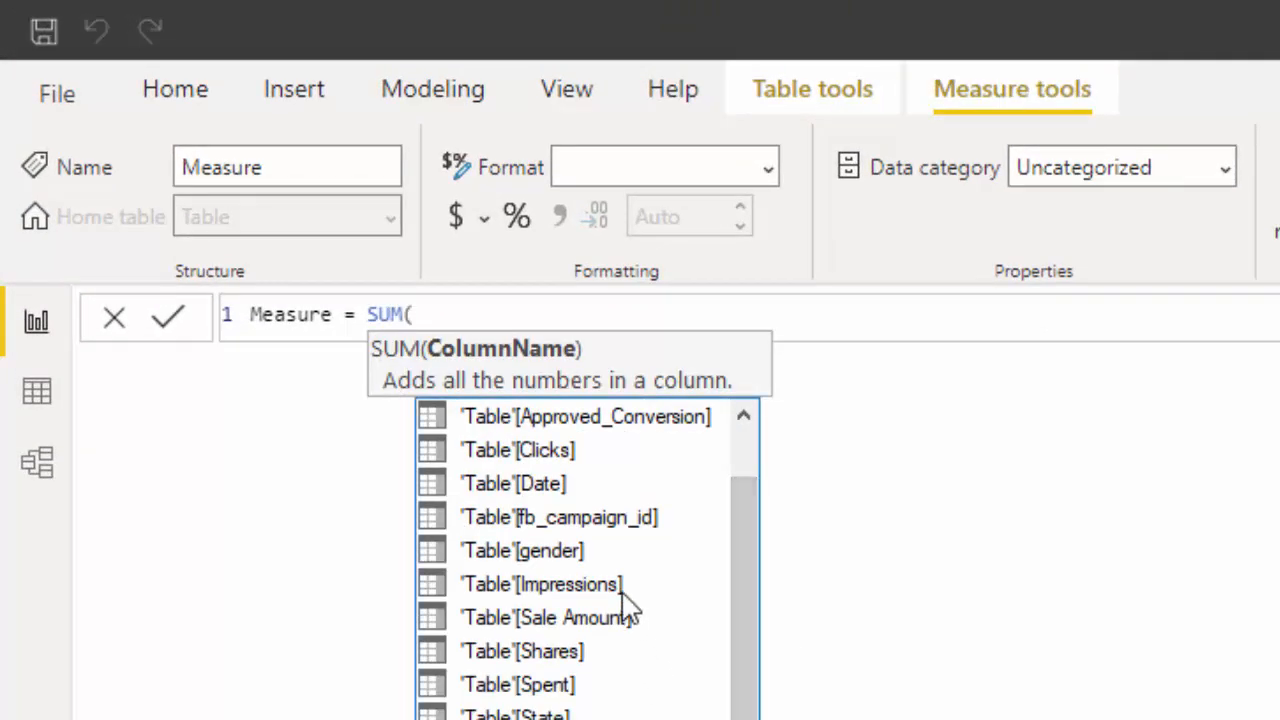
{"action": "left_click", "coordinate": [549, 617]}
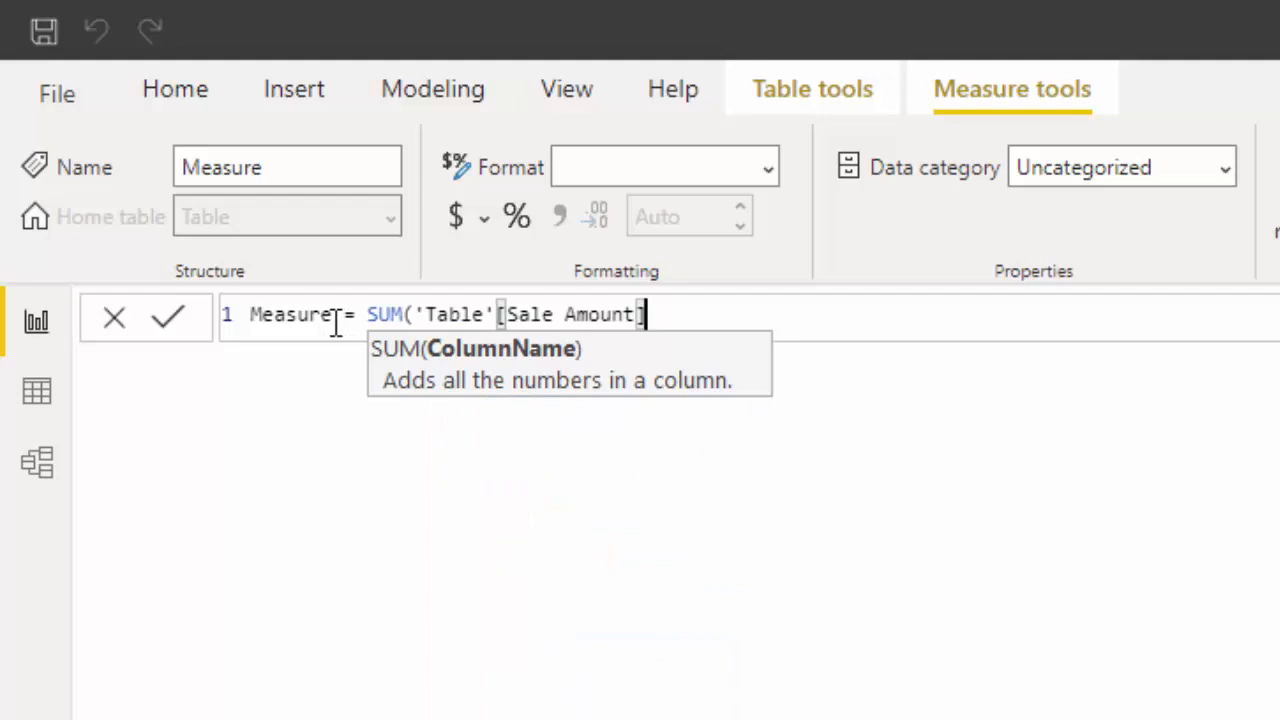
{"action": "type", "text": "Total Sa"}
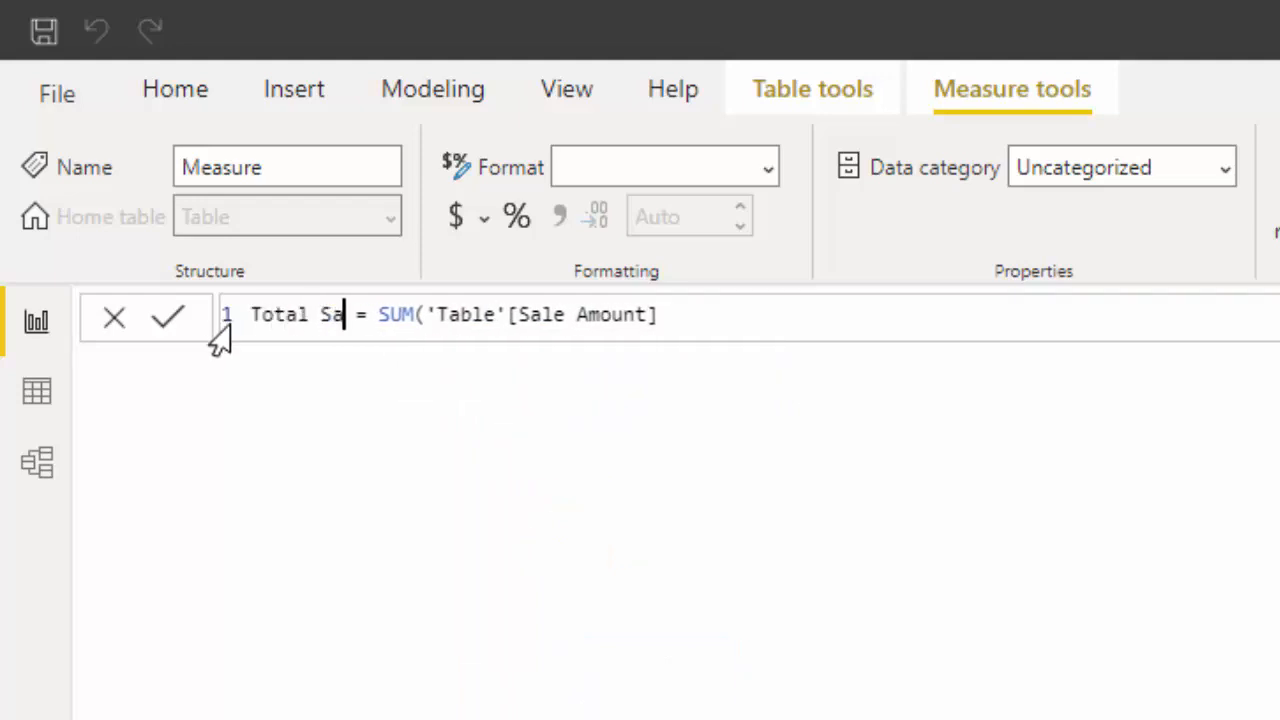
{"action": "type", "text": "les Amount SUM"}
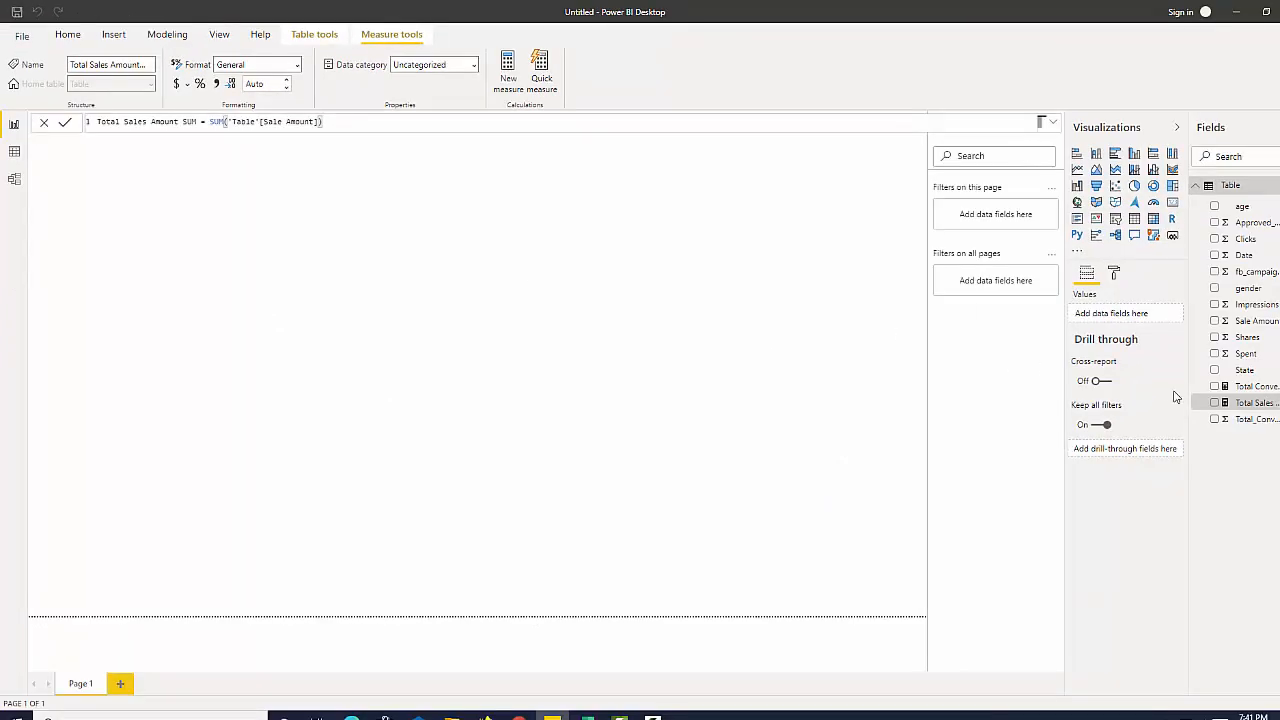
Step: Build a Total Conversion SUM column chart with data labels turned on
{"action": "left_click", "coordinate": [1215, 386]}
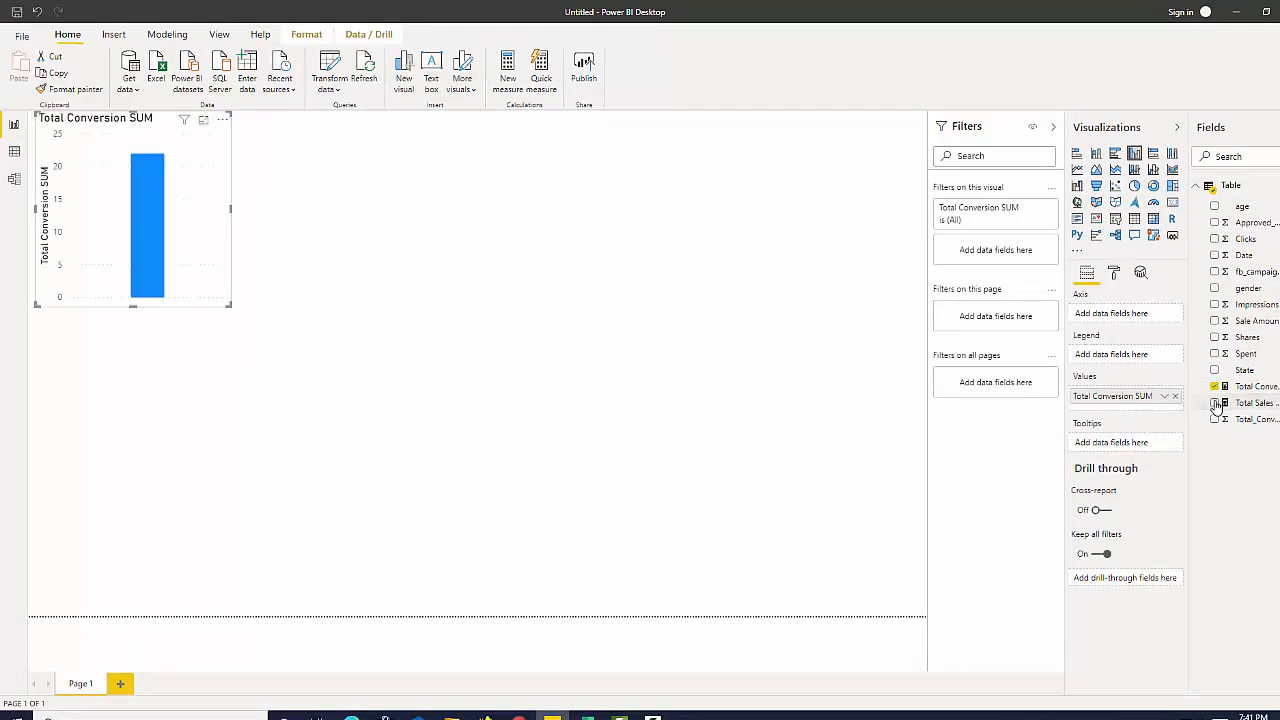
{"action": "left_click", "coordinate": [1215, 402]}
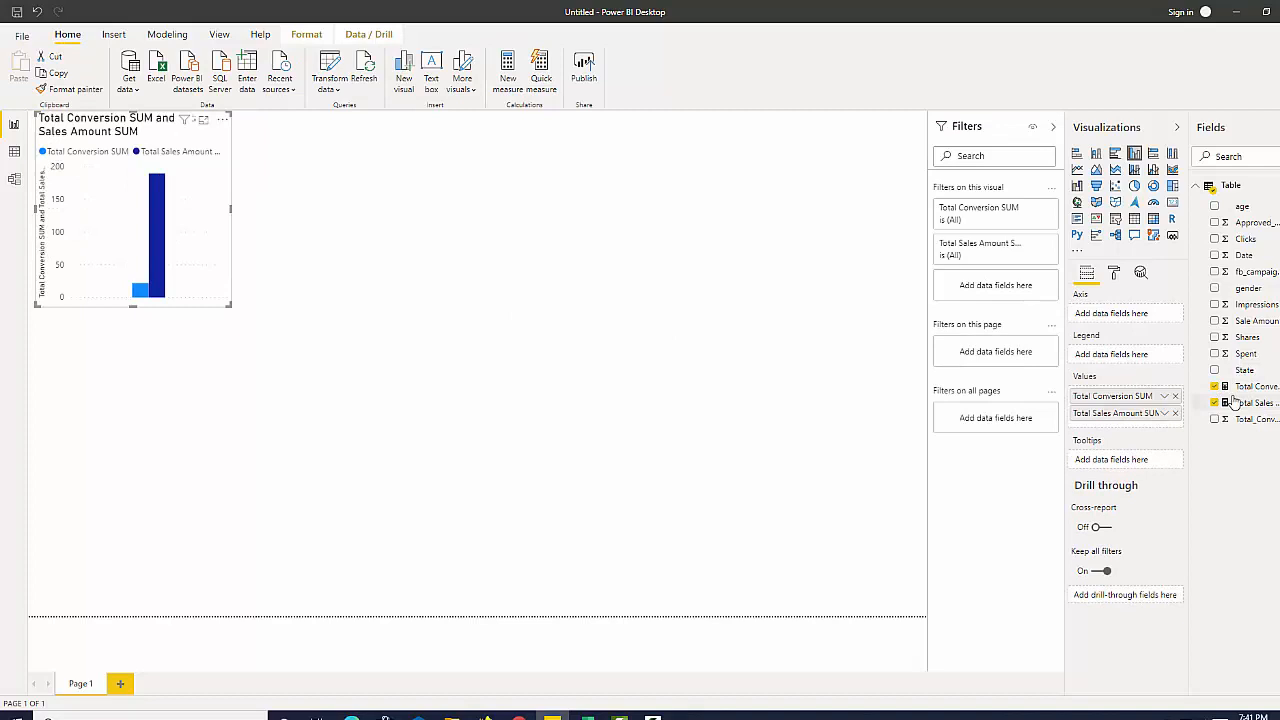
{"action": "left_click", "coordinate": [1113, 273]}
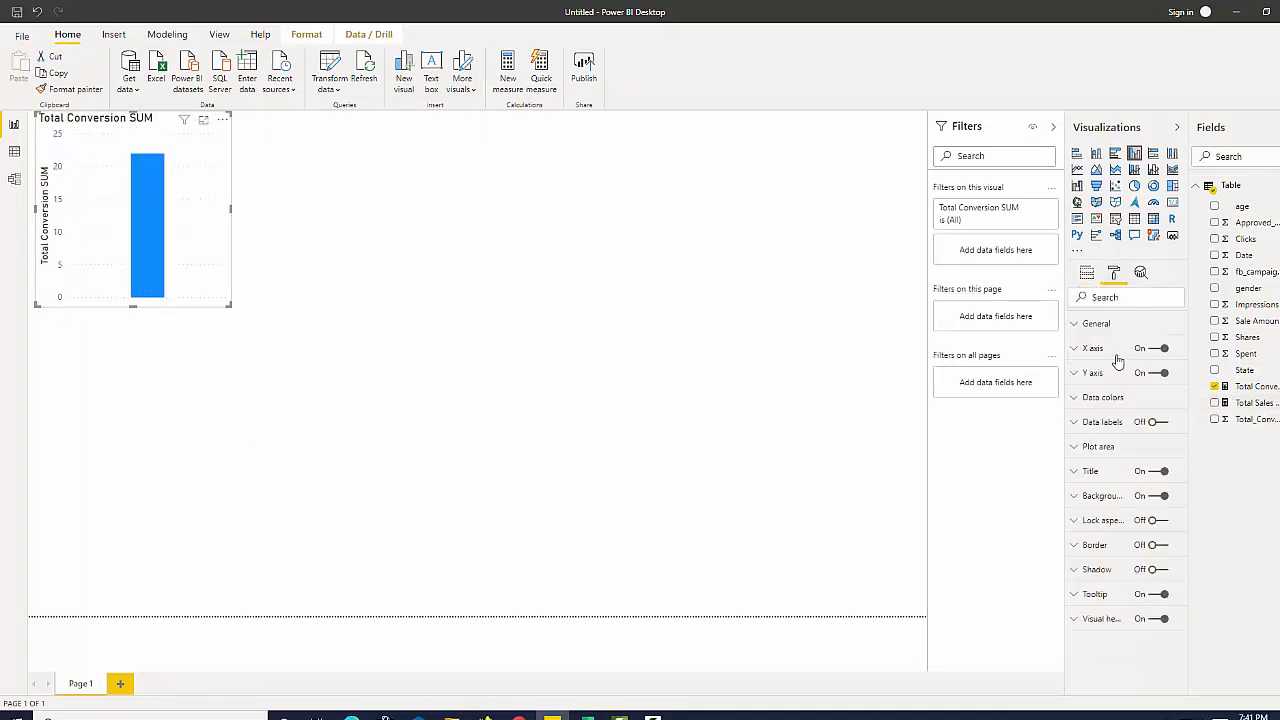
{"action": "left_click", "coordinate": [1162, 421]}
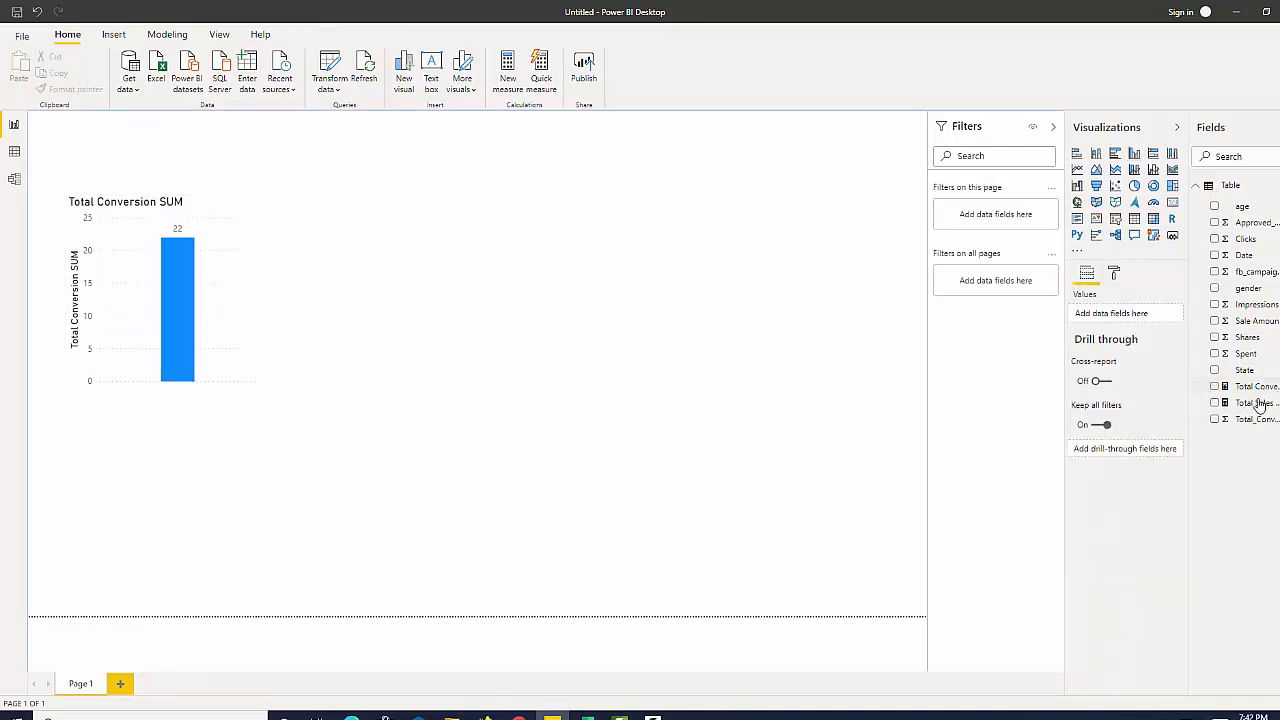
Step: Build a separate Total Sales Amount SUM column chart with data labels on
{"action": "left_click", "coordinate": [1215, 402]}
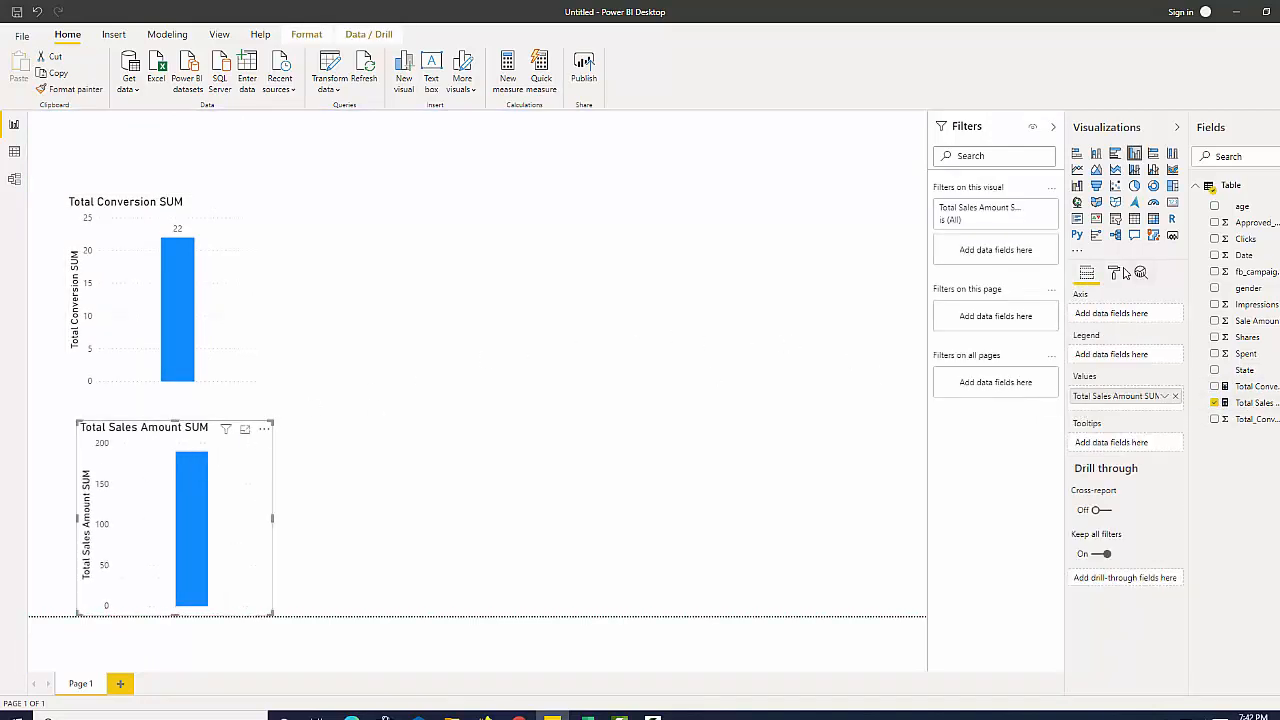
{"action": "left_click", "coordinate": [1114, 272]}
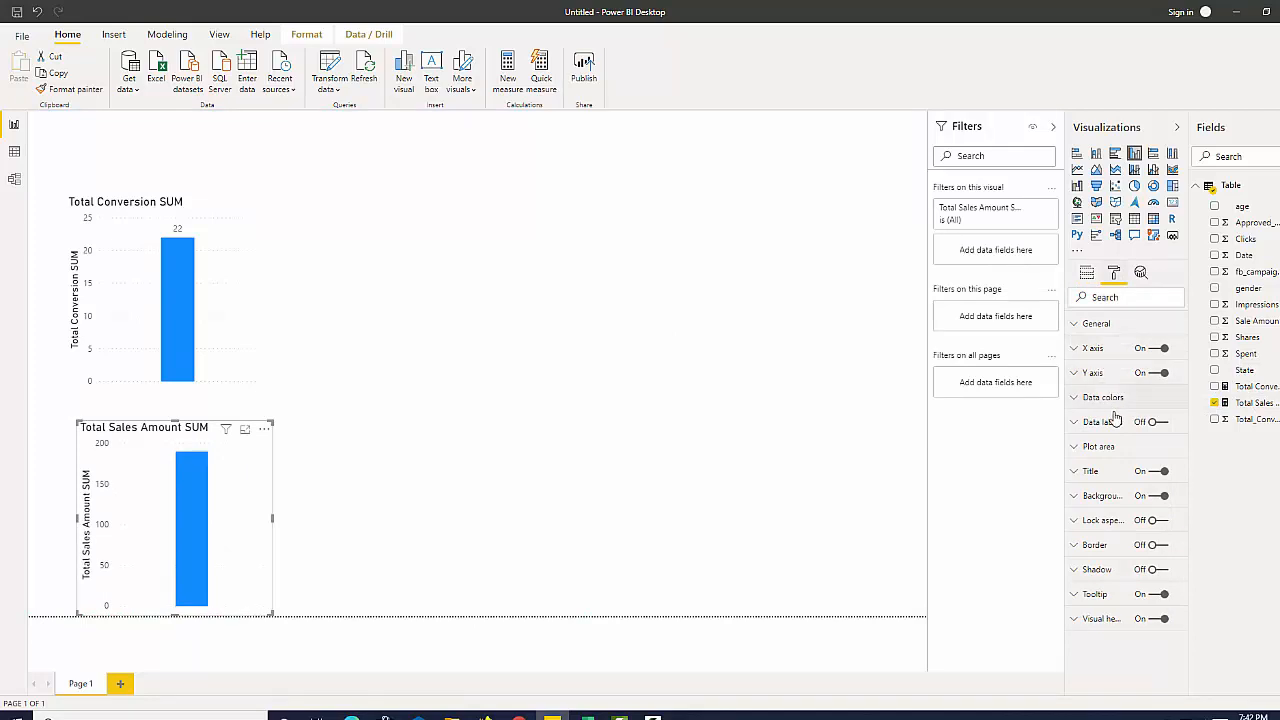
{"action": "left_click", "coordinate": [1163, 421]}
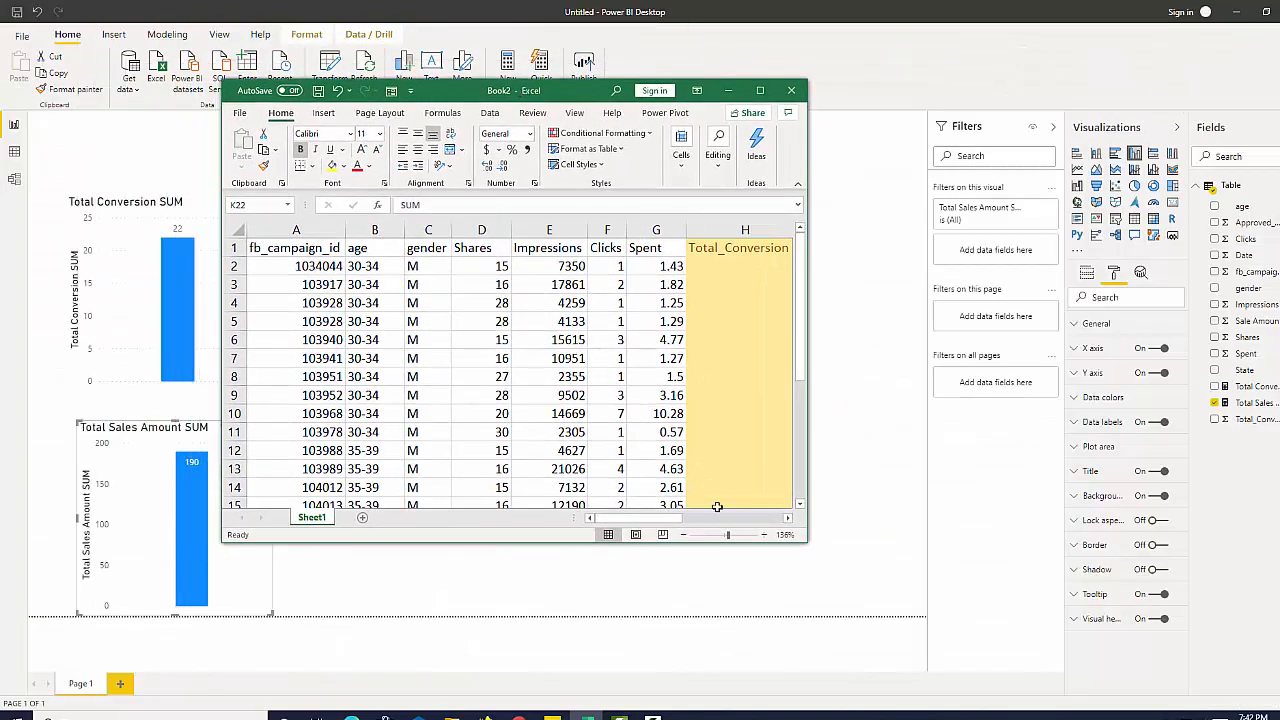
Step: Resize Excel beside the charts and scroll to the 22 and 189.81 totals
{"action": "left_click_drag", "start_coordinate": [727, 534], "coordinate": [703, 534]}
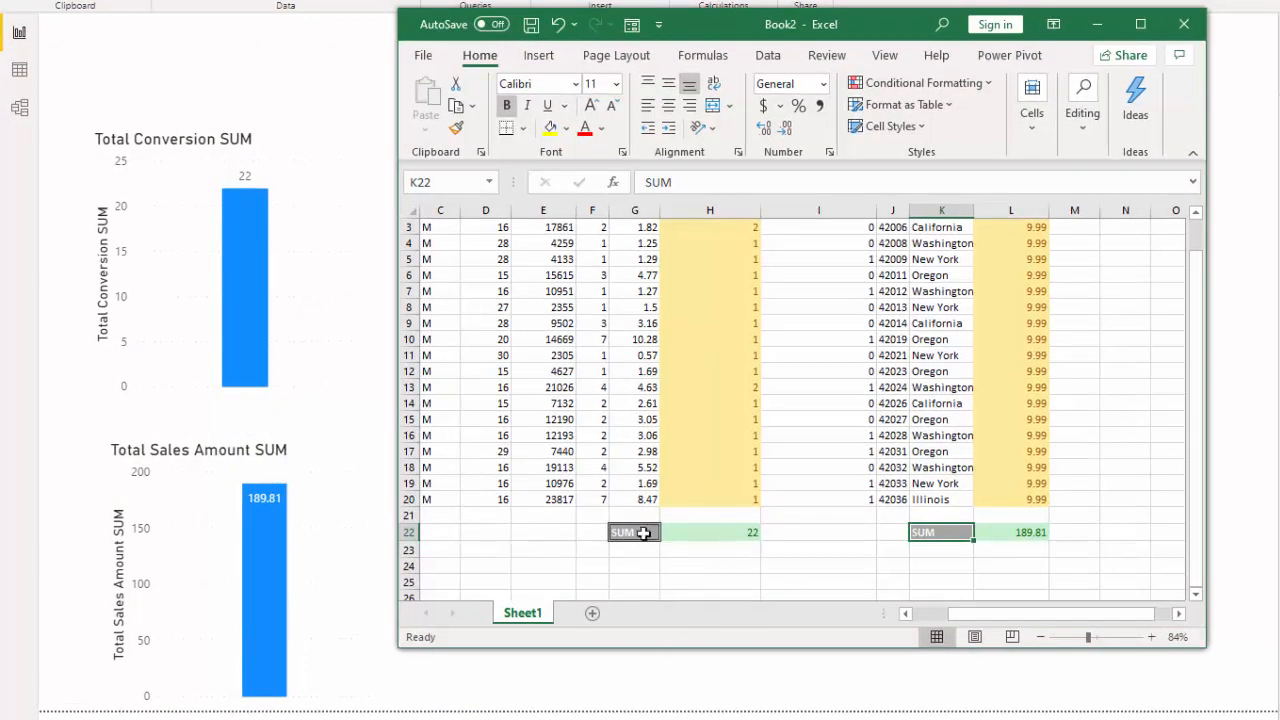
{"action": "scroll", "scroll_direction": "up", "scroll_amount": 3}
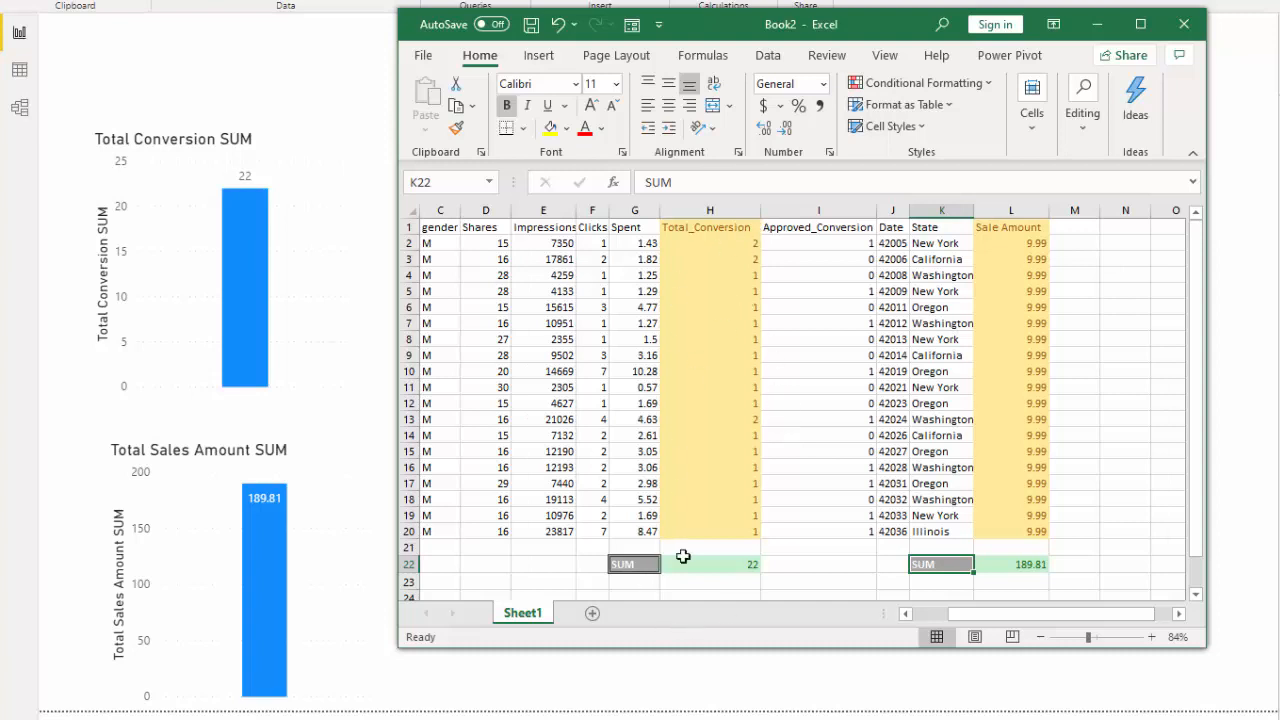
{"action": "mouse_move", "coordinate": [743, 470]}
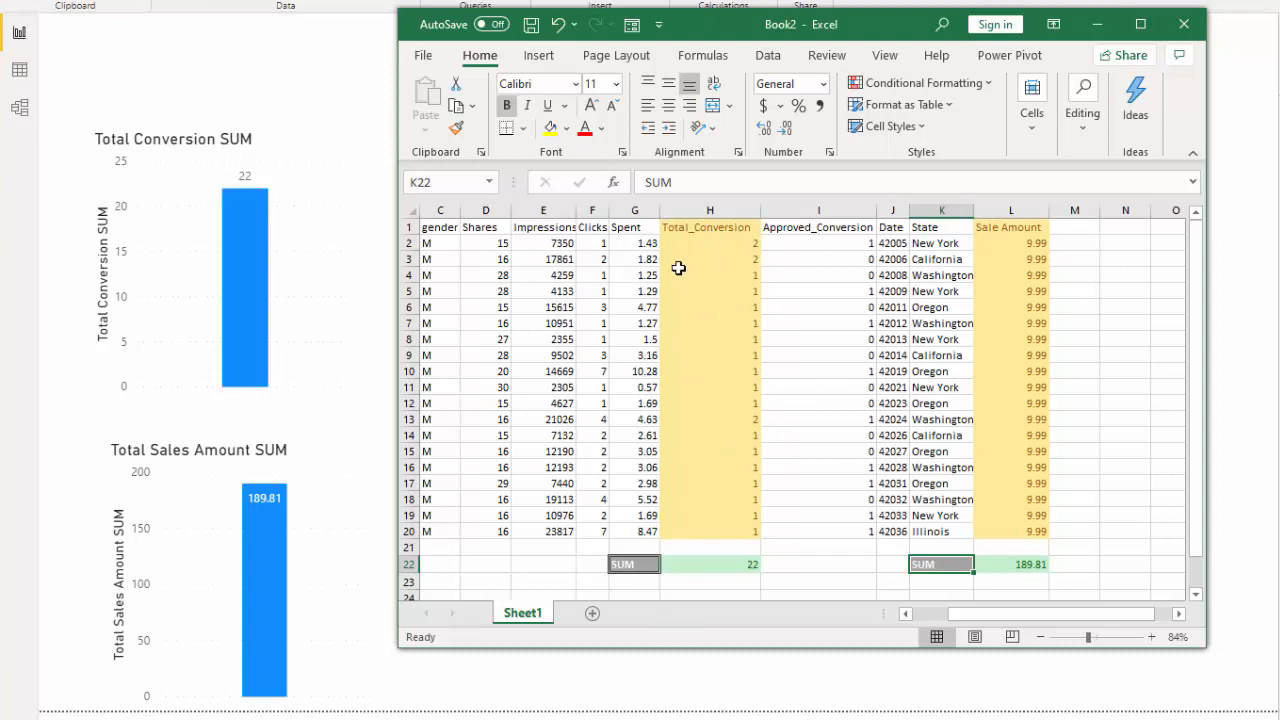
{"action": "mouse_move", "coordinate": [922, 97]}
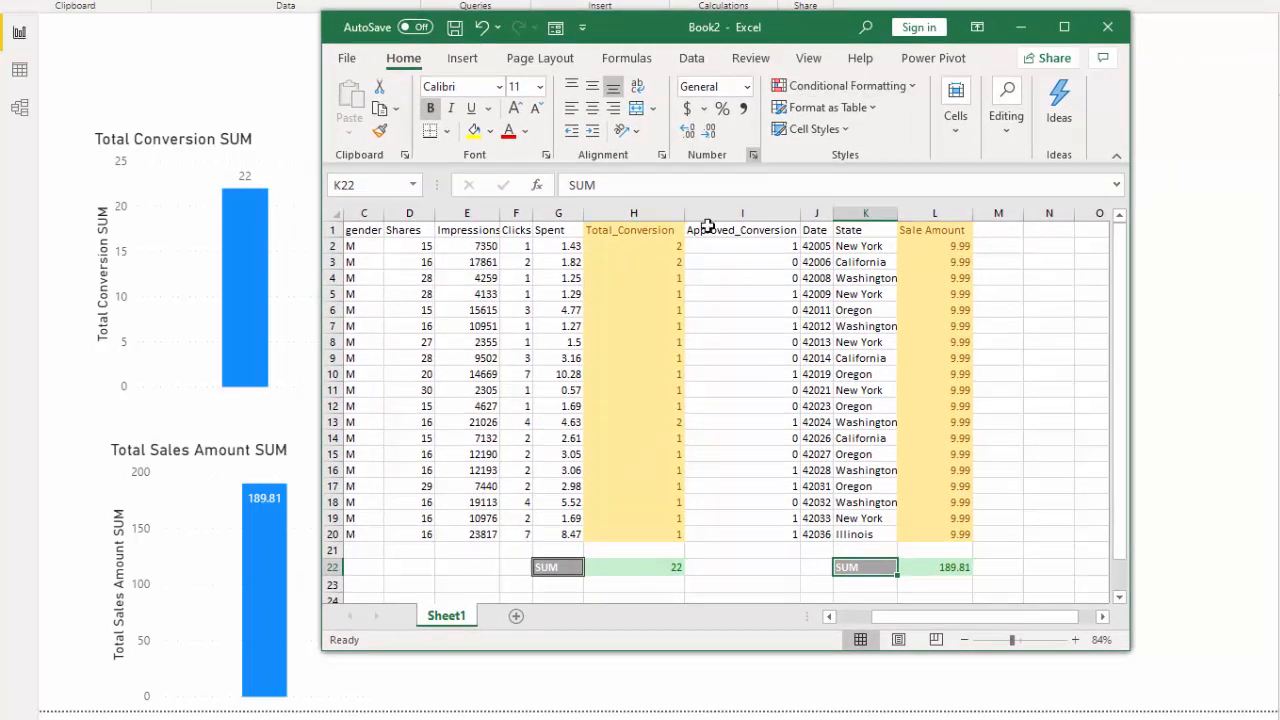
{"action": "mouse_move", "coordinate": [898, 413]}
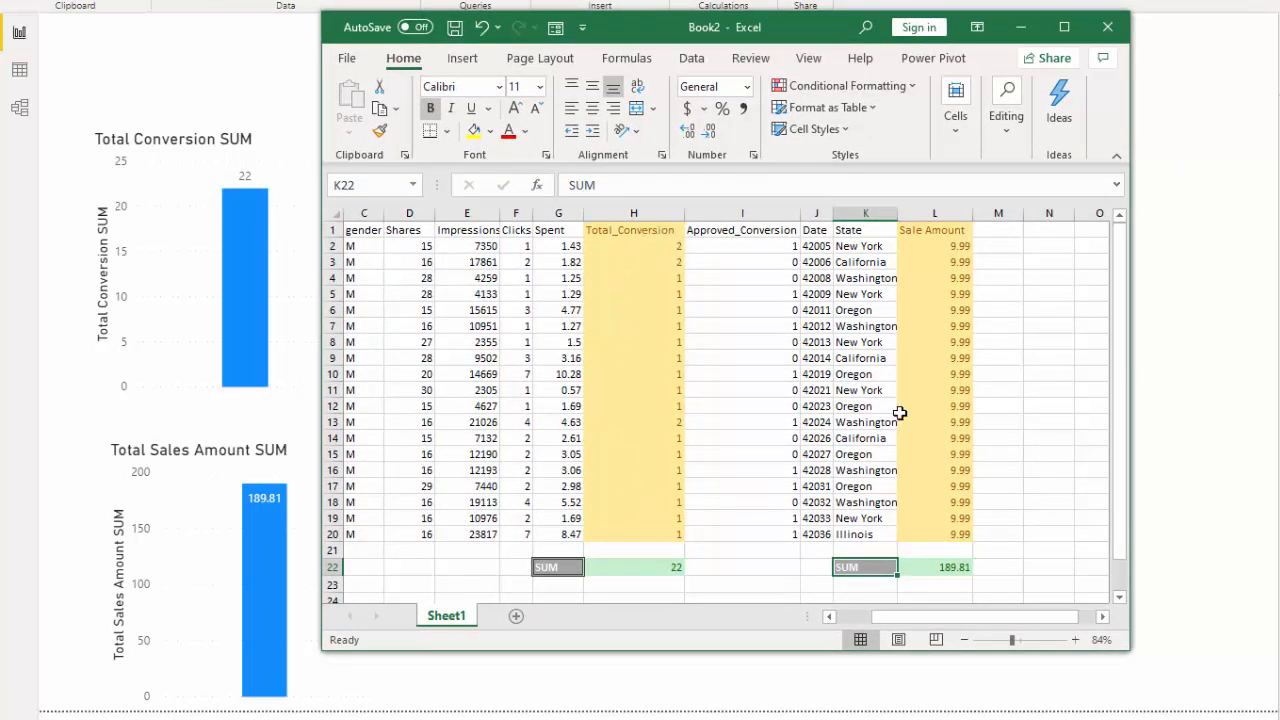
{"action": "mouse_move", "coordinate": [893, 459]}
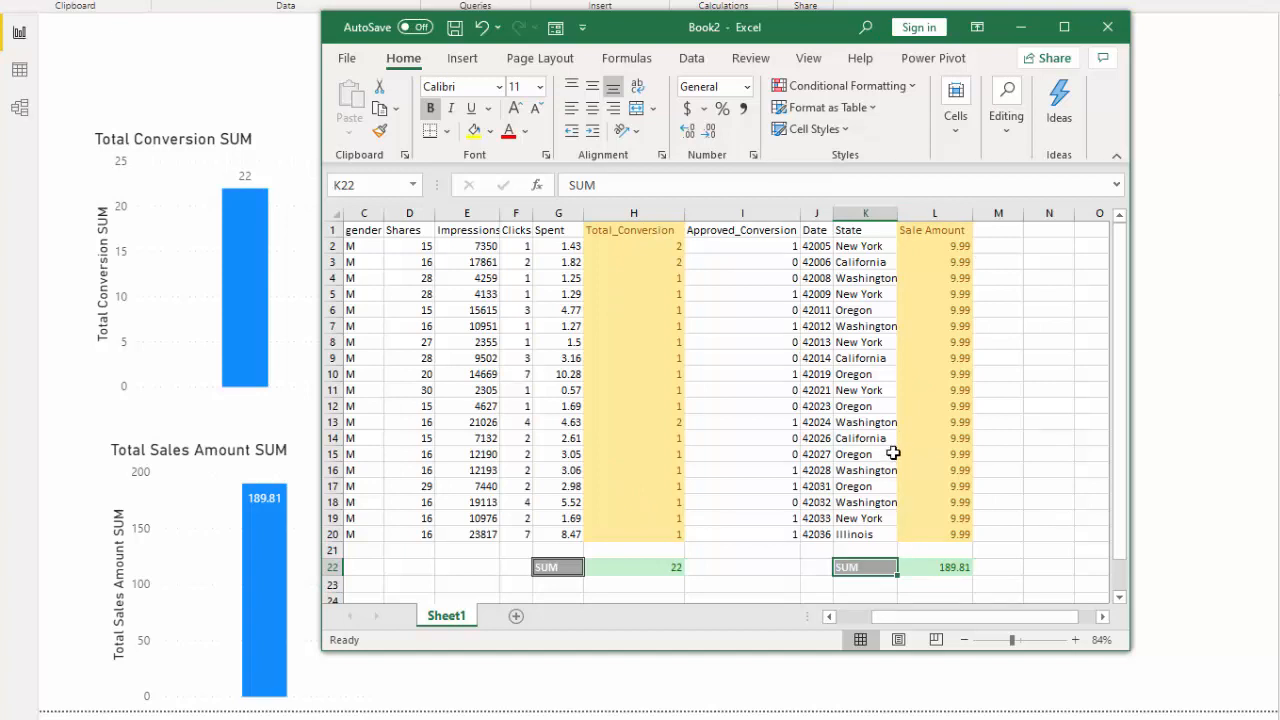
{"action": "mouse_move", "coordinate": [1001, 235]}
{"action": "type", "text": "T"}
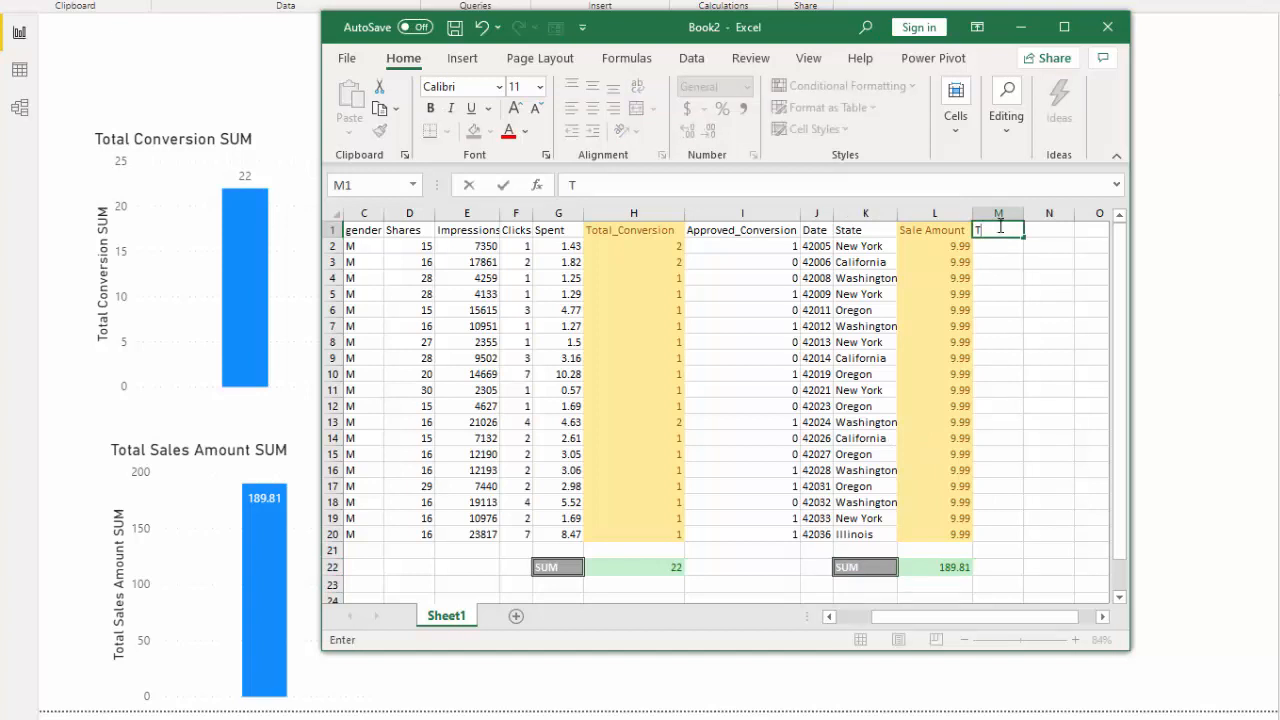
Step: Add a Total Sales header and enter =H2*L2 in M2
{"action": "type", "text": "ot"}
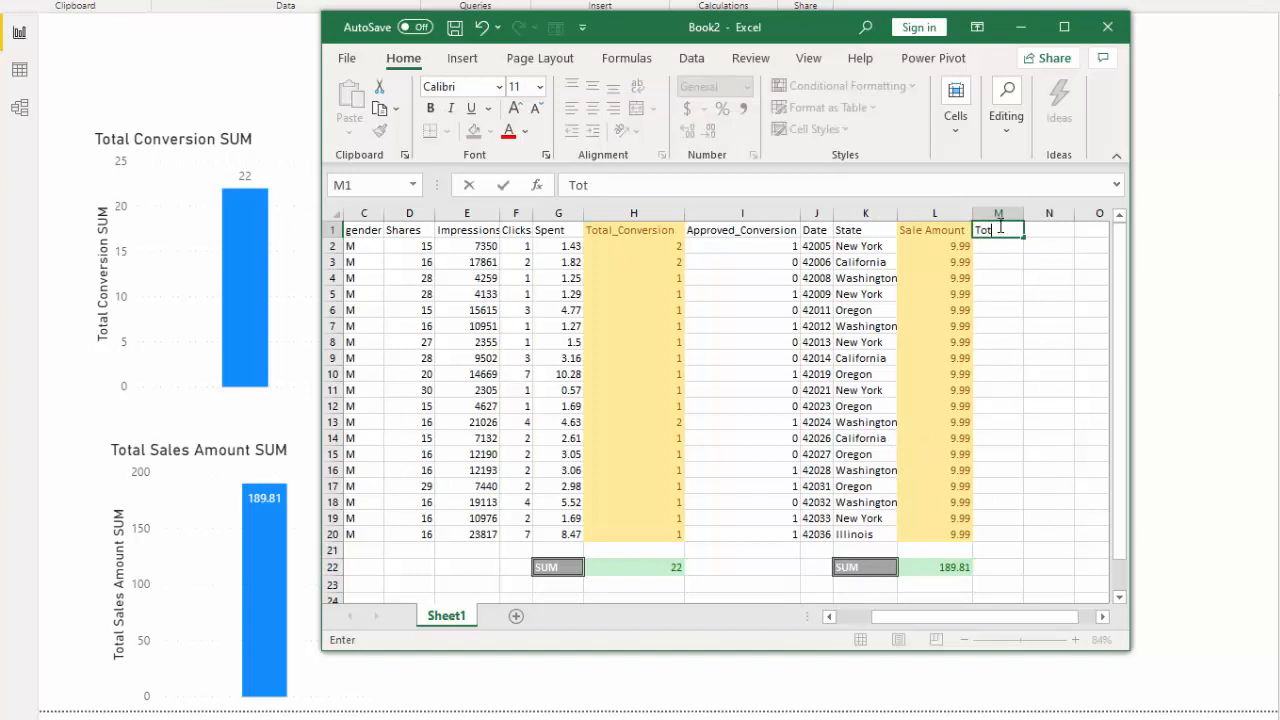
{"action": "type", "text": "Total Sales"}
{"action": "left_click", "coordinate": [998, 246]}
{"action": "type", "text": "="}
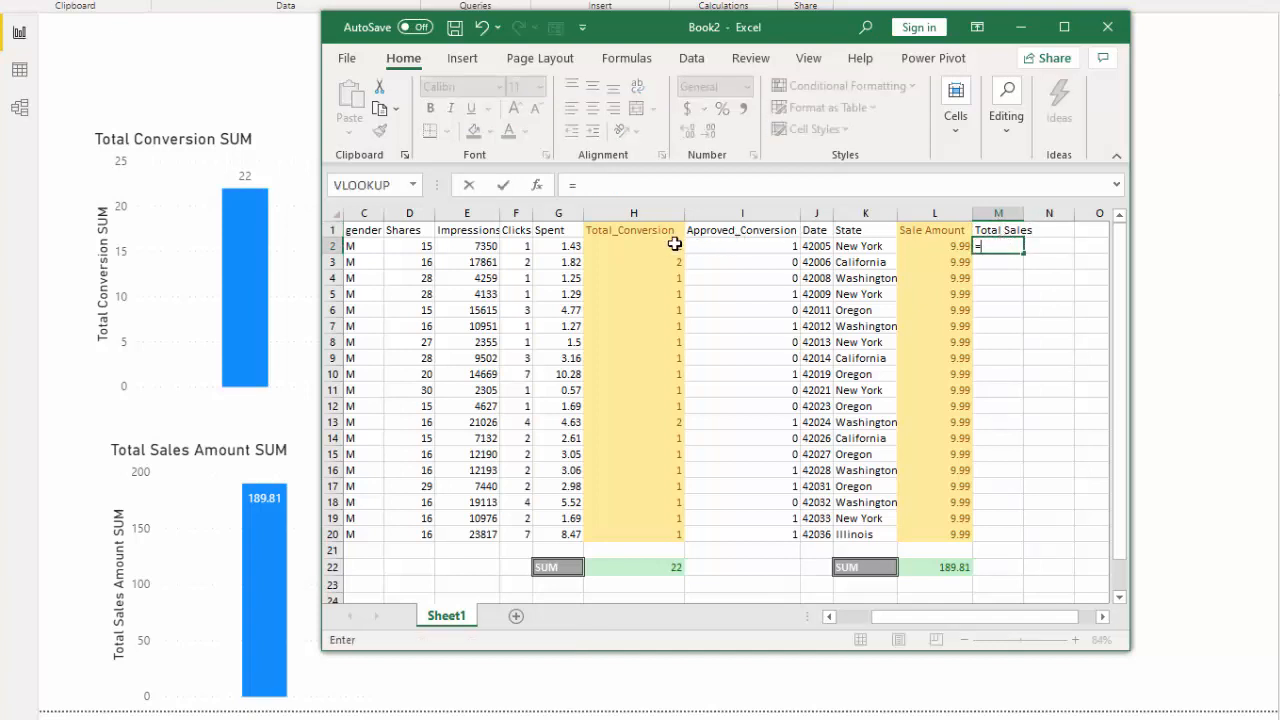
{"action": "left_click", "coordinate": [633, 246]}
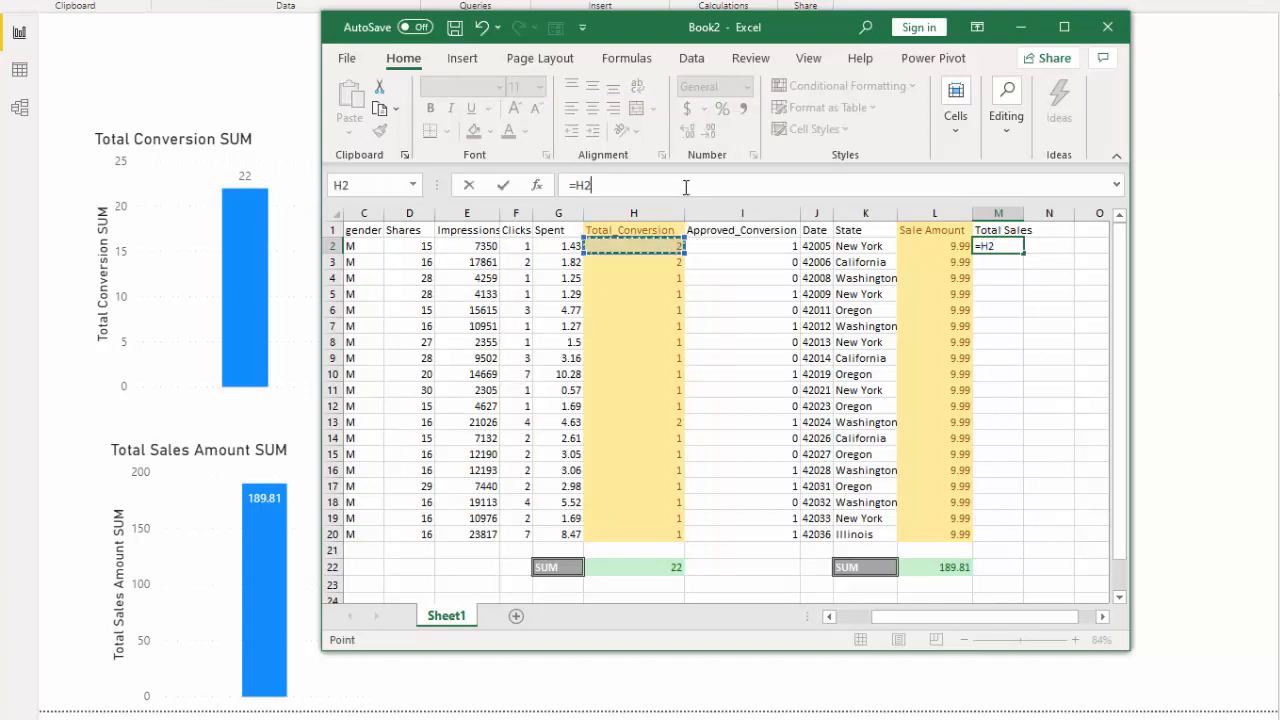
{"action": "type", "text": "*"}
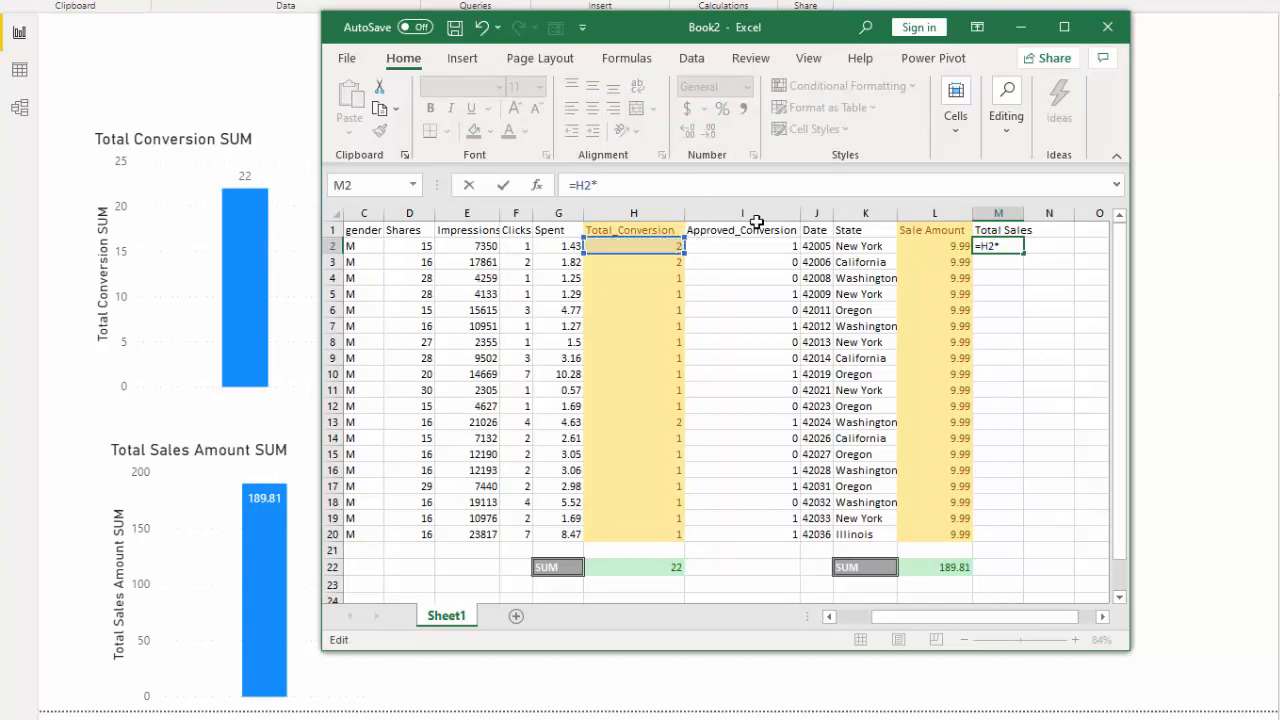
{"action": "key", "text": "Return"}
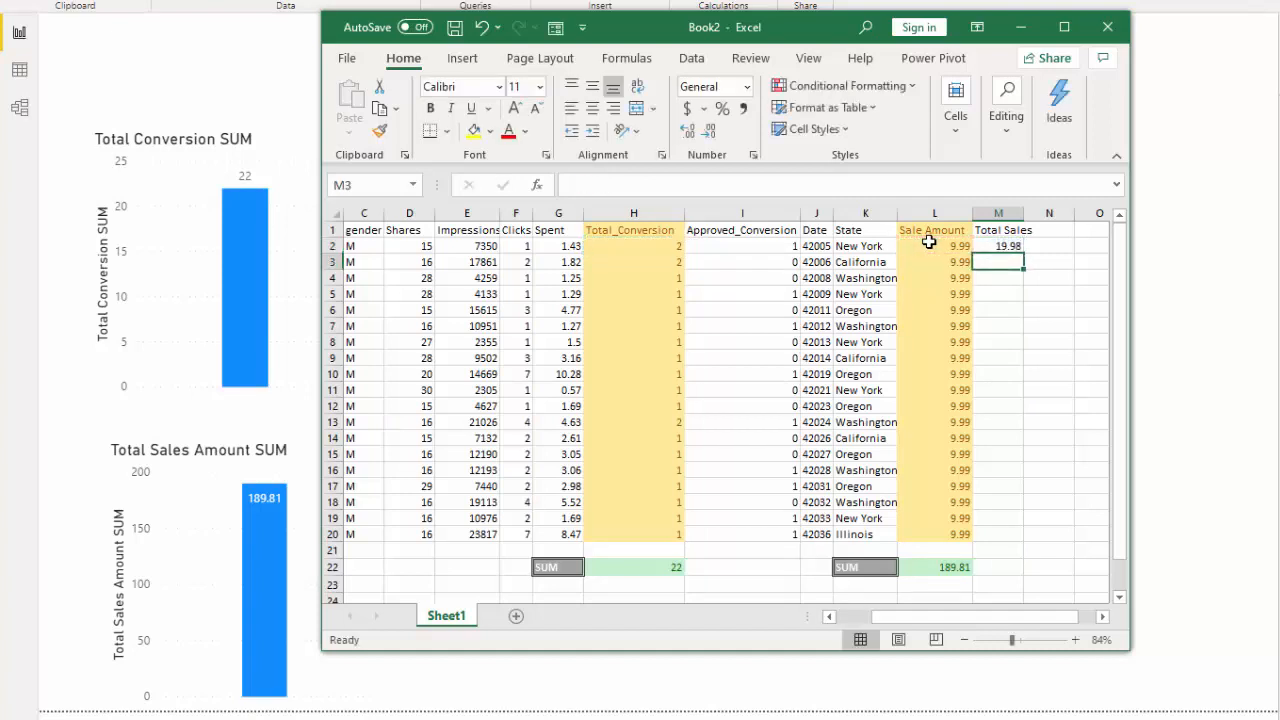
Step: Fill the Total Sales formula down through M20
{"action": "left_click", "coordinate": [997, 246]}
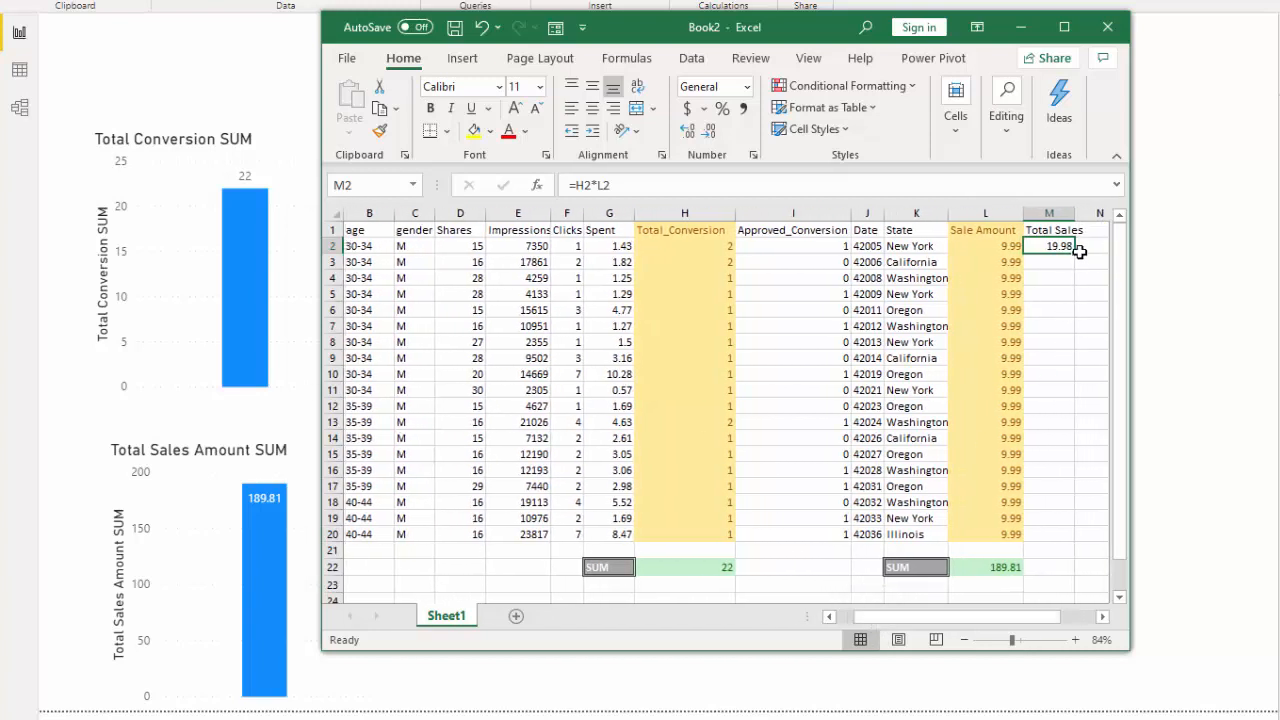
{"action": "left_click_drag", "start_coordinate": [1049, 246], "coordinate": [1049, 533]}
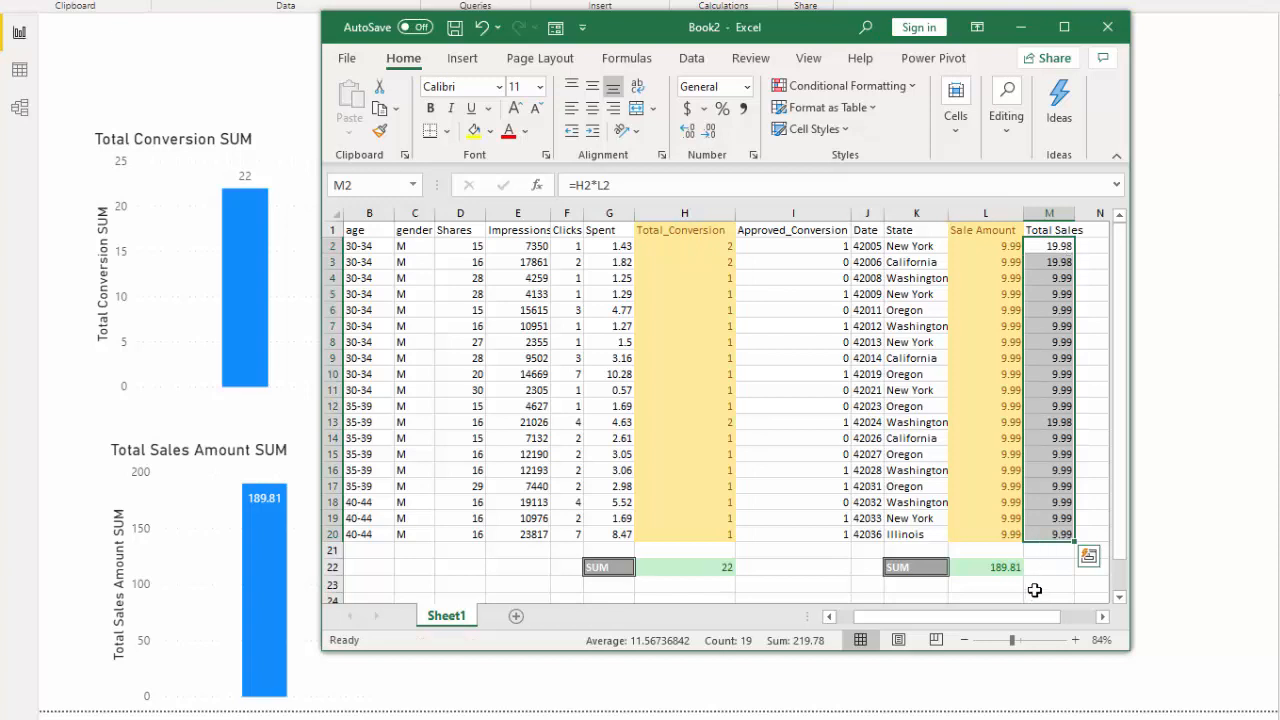
{"action": "left_click", "coordinate": [1049, 584]}
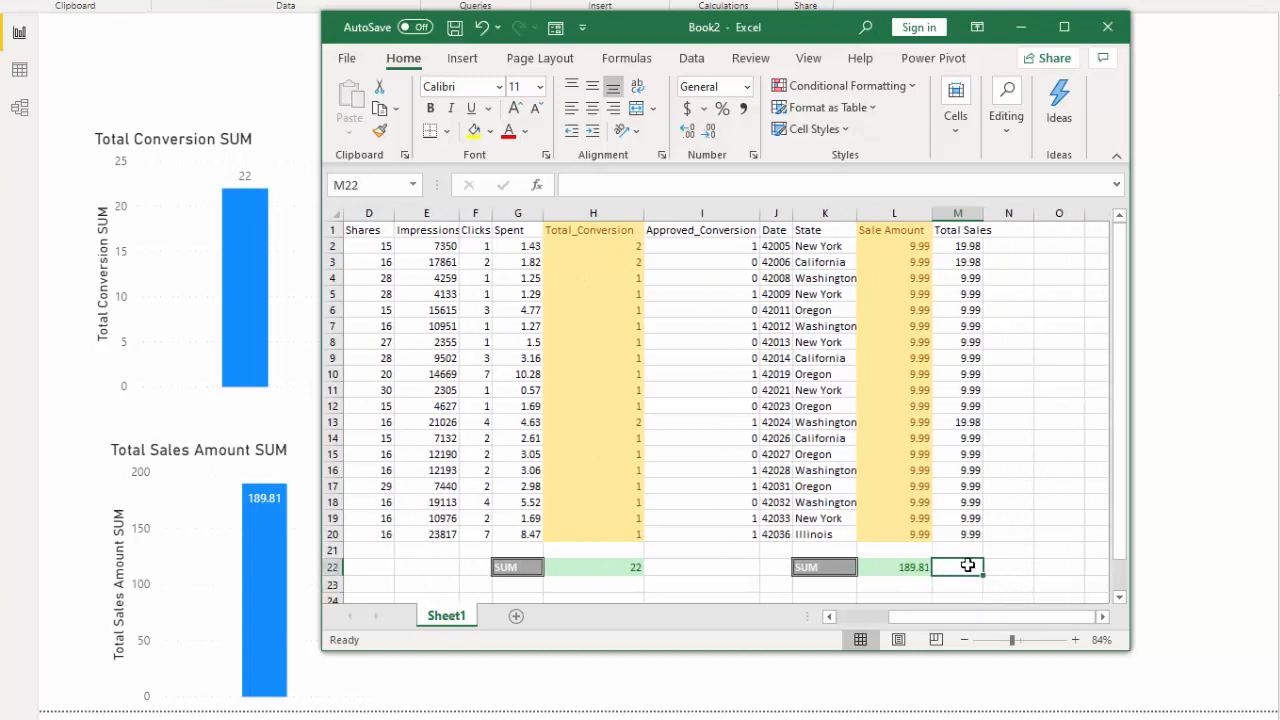
Step: Enter =SUM(M2:M20) in O22 (219.78) and apply the green Good style
{"action": "left_click", "coordinate": [1008, 567]}
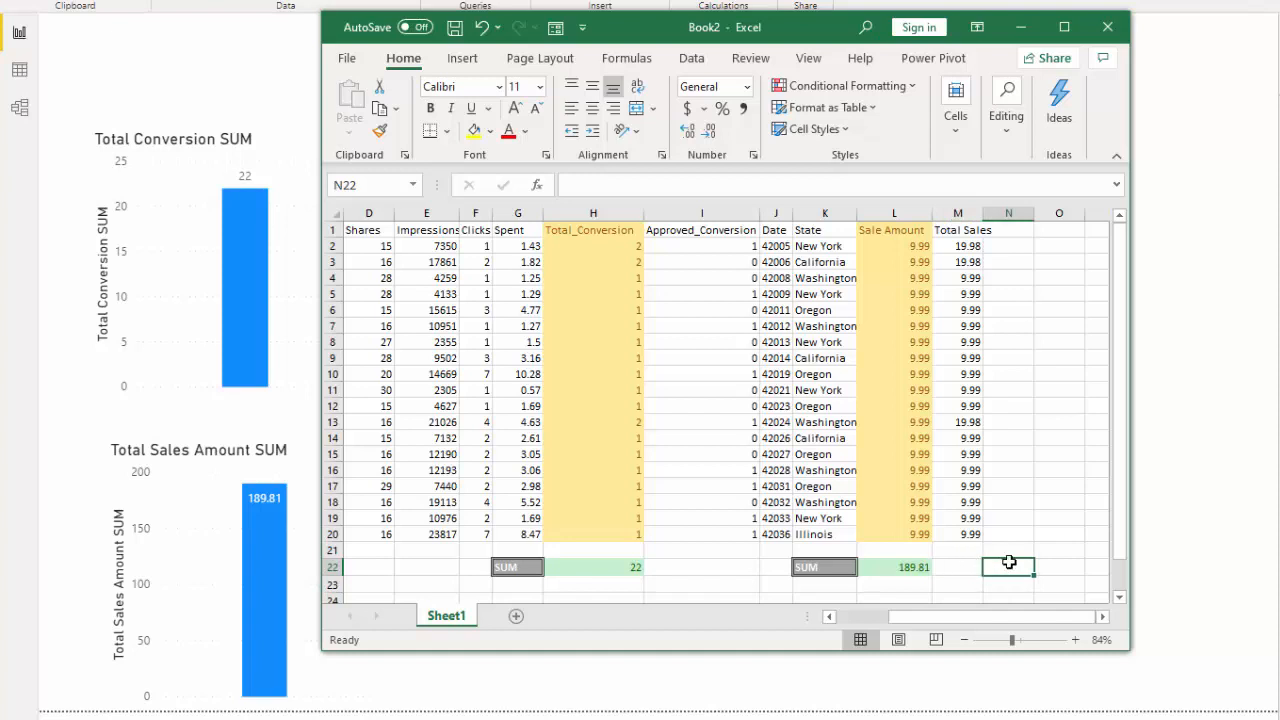
{"action": "type", "text": "=sum"}
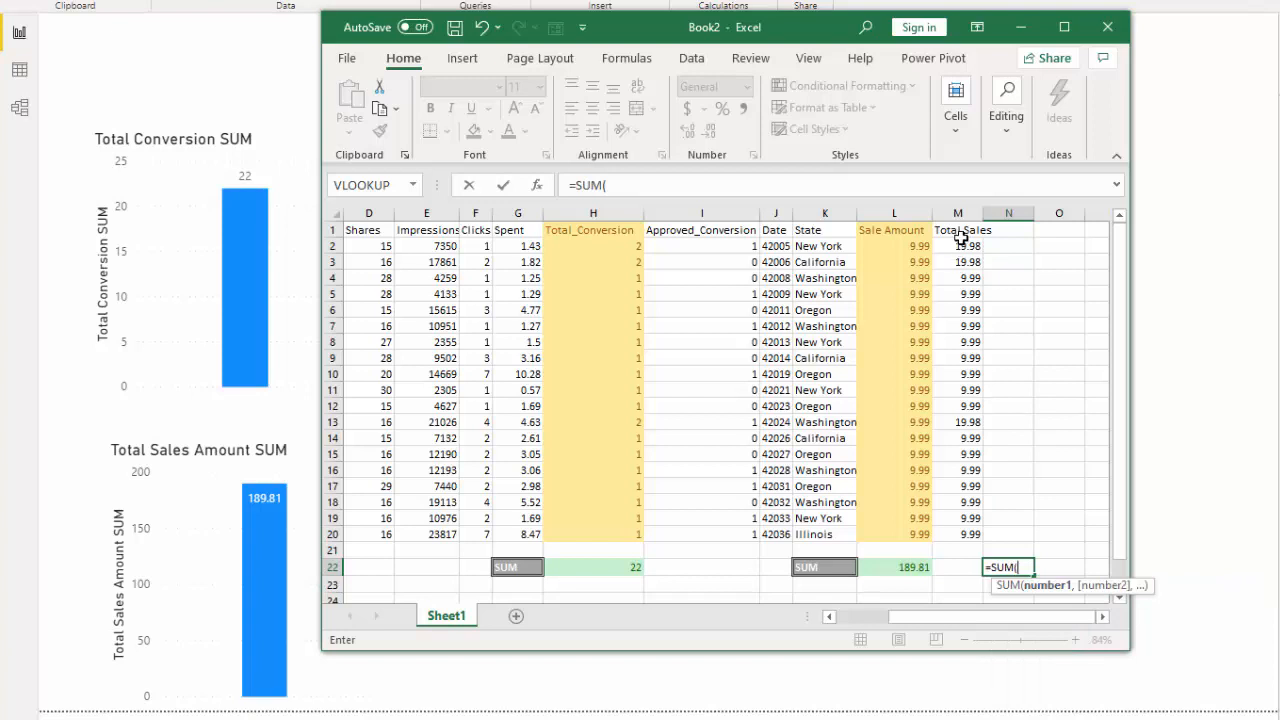
{"action": "left_click_drag", "start_coordinate": [957, 246], "coordinate": [957, 534]}
{"action": "type", "text": "Total Sales"}
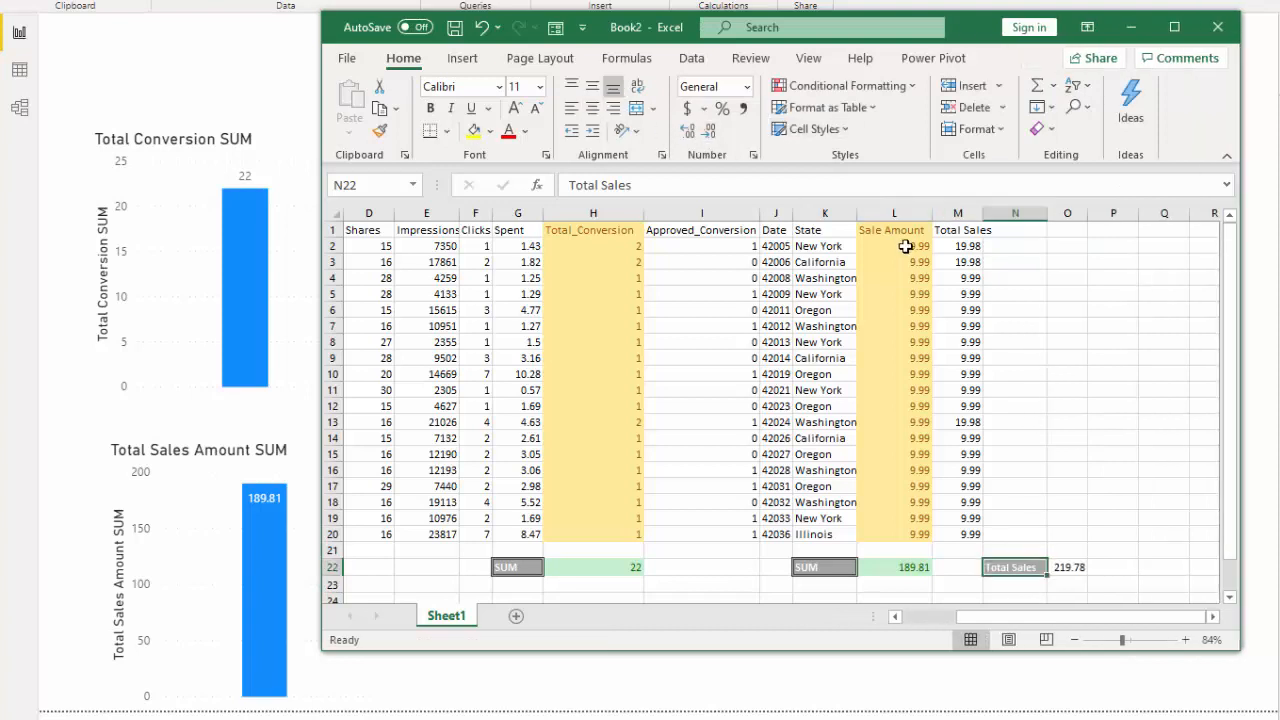
{"action": "left_click", "coordinate": [1067, 567]}
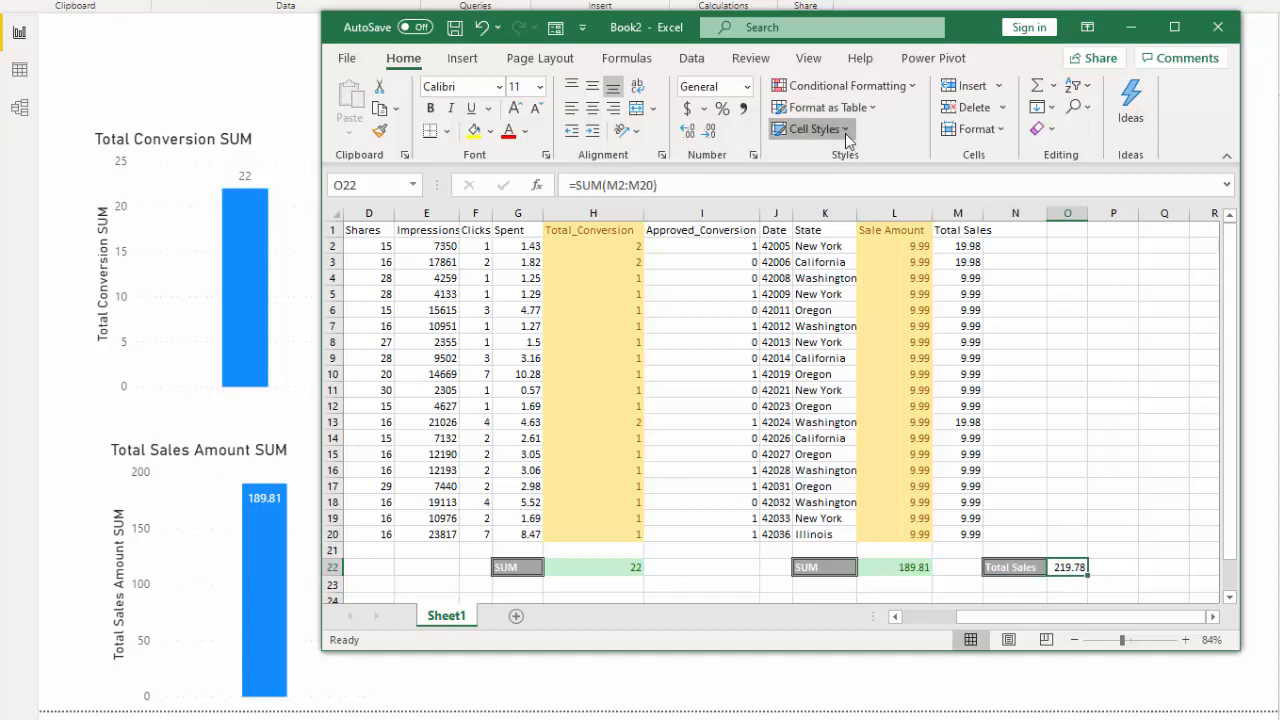
{"action": "left_click", "coordinate": [957, 583]}
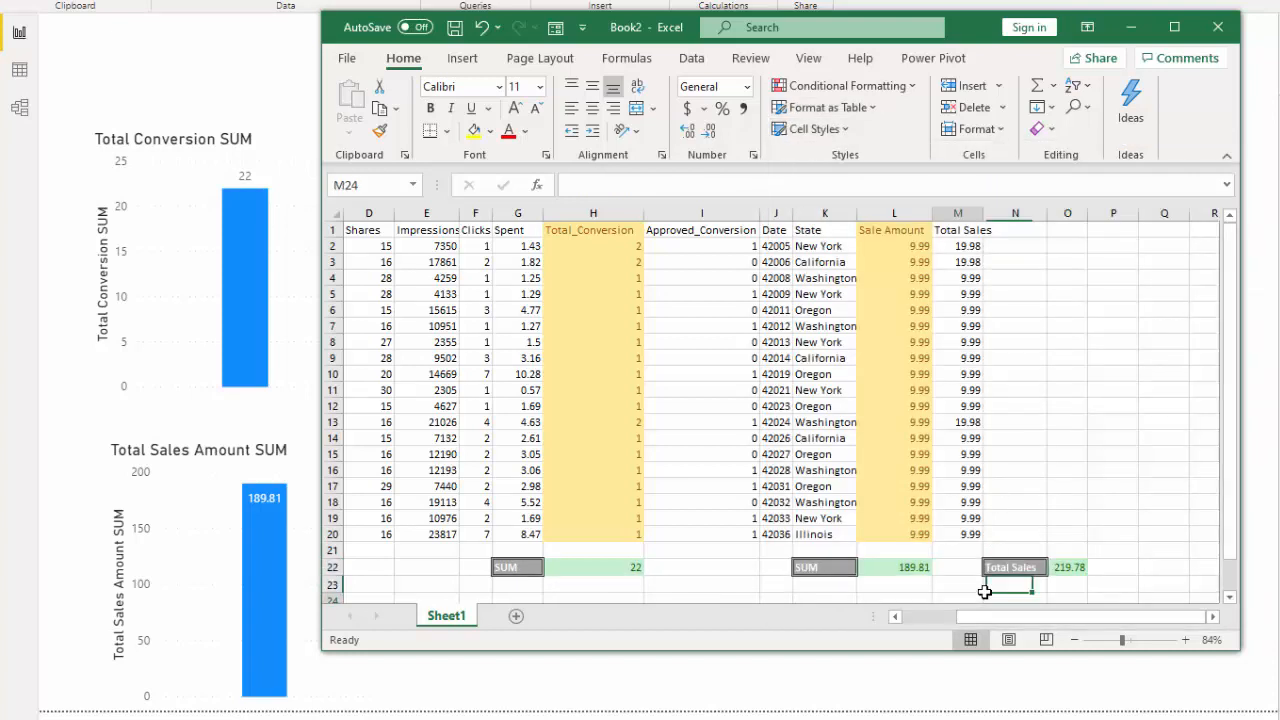
{"action": "left_click", "coordinate": [1015, 550]}
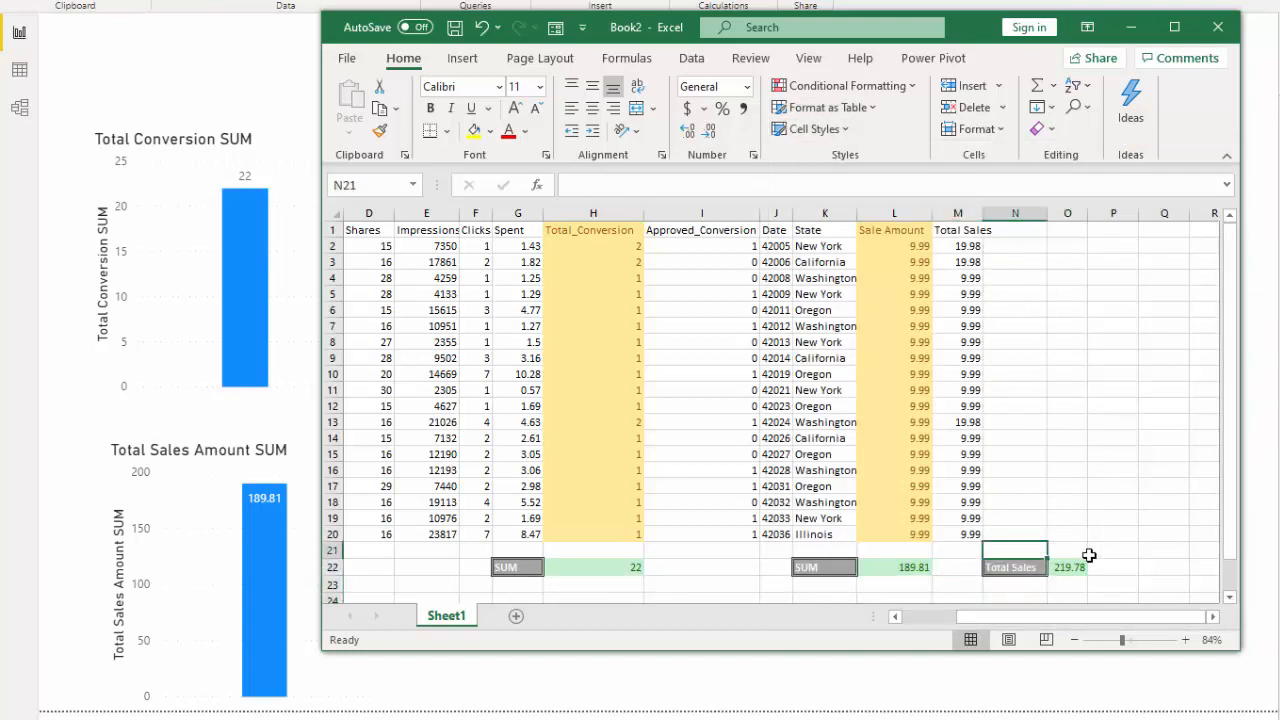
{"action": "left_click", "coordinate": [1113, 549]}
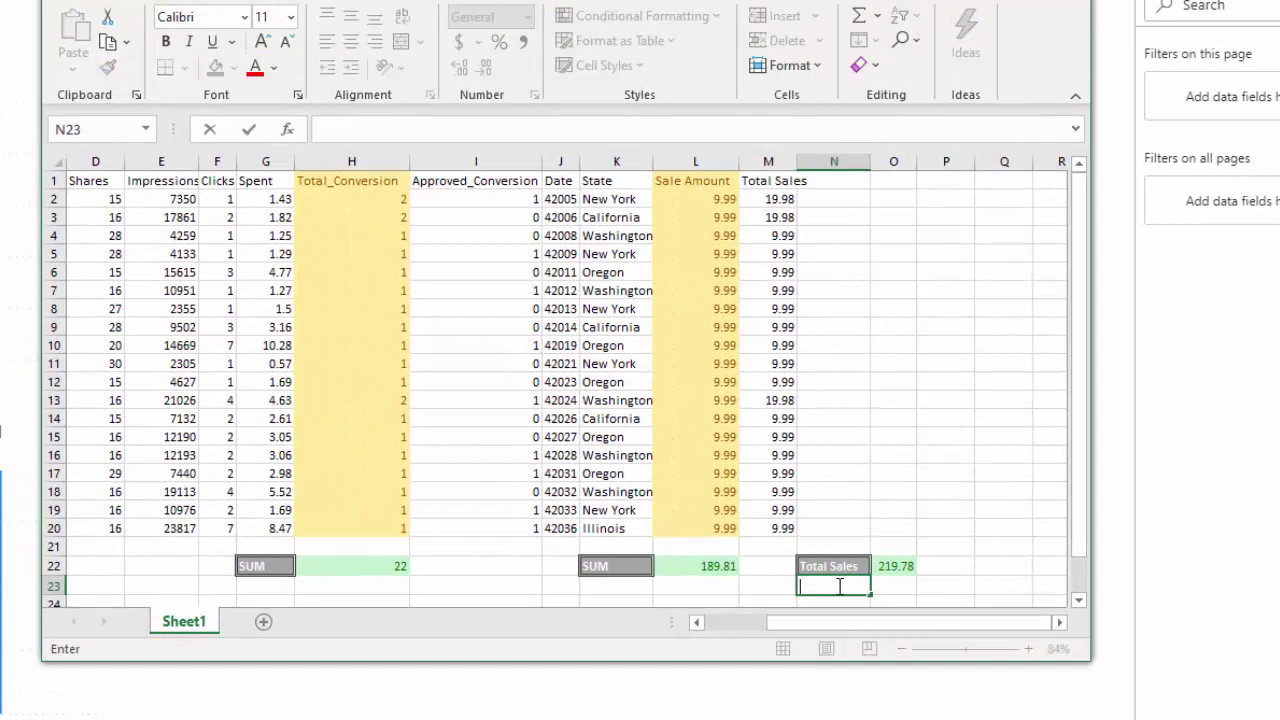
Step: Type SUMX into N23 beneath the Total Sales label
{"action": "type", "text": "SUM"}
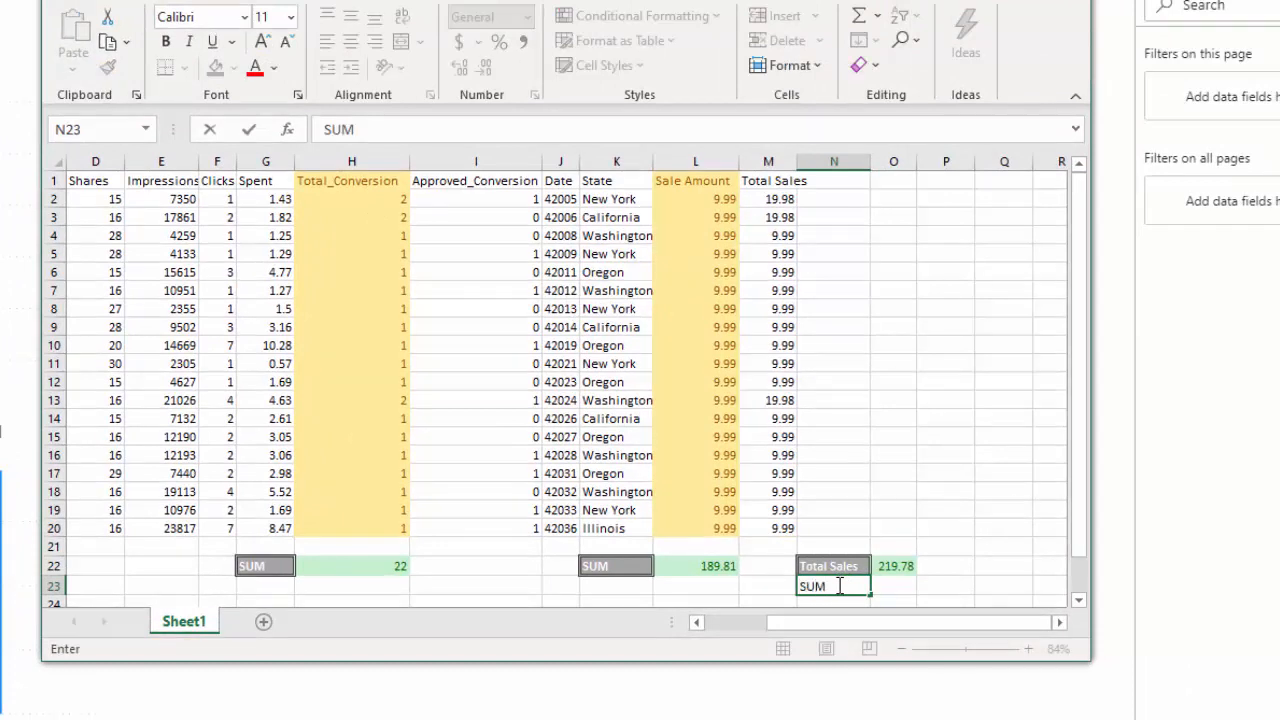
{"action": "type", "text": "X"}
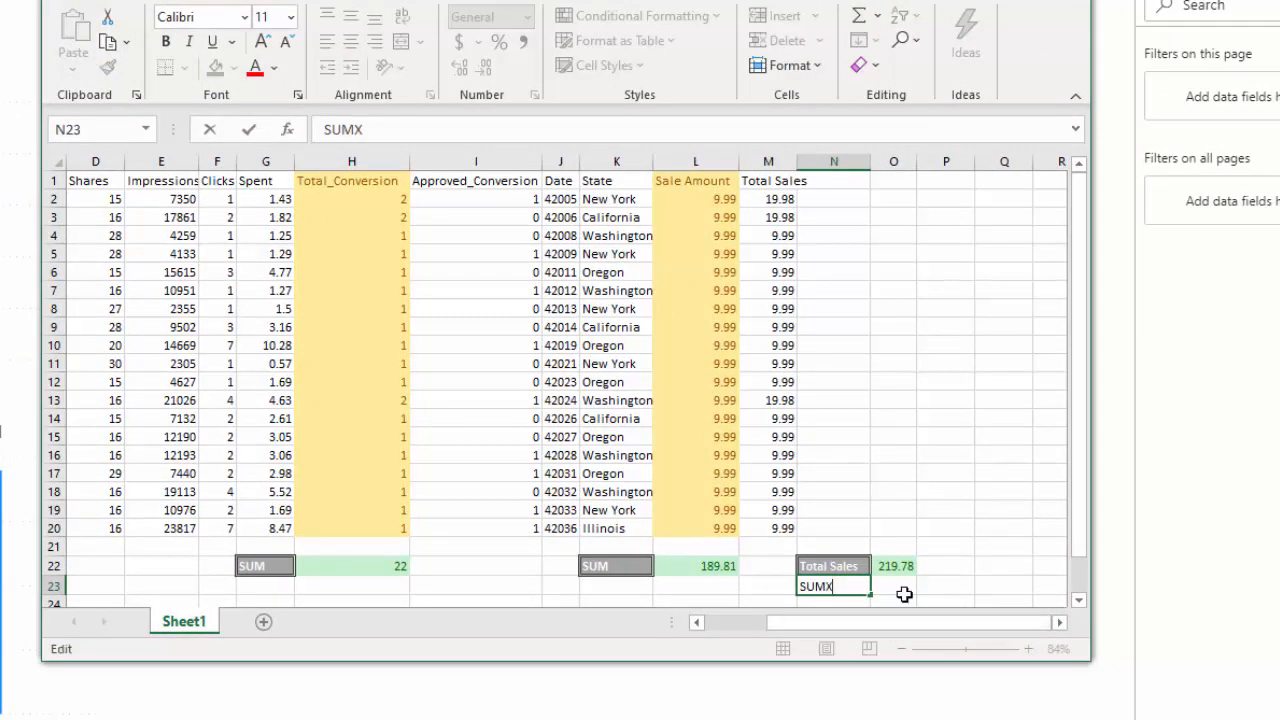
{"action": "key", "text": "Return"}
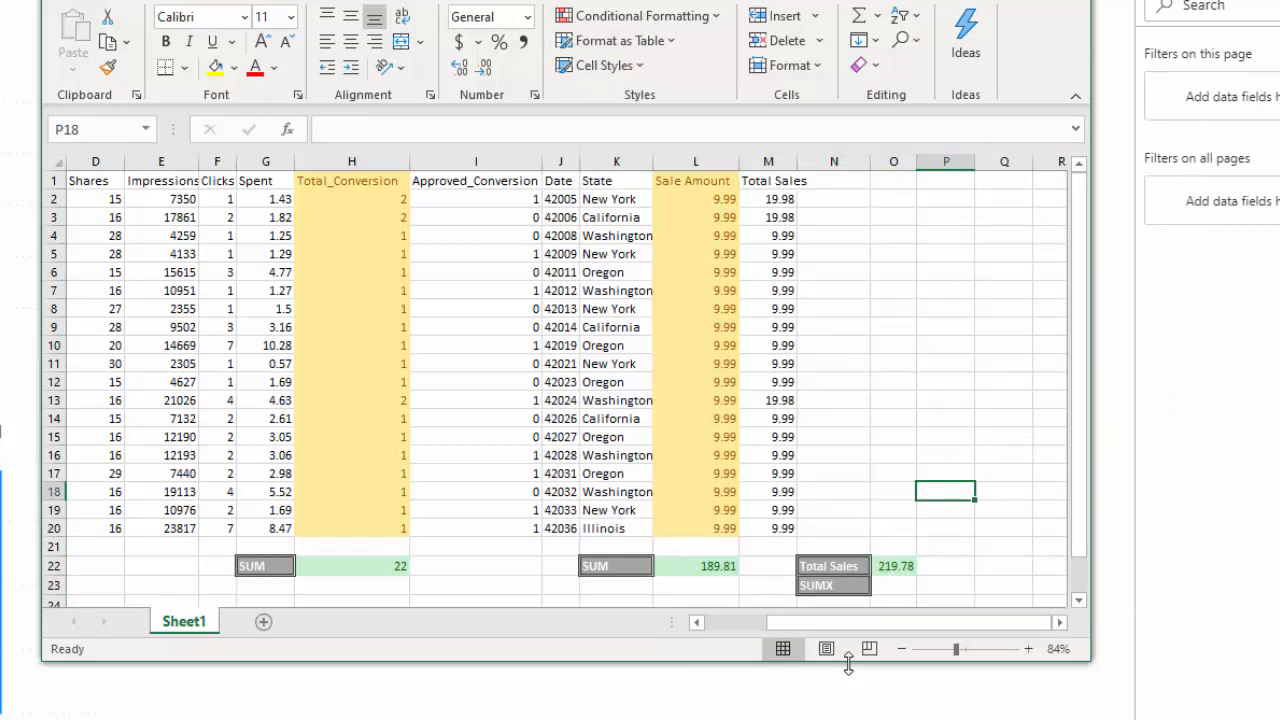
{"action": "mouse_move", "coordinate": [882, 535]}
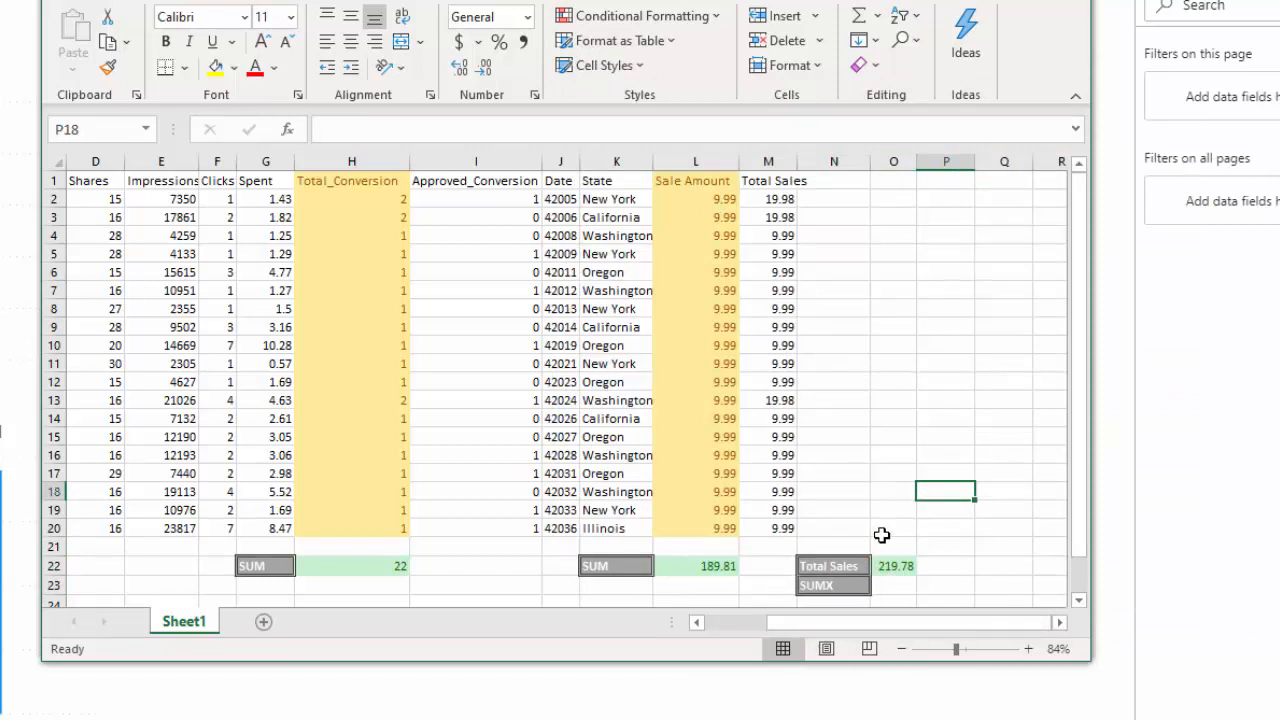
{"action": "mouse_move", "coordinate": [805, 190]}
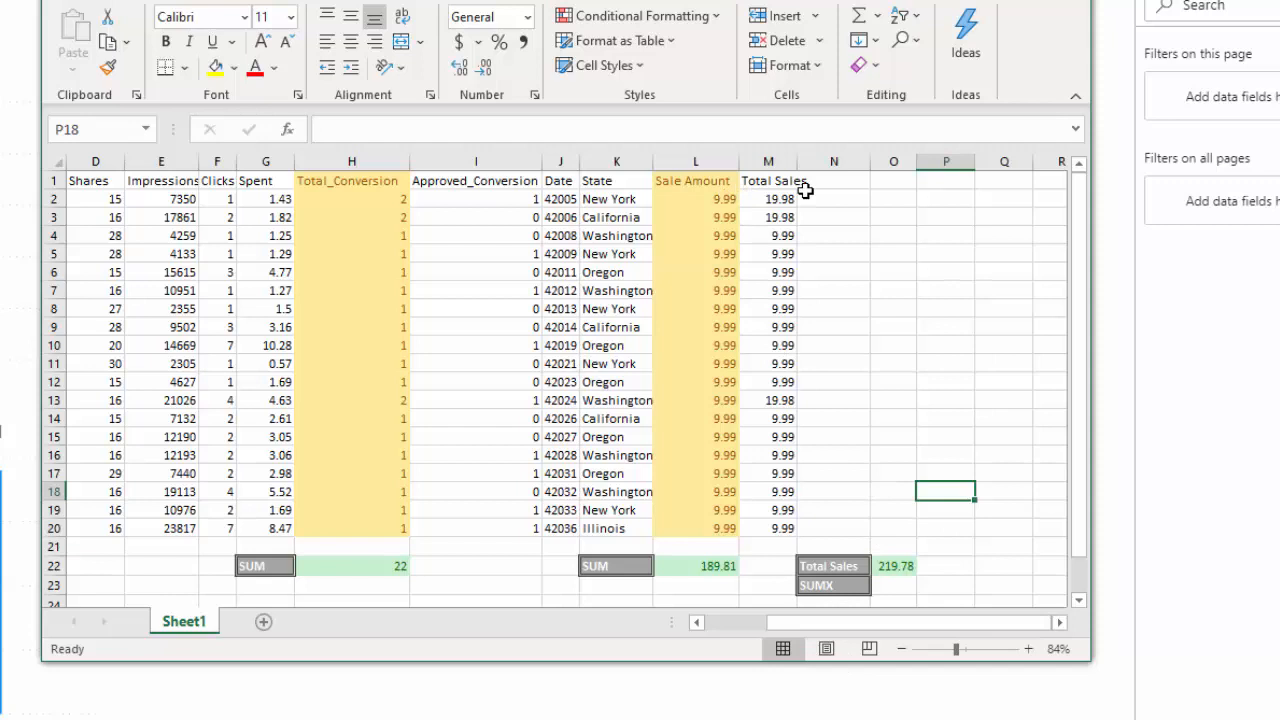
{"action": "mouse_move", "coordinate": [710, 185]}
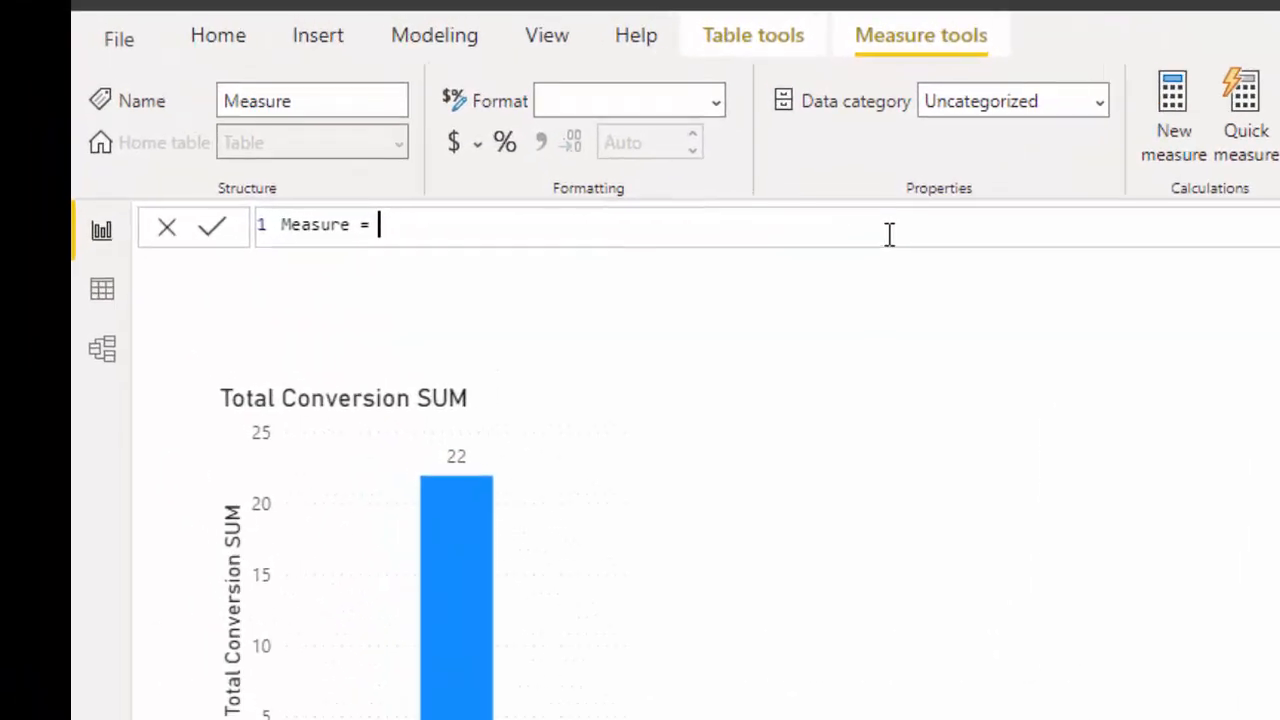
Step: Enter the formula SUMX('Table','Table'[Total_Conversion]*'Table'[Sale Amount]) for a new measure
{"action": "type", "text": "SUMX("}
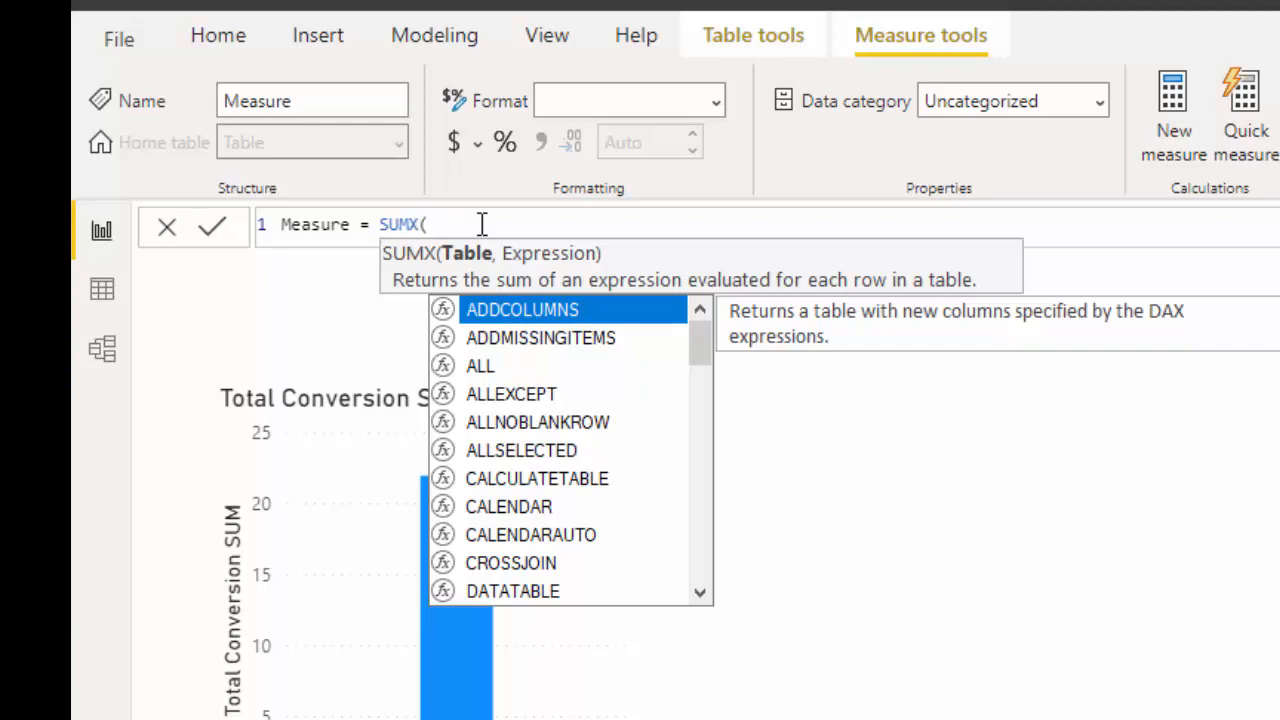
{"action": "type", "text": "tq"}
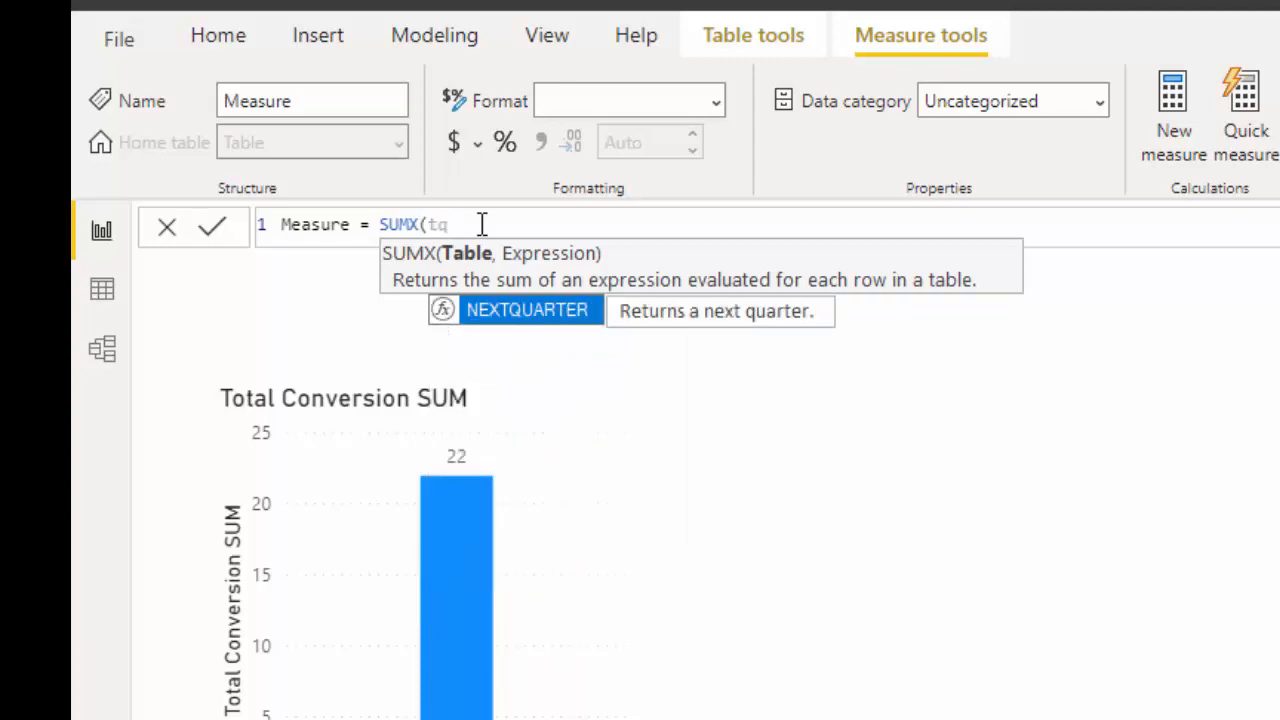
{"action": "type", "text": "able'"}
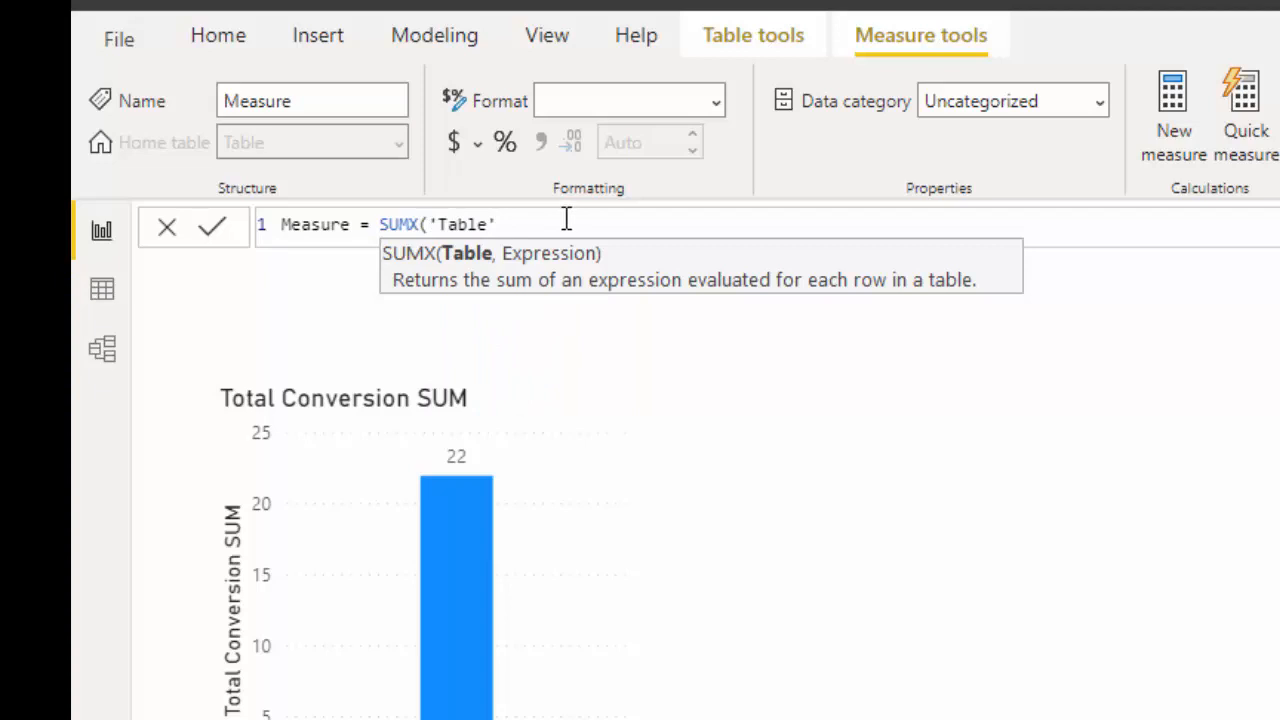
{"action": "type", "text": ","}
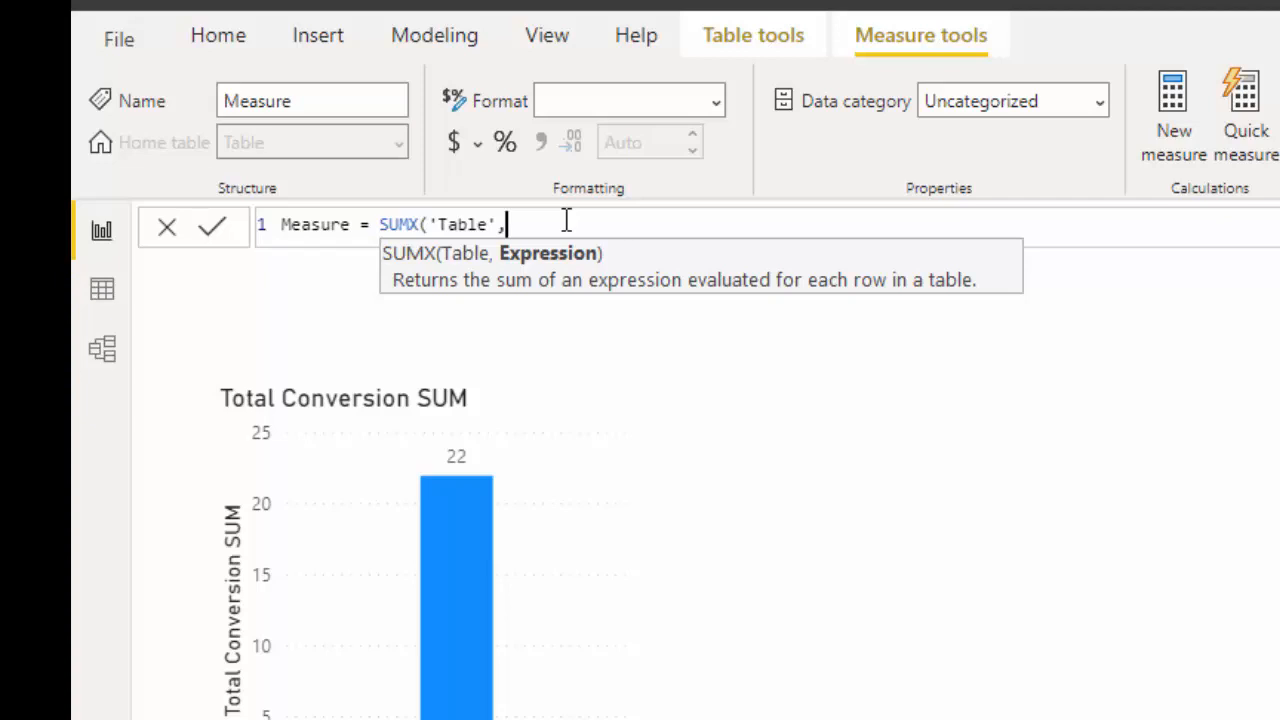
{"action": "type", "text": "tot"}
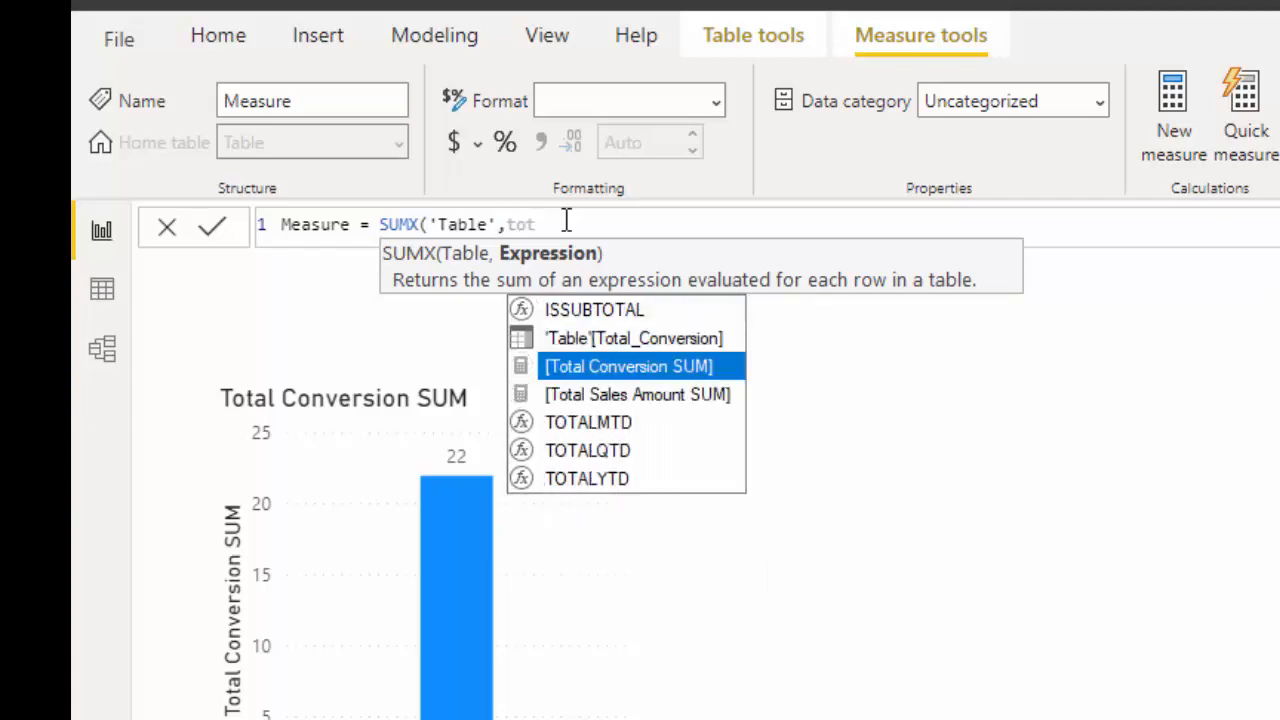
{"action": "mouse_move", "coordinate": [632, 338]}
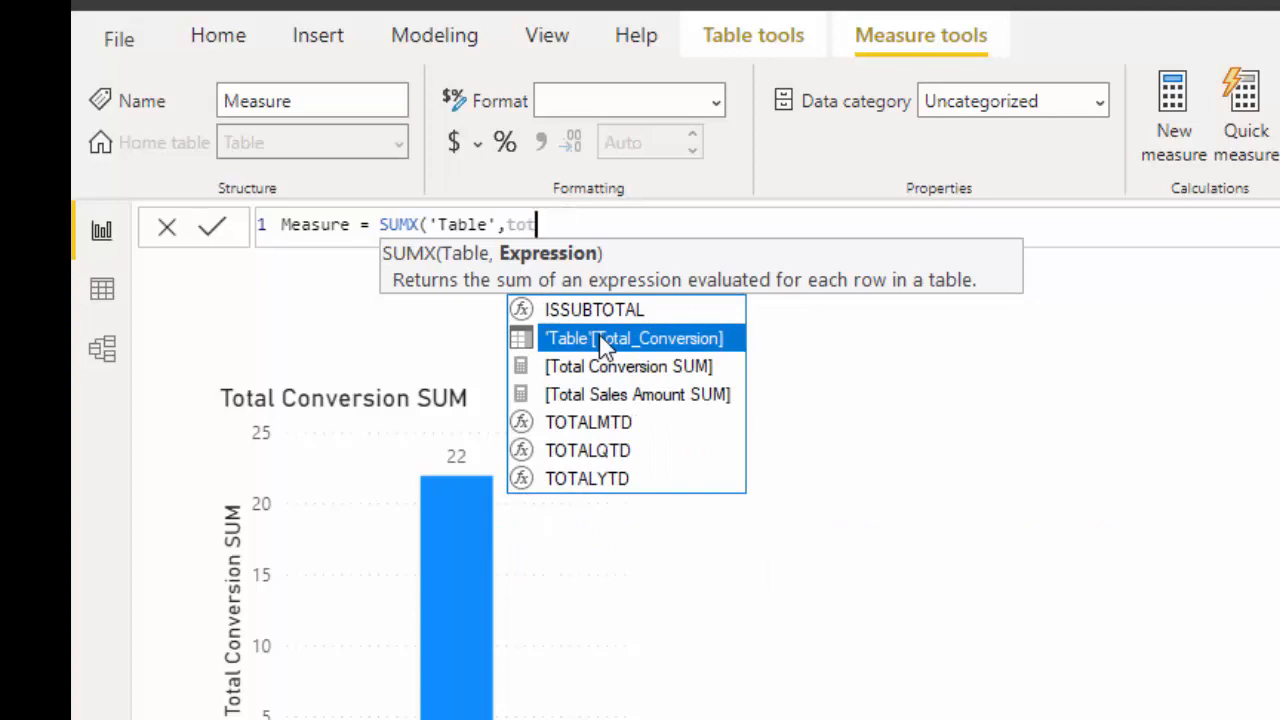
{"action": "left_click", "coordinate": [634, 338]}
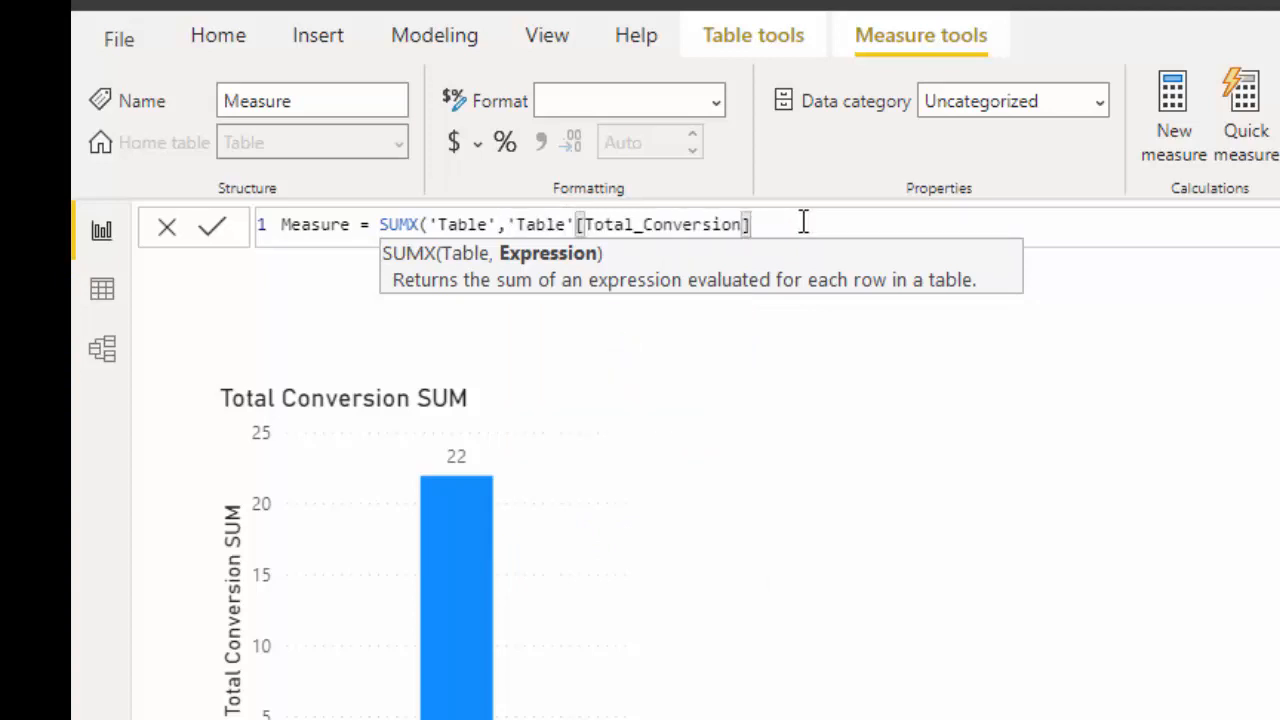
{"action": "type", "text": "*"}
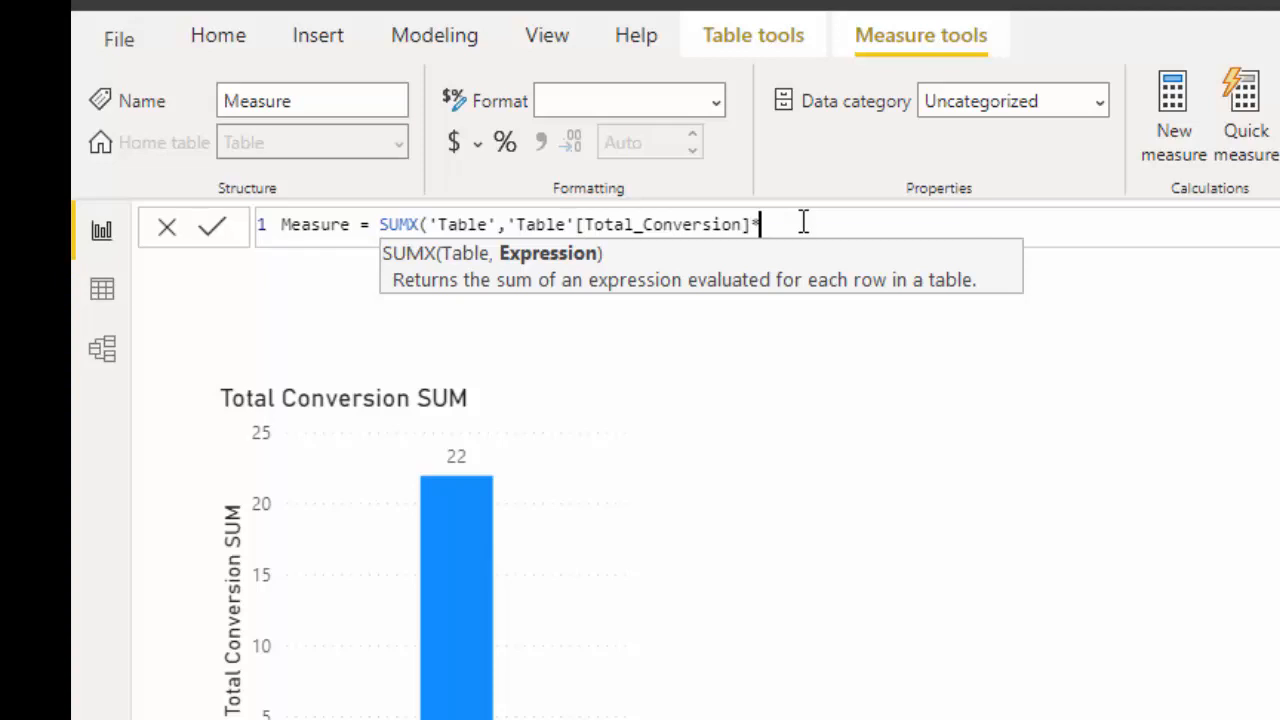
{"action": "type", "text": "sal"}
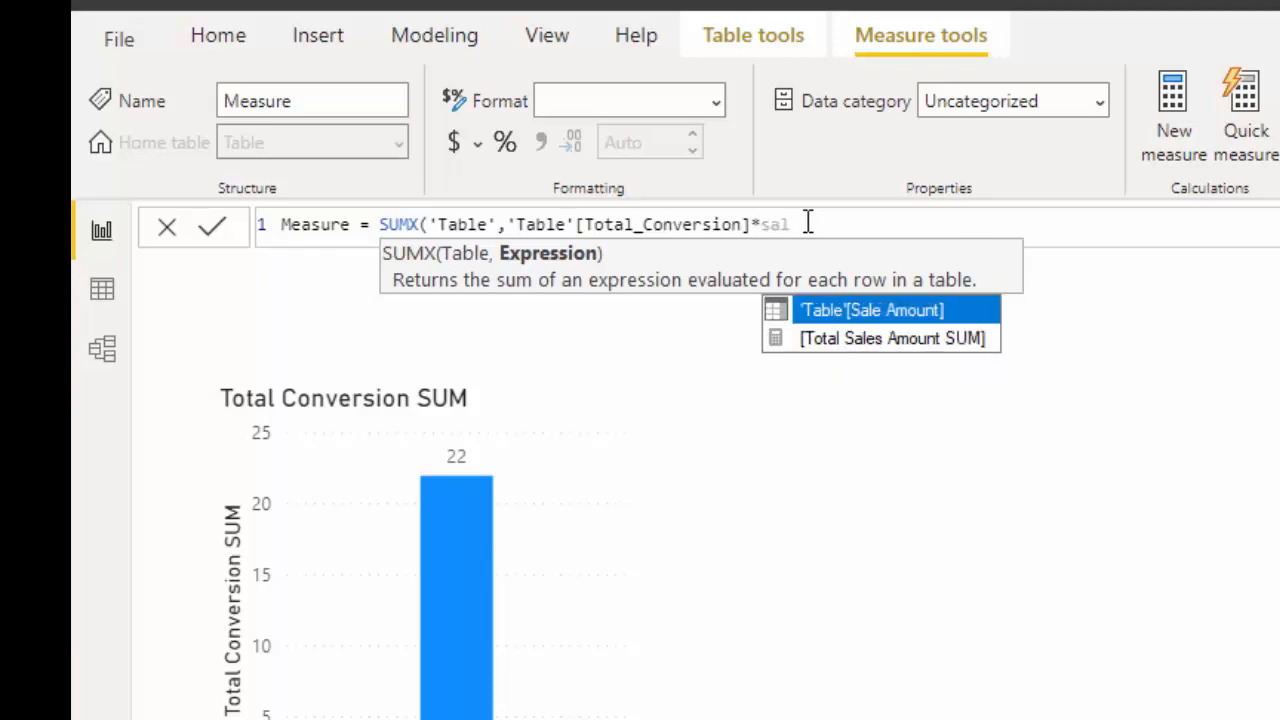
{"action": "left_click", "coordinate": [871, 310]}
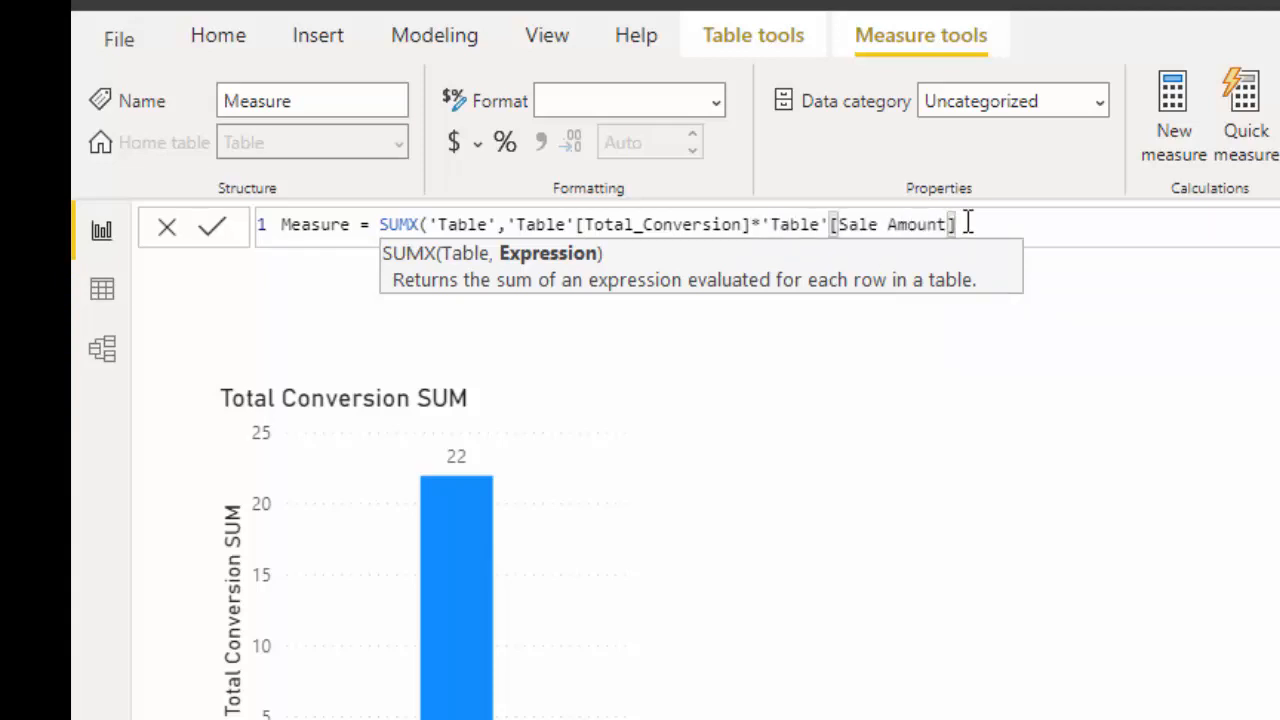
{"action": "type", "text": ")"}
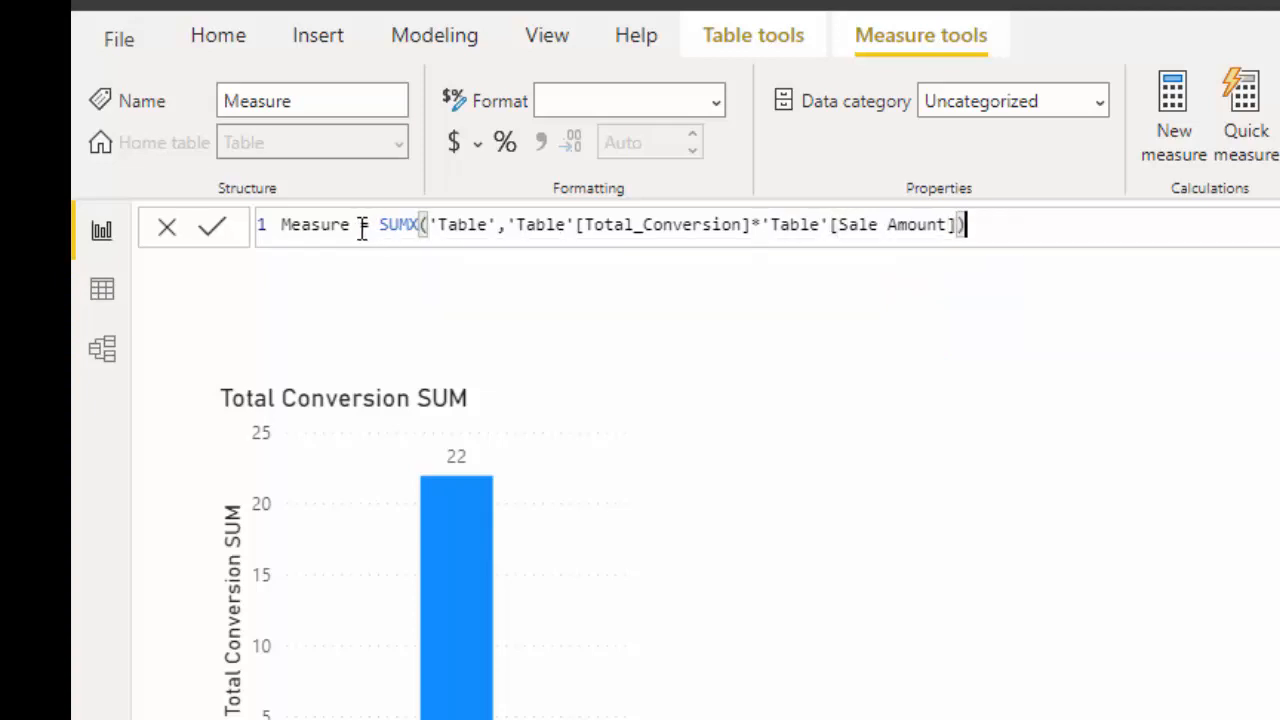
Step: Name the measure 'Total Sales with SUMX', commit it, and add it to a new chart
{"action": "double_click", "coordinate": [314, 224]}
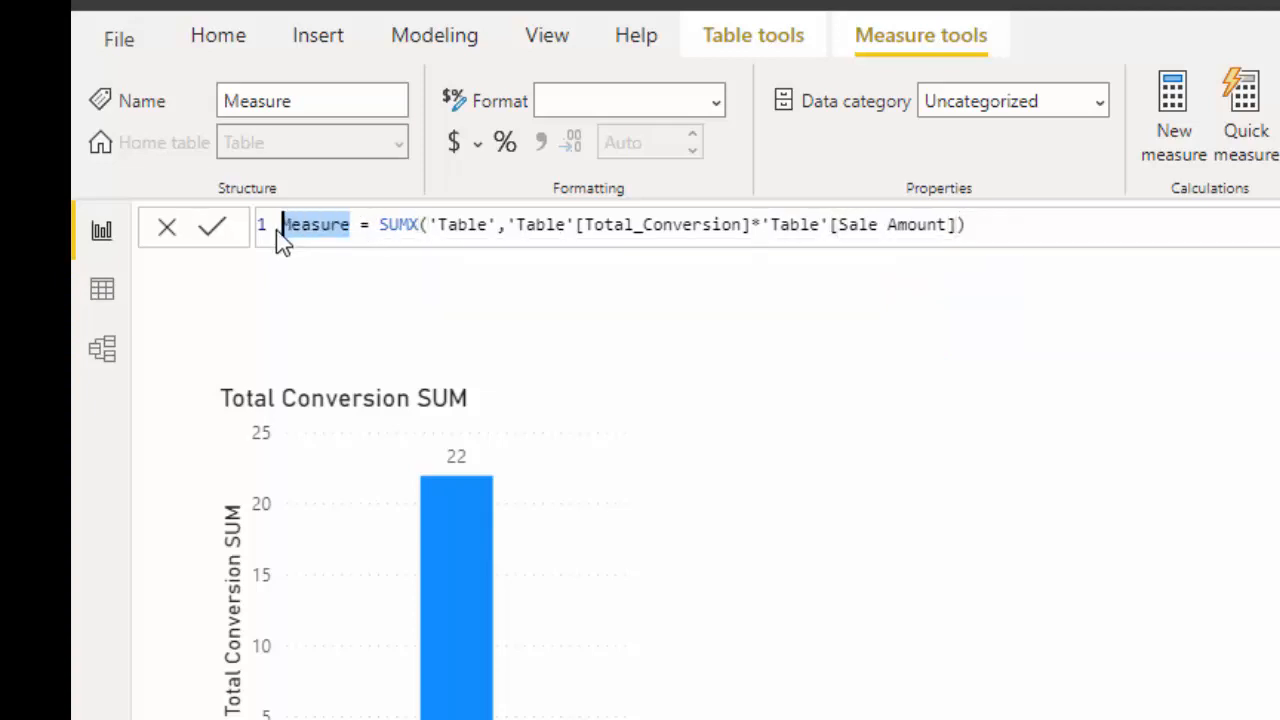
{"action": "type", "text": "Total"}
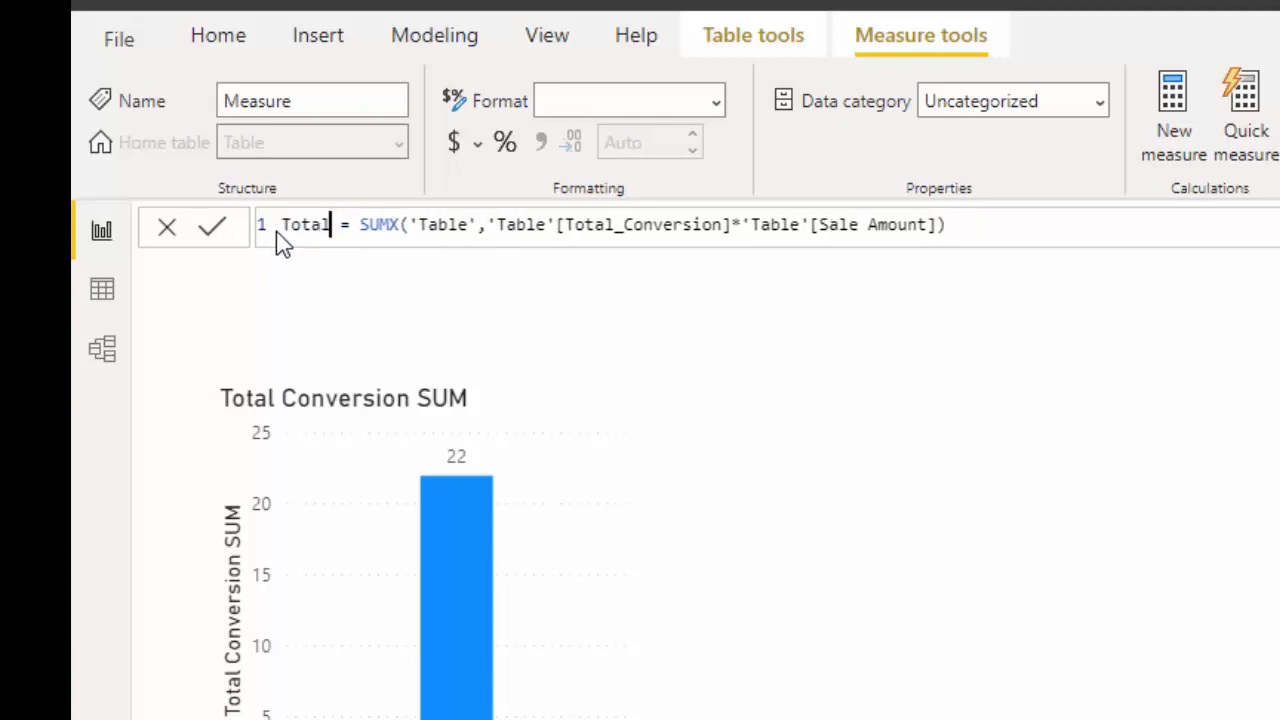
{"action": "type", "text": "Sal"}
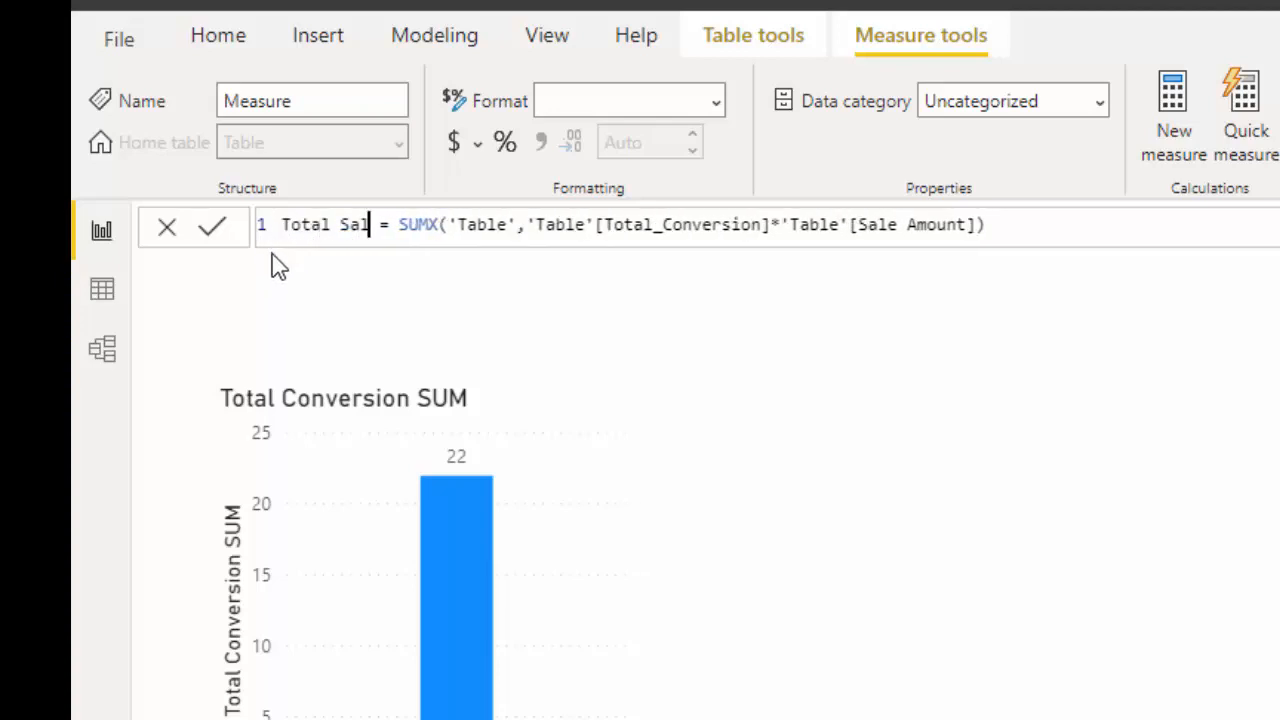
{"action": "type", "text": "es with SUMX"}
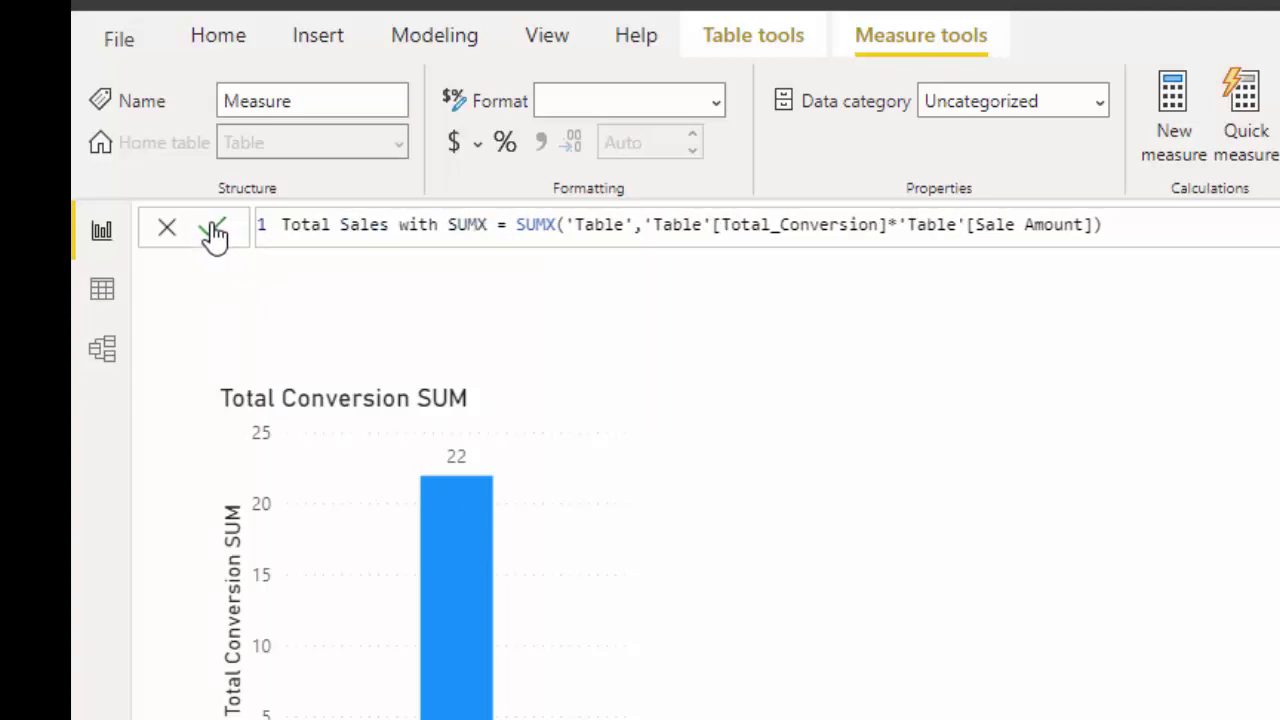
{"action": "left_click", "coordinate": [212, 226]}
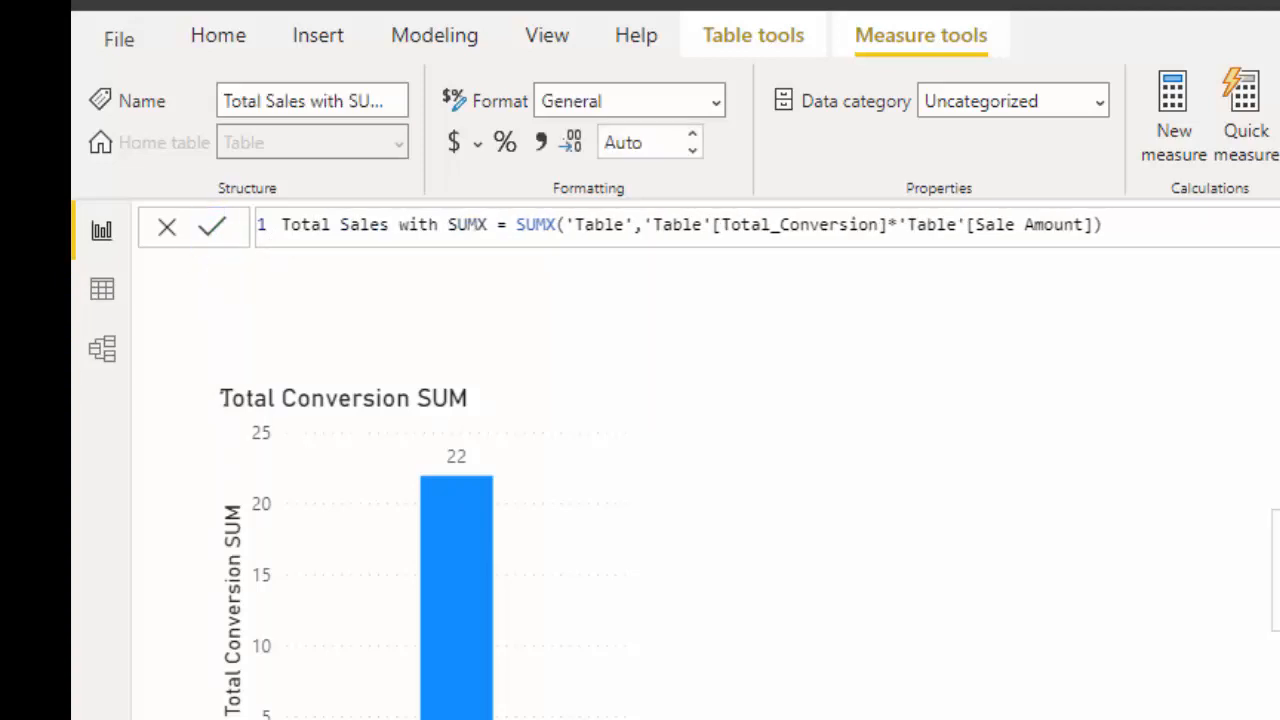
{"action": "left_click", "coordinate": [1150, 224]}
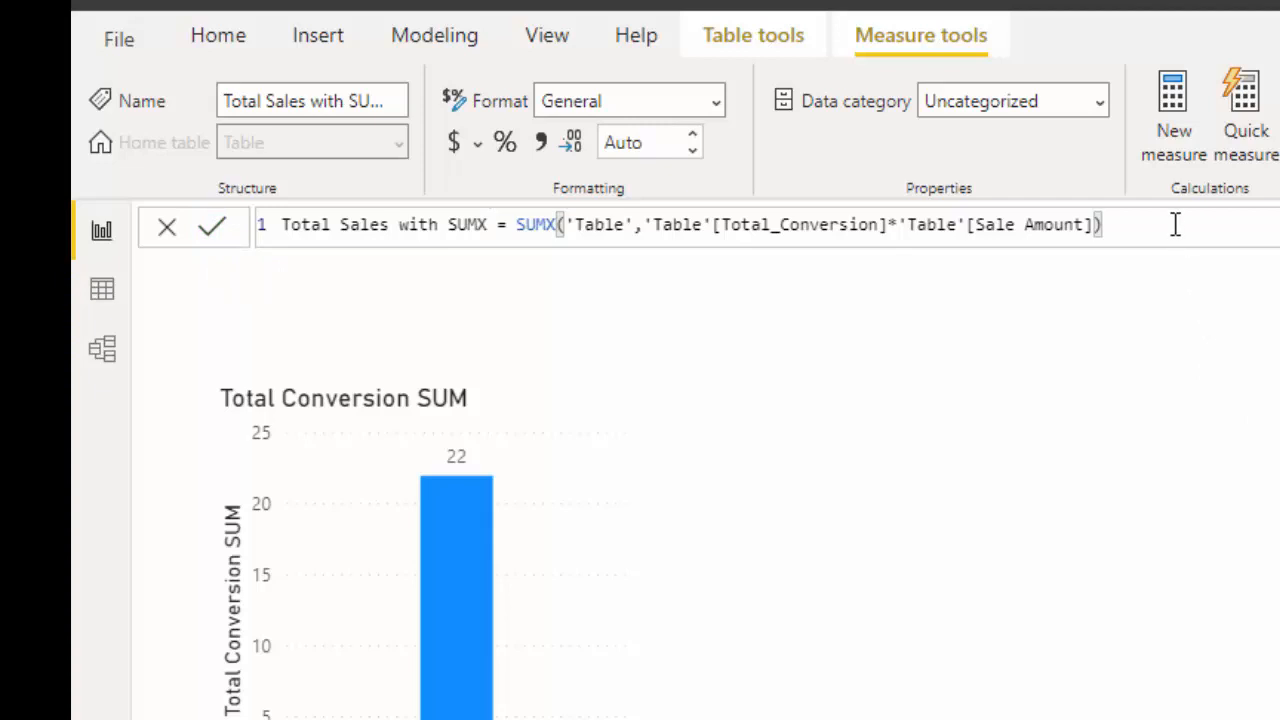
{"action": "mouse_move", "coordinate": [875, 224]}
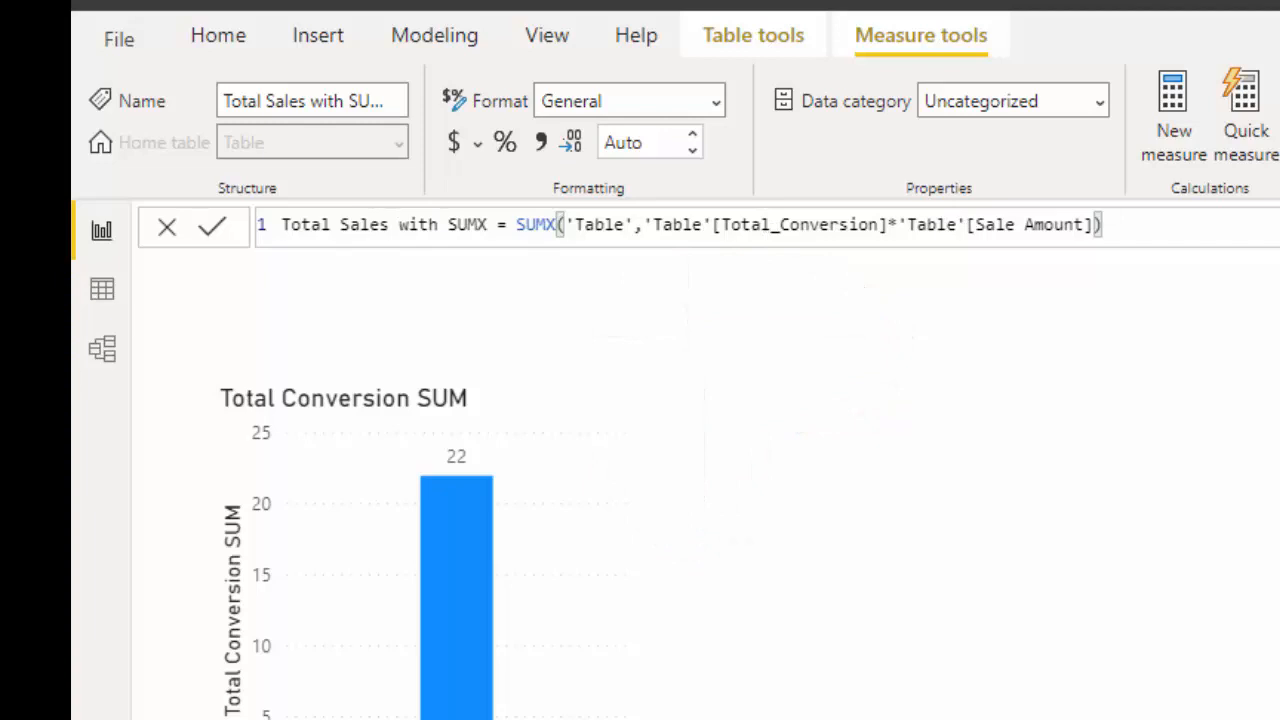
{"action": "left_click", "coordinate": [211, 224]}
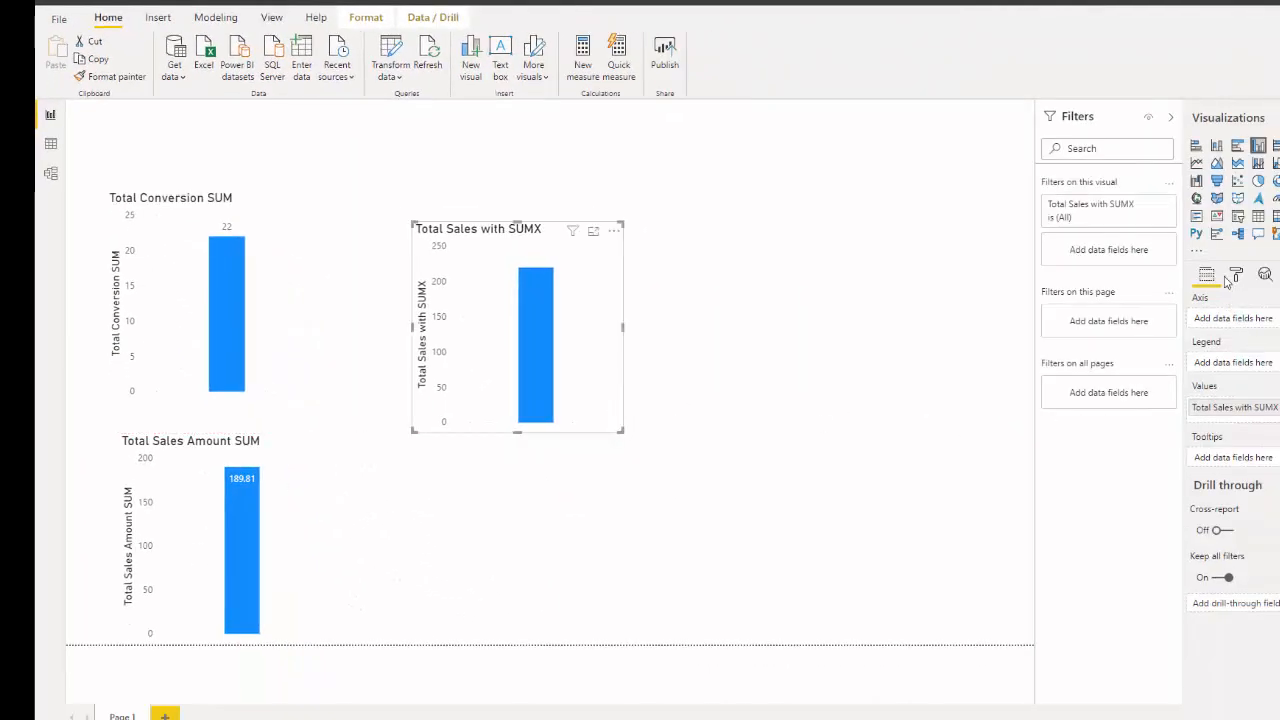
Step: Turn on data labels for the Total Sales with SUMX chart, showing 220
{"action": "left_click", "coordinate": [1236, 274]}
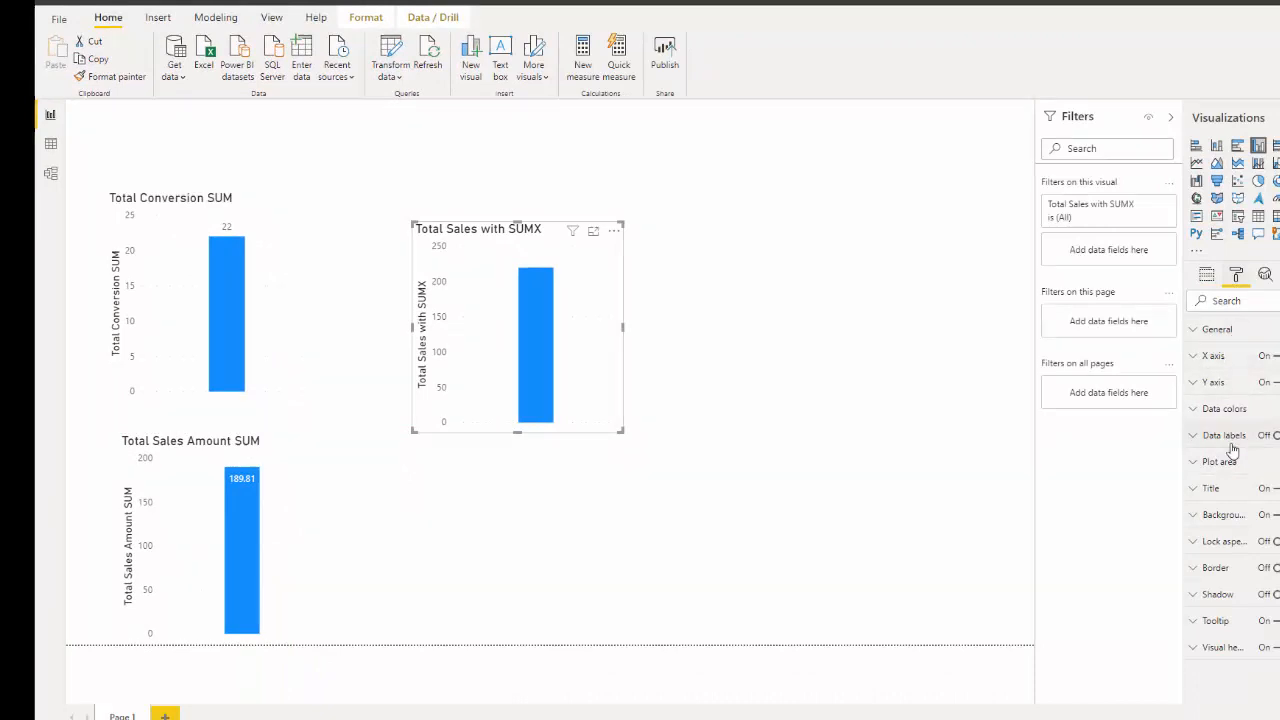
{"action": "left_click", "coordinate": [1268, 435]}
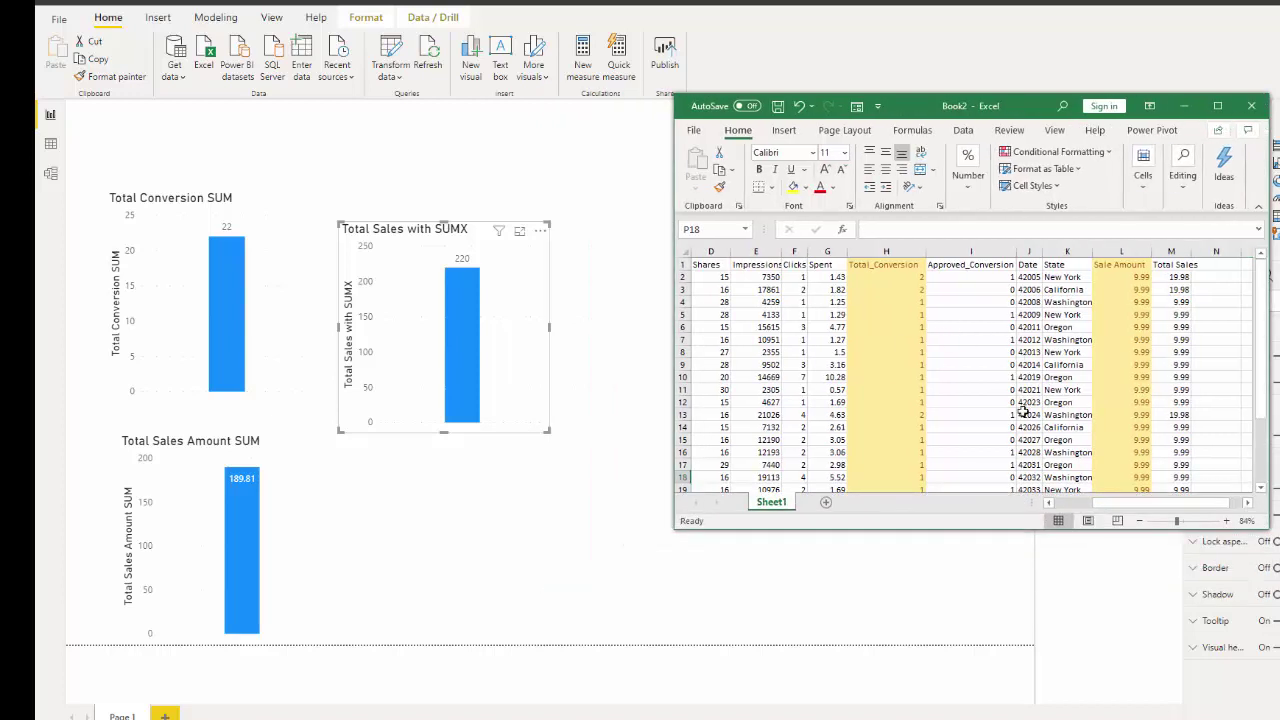
Step: Set data label decimal places so the SUMX chart reads 219.78, matching Excel's total
{"action": "scroll", "scroll_direction": "down", "scroll_amount": 3}
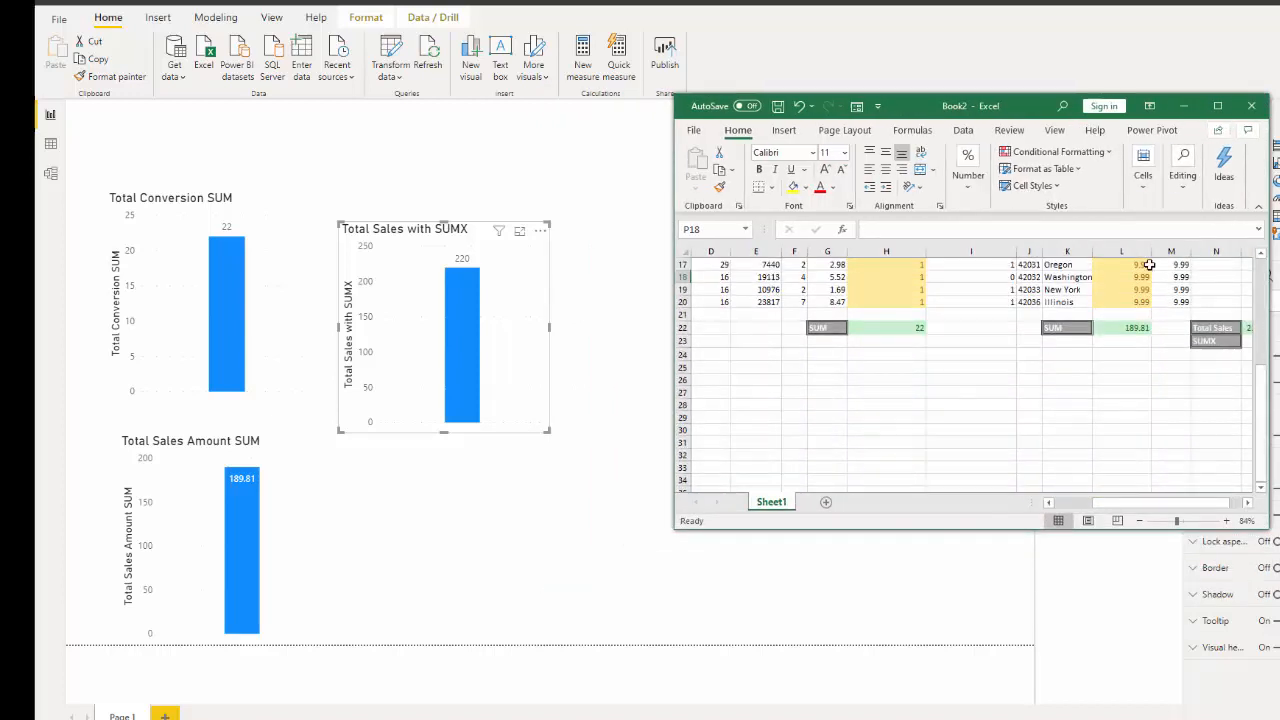
{"action": "scroll", "scroll_direction": "right", "scroll_amount": 3}
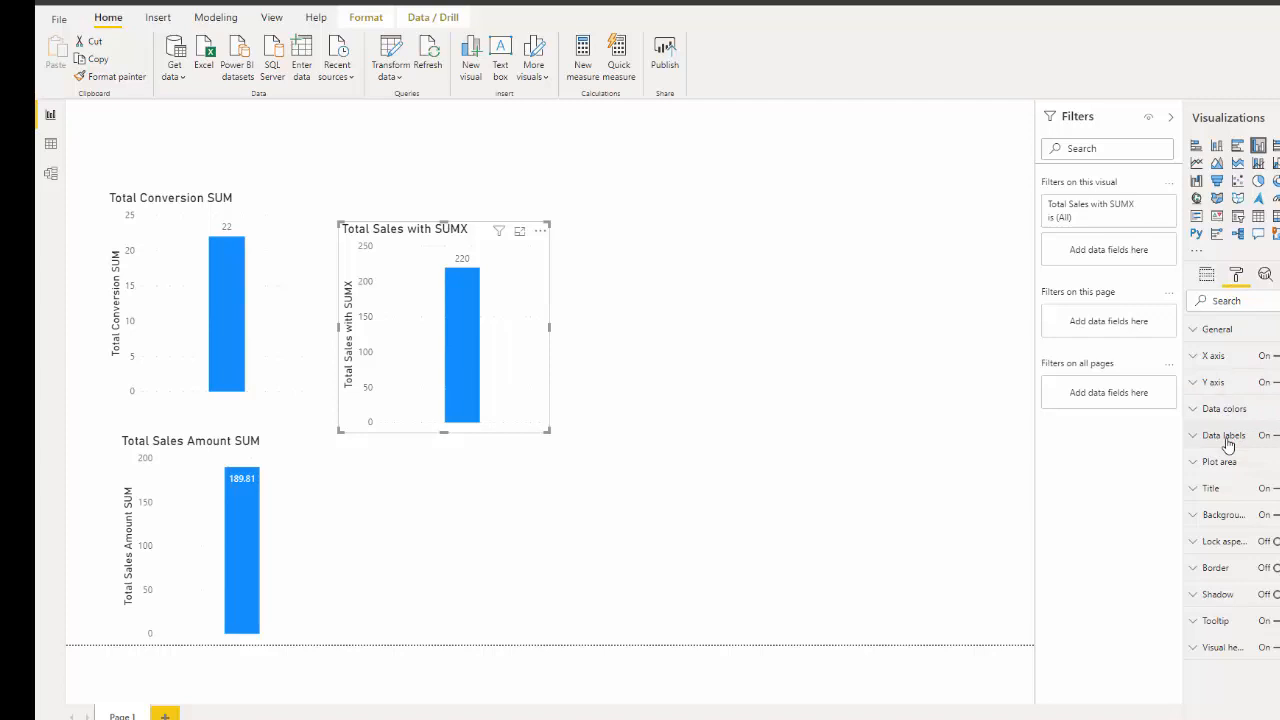
{"action": "left_click", "coordinate": [1224, 435]}
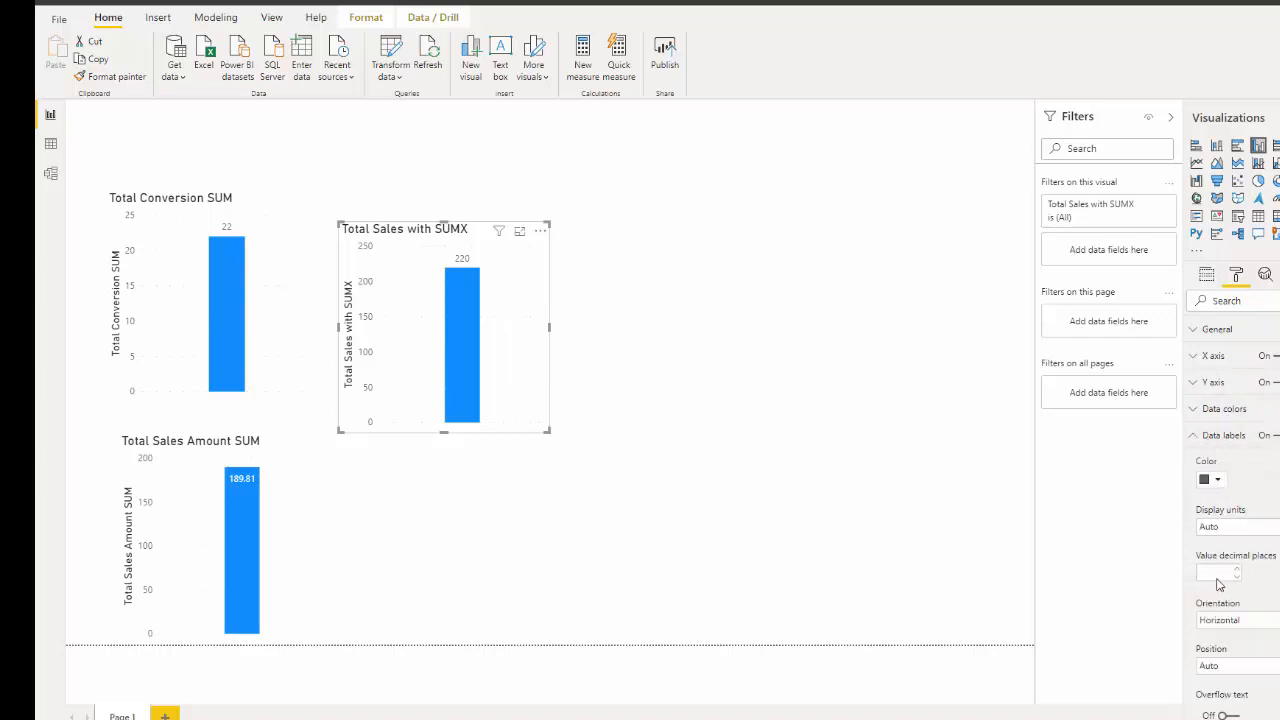
{"action": "left_click", "coordinate": [704, 640]}
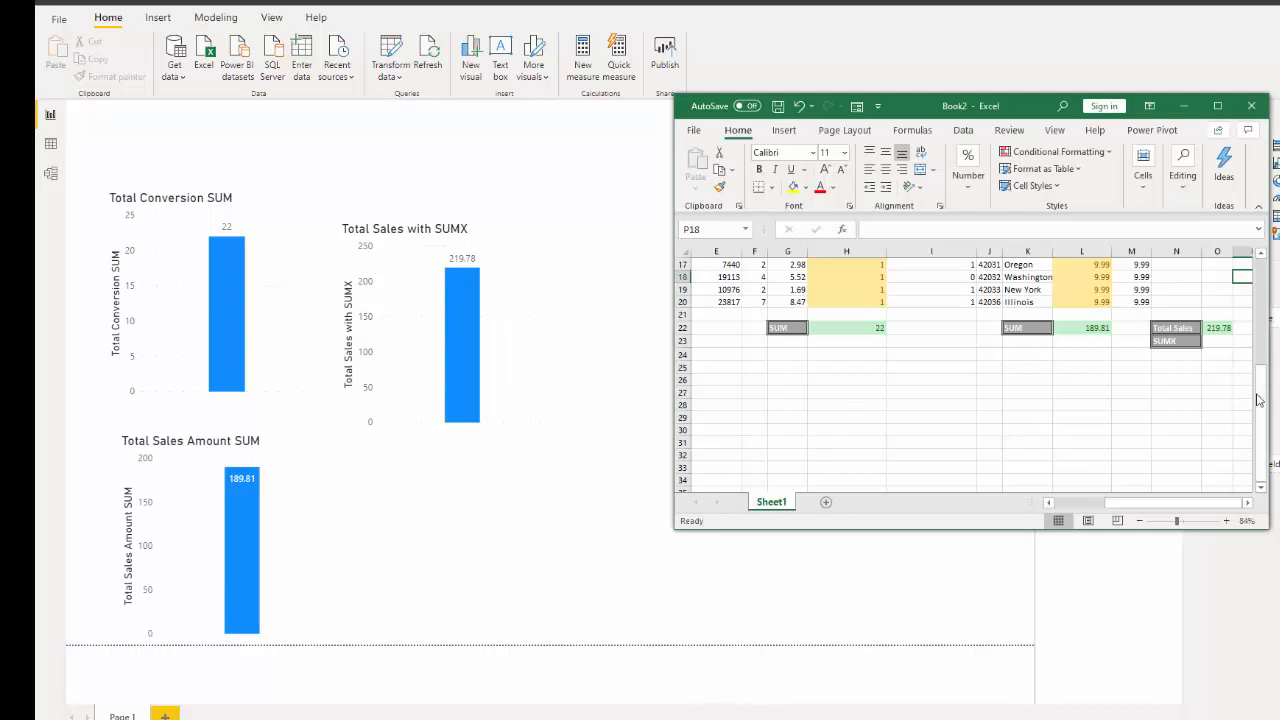
{"action": "scroll", "scroll_direction": "up", "scroll_amount": 3}
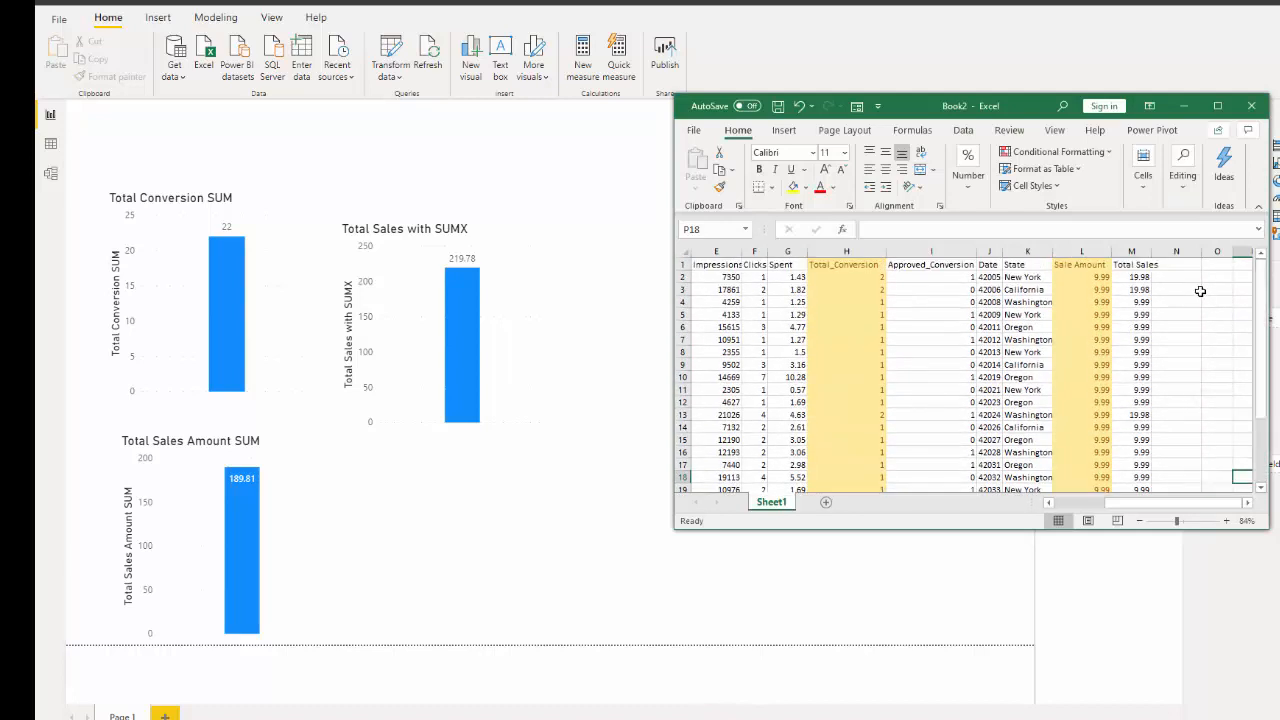
{"action": "mouse_move", "coordinate": [765, 404]}
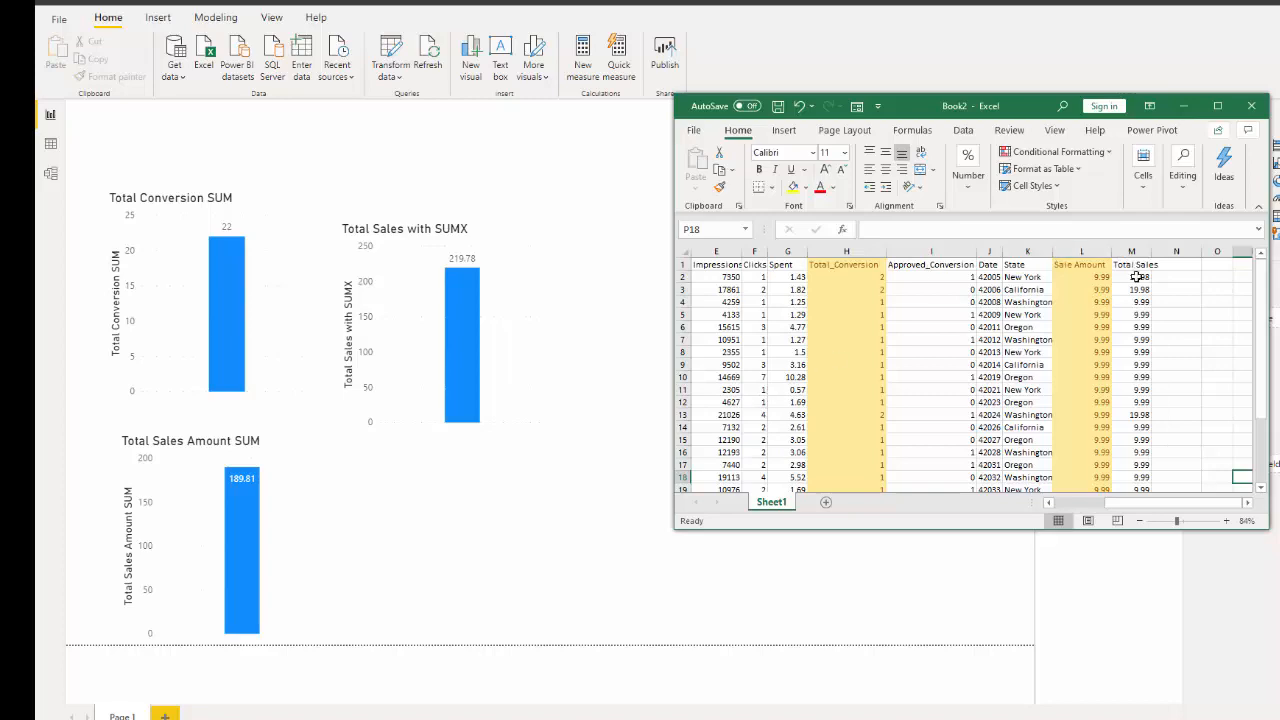
{"action": "scroll", "scroll_direction": "down", "scroll_amount": 3}
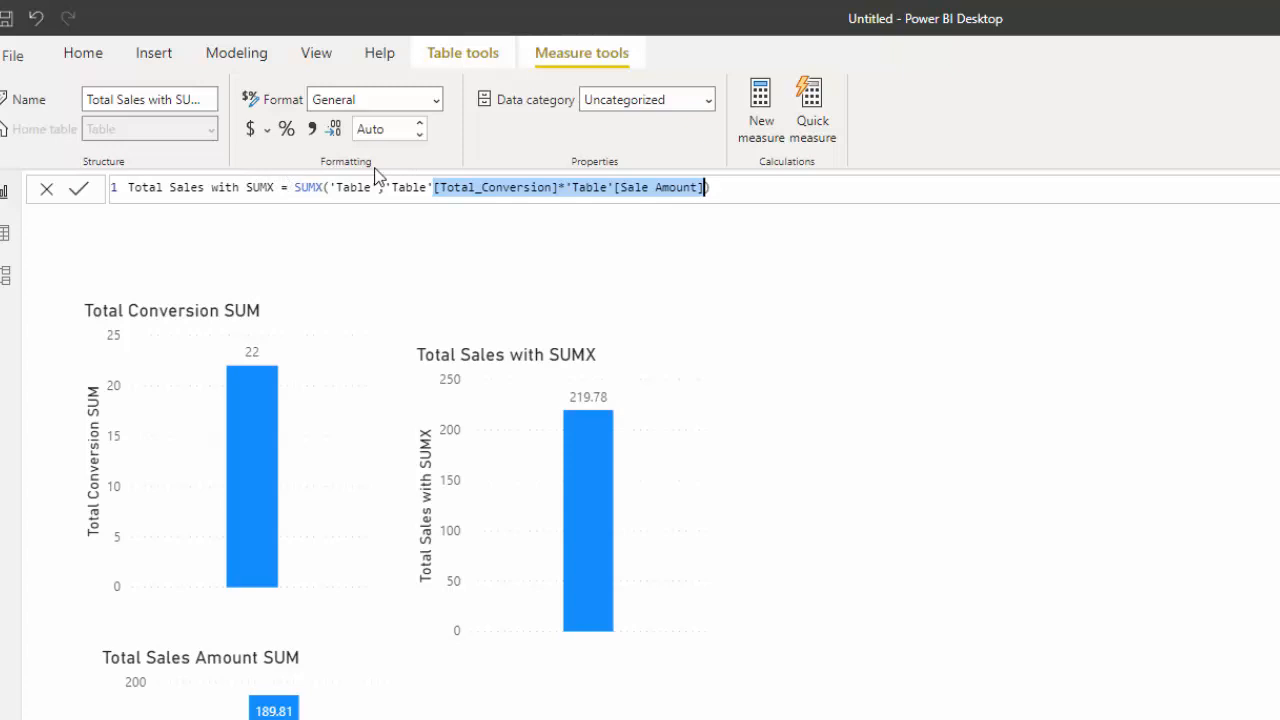
{"action": "mouse_move", "coordinate": [673, 501]}
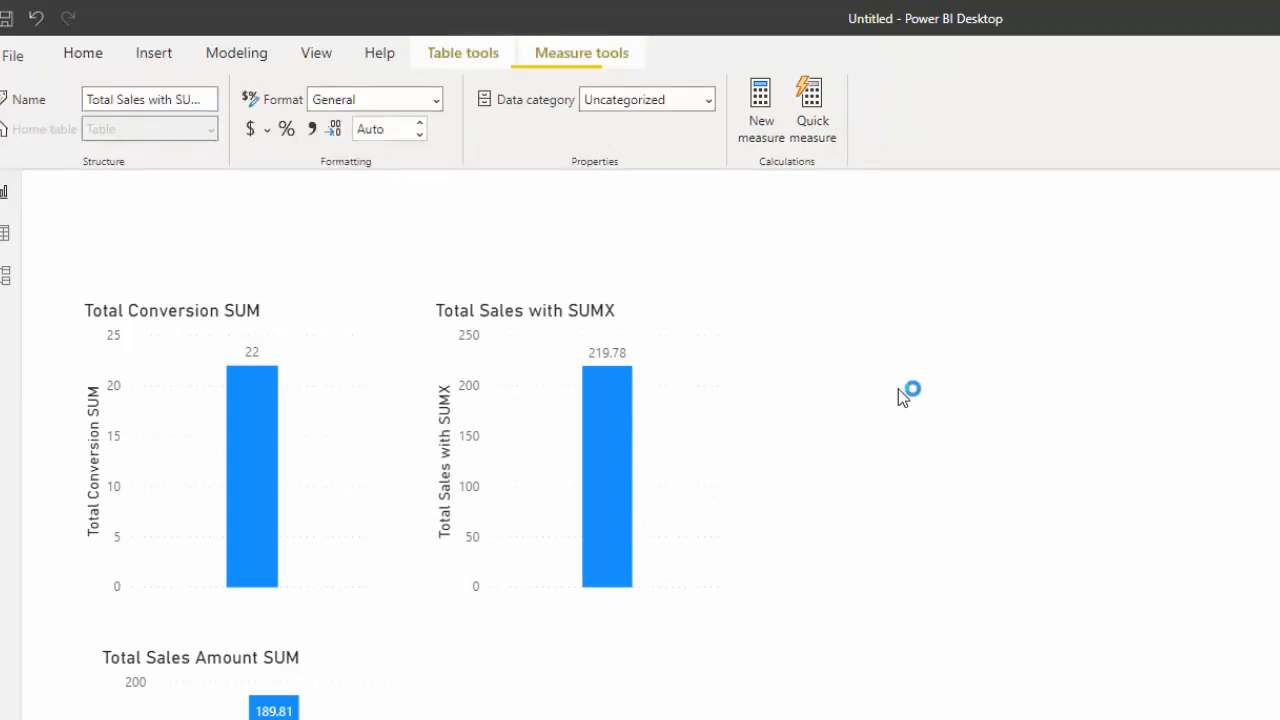
Step: Write a new measure: SUM of Total_Conversion times SUM of Sale Amount
{"action": "left_click", "coordinate": [760, 105]}
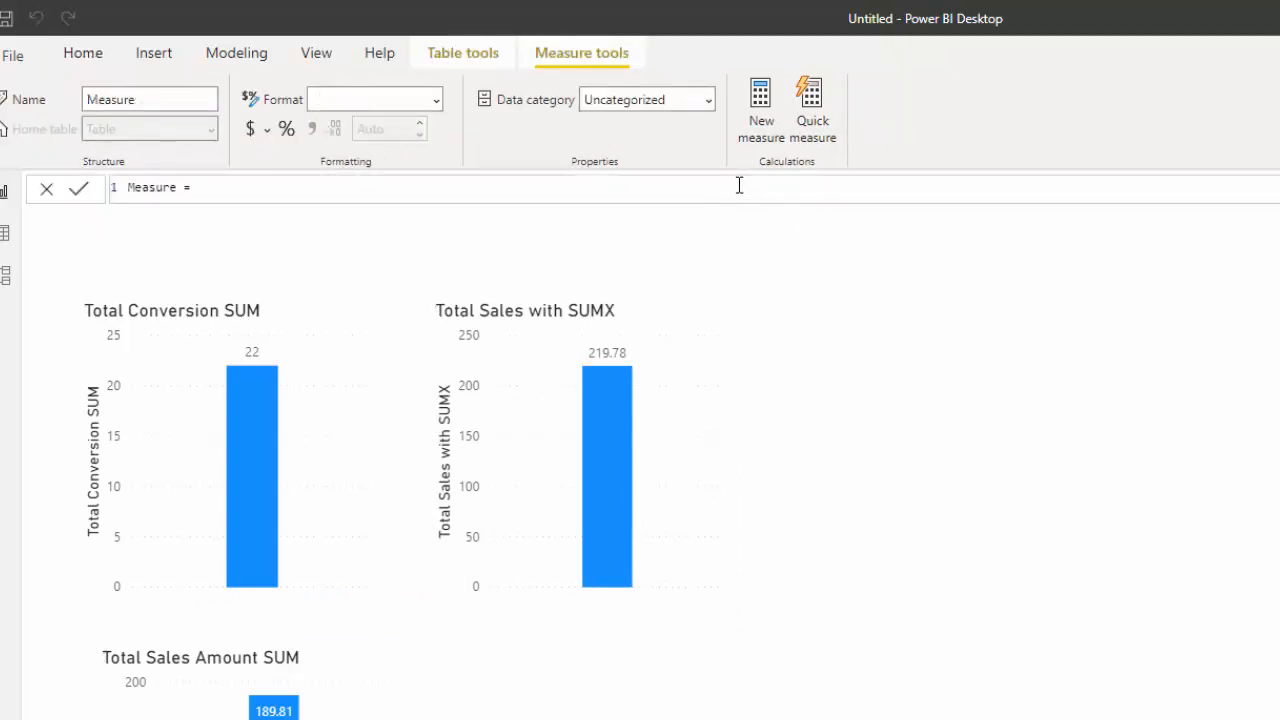
{"action": "type", "text": "sum"}
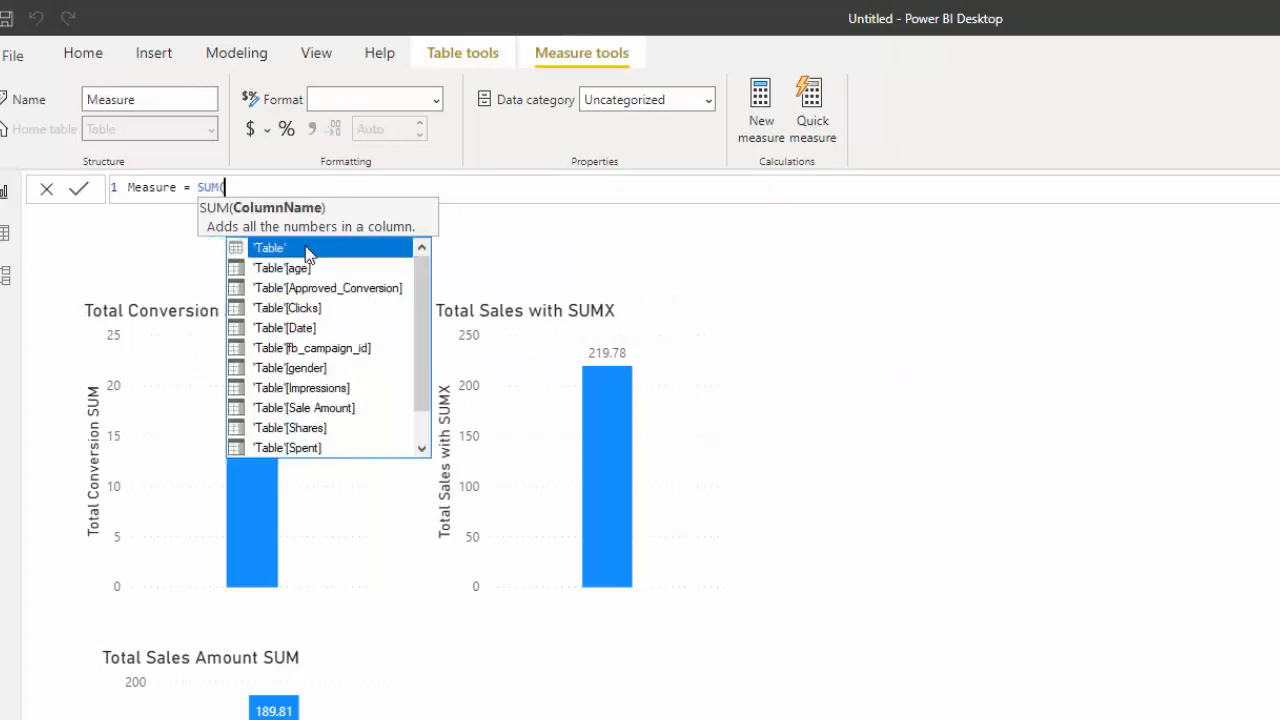
{"action": "type", "text": "conver"}
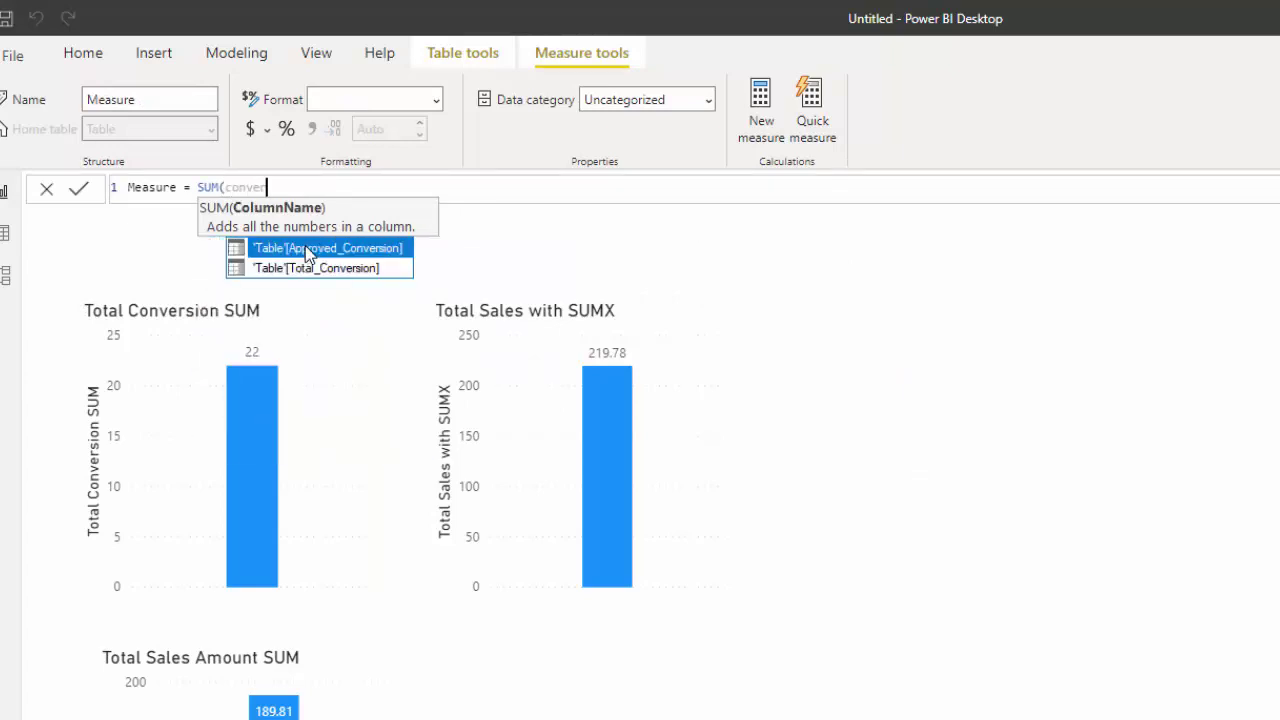
{"action": "mouse_move", "coordinate": [349, 273]}
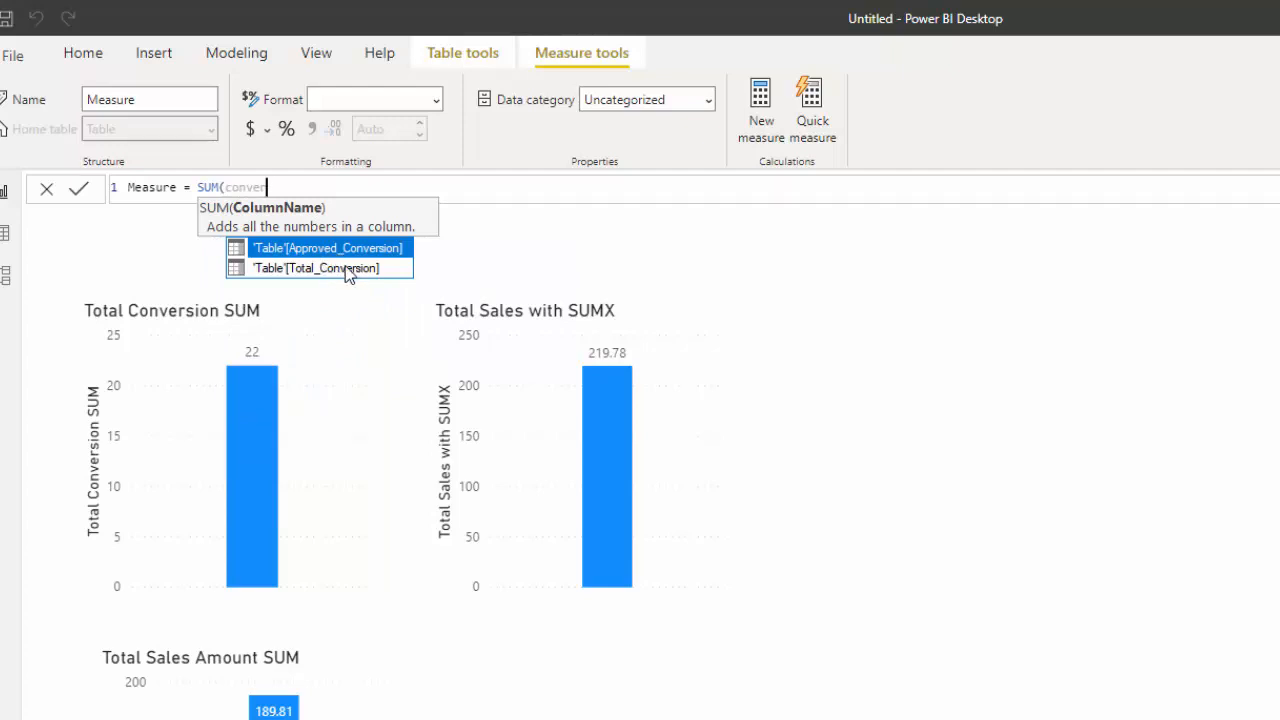
{"action": "left_click", "coordinate": [316, 267]}
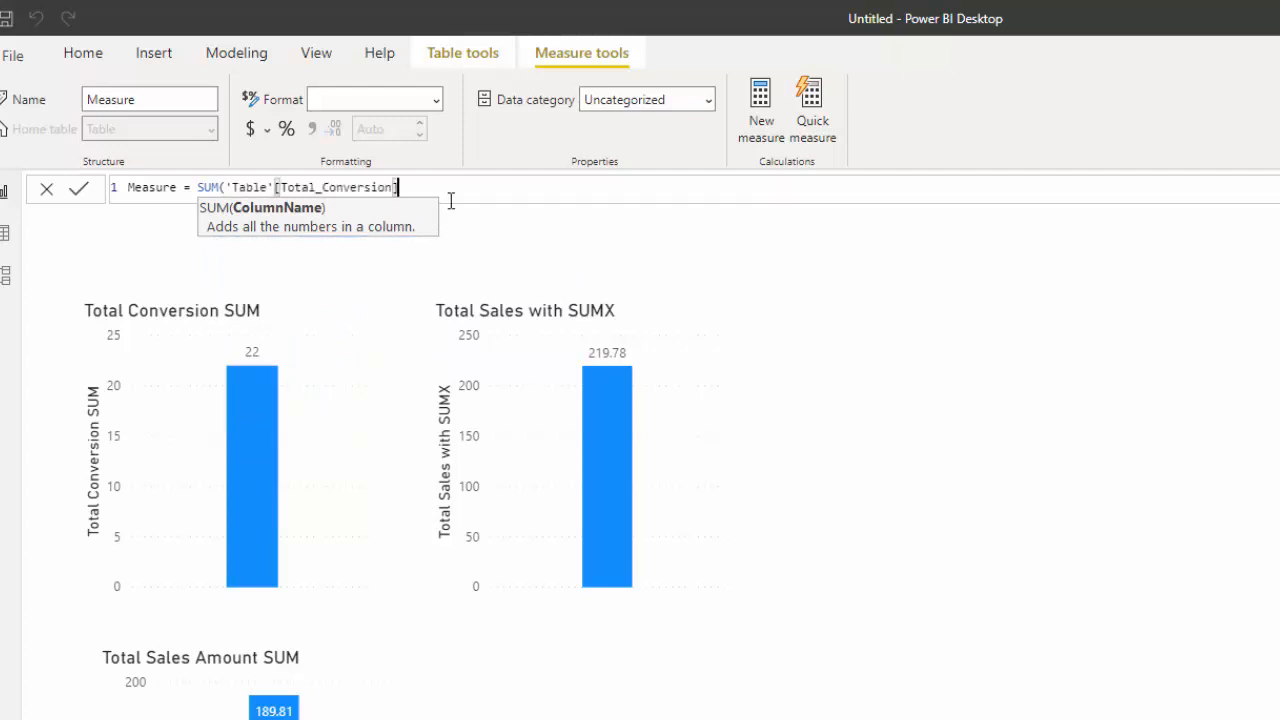
{"action": "type", "text": "*s"}
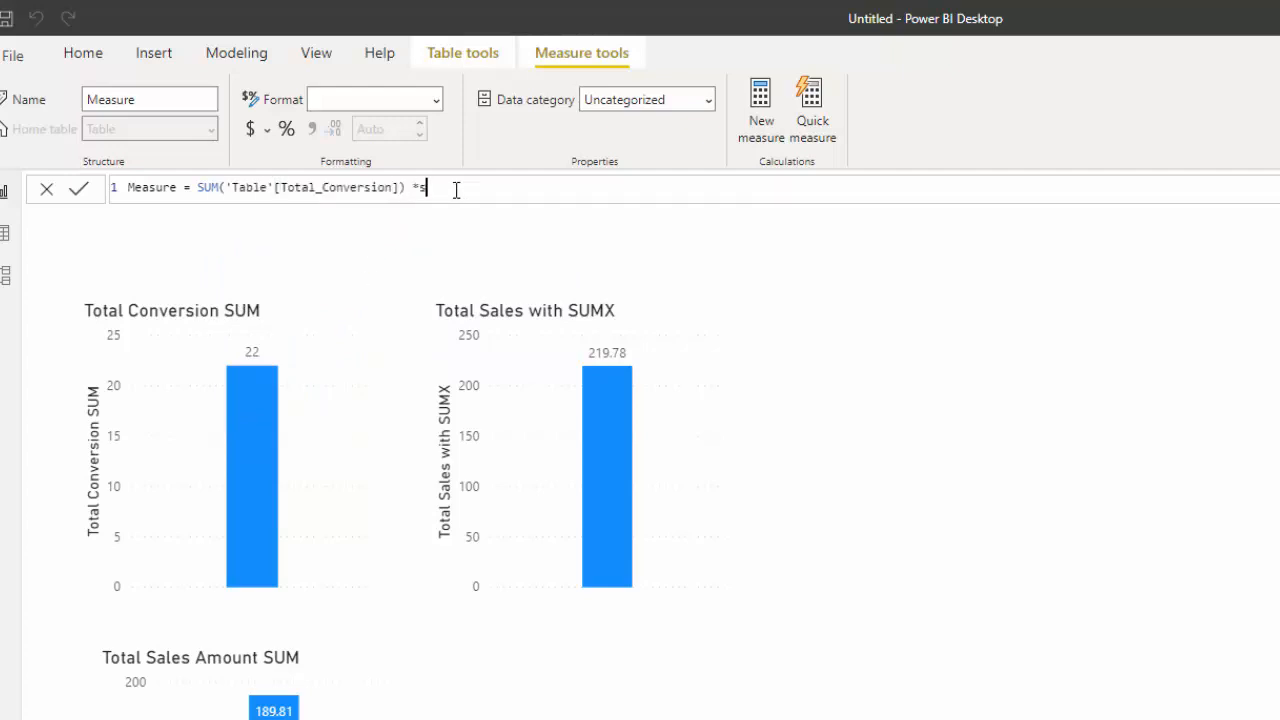
{"action": "type", "text": "um"}
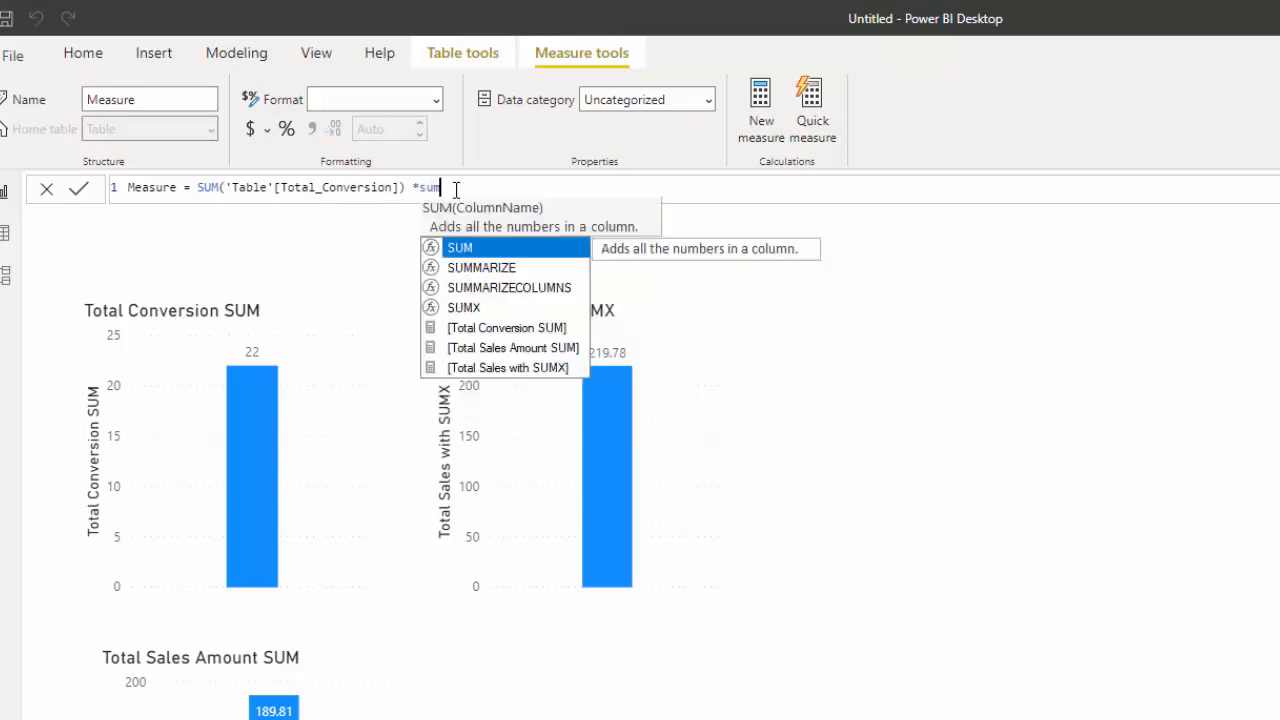
{"action": "mouse_move", "coordinate": [490, 308]}
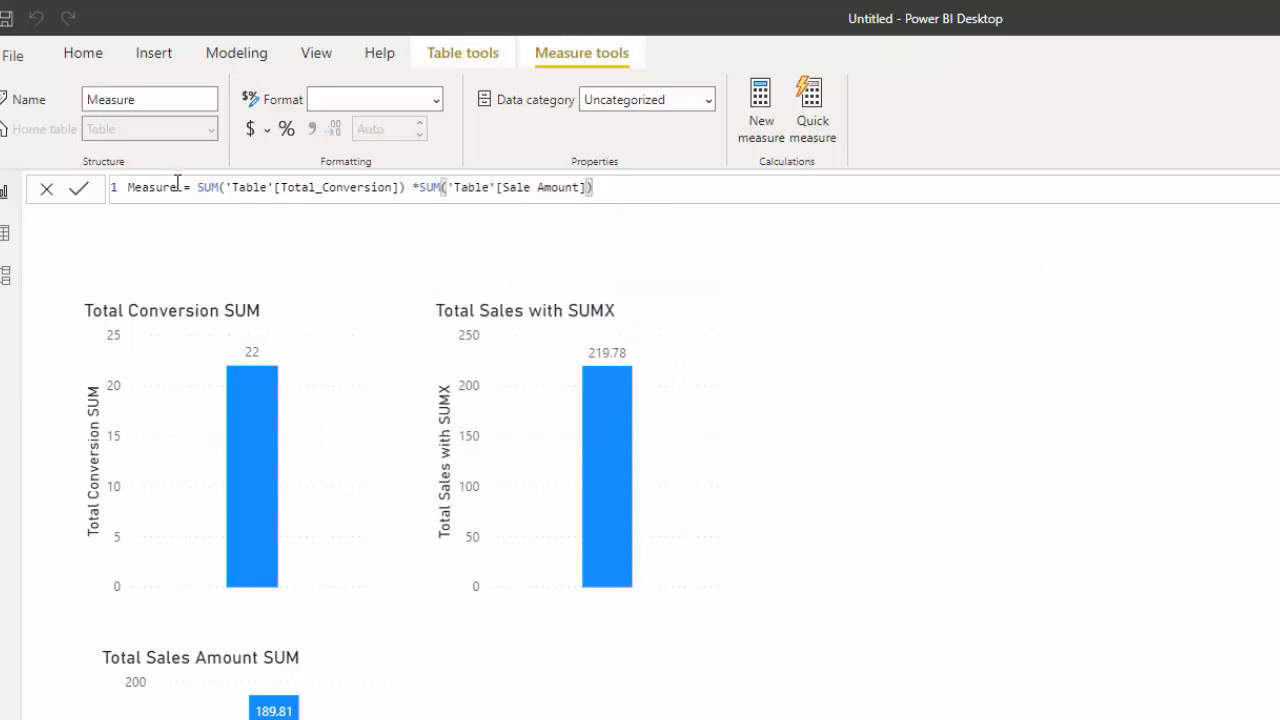
Step: Rename the measure to 'SUM of Two Columns'
{"action": "double_click", "coordinate": [152, 187]}
{"action": "type", "text": "SUM "}
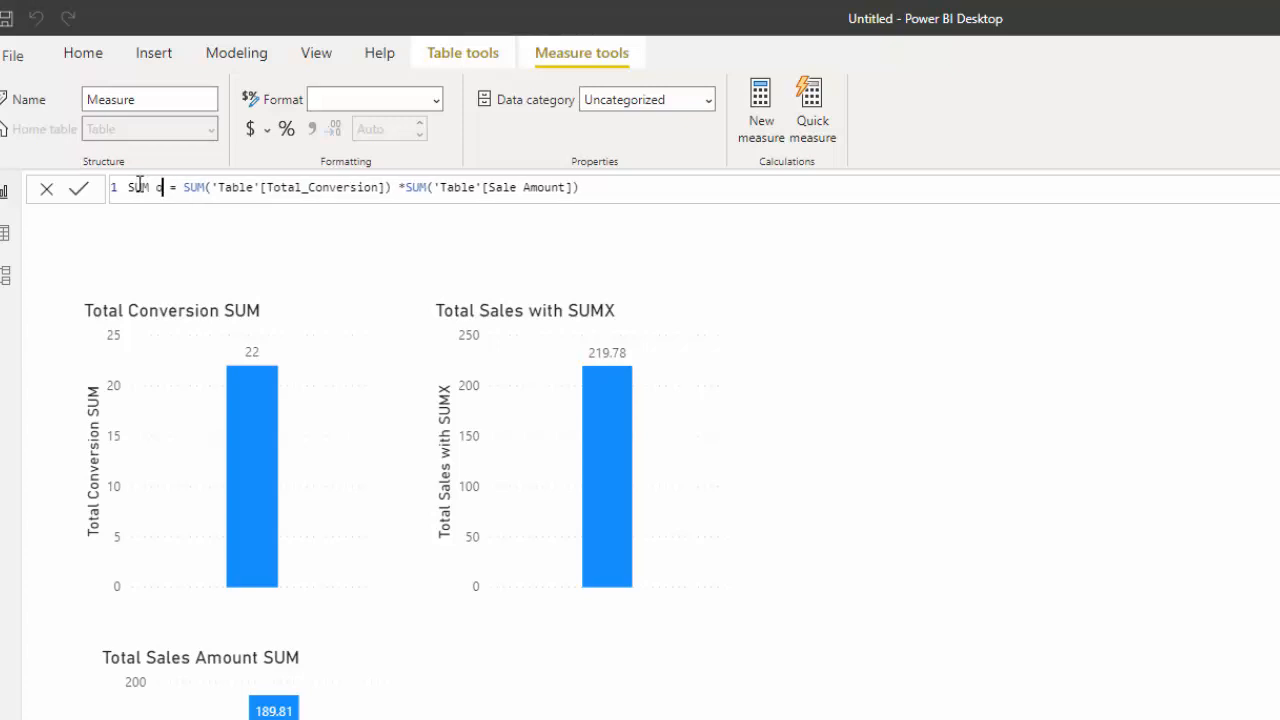
{"action": "type", "text": "of Two C"}
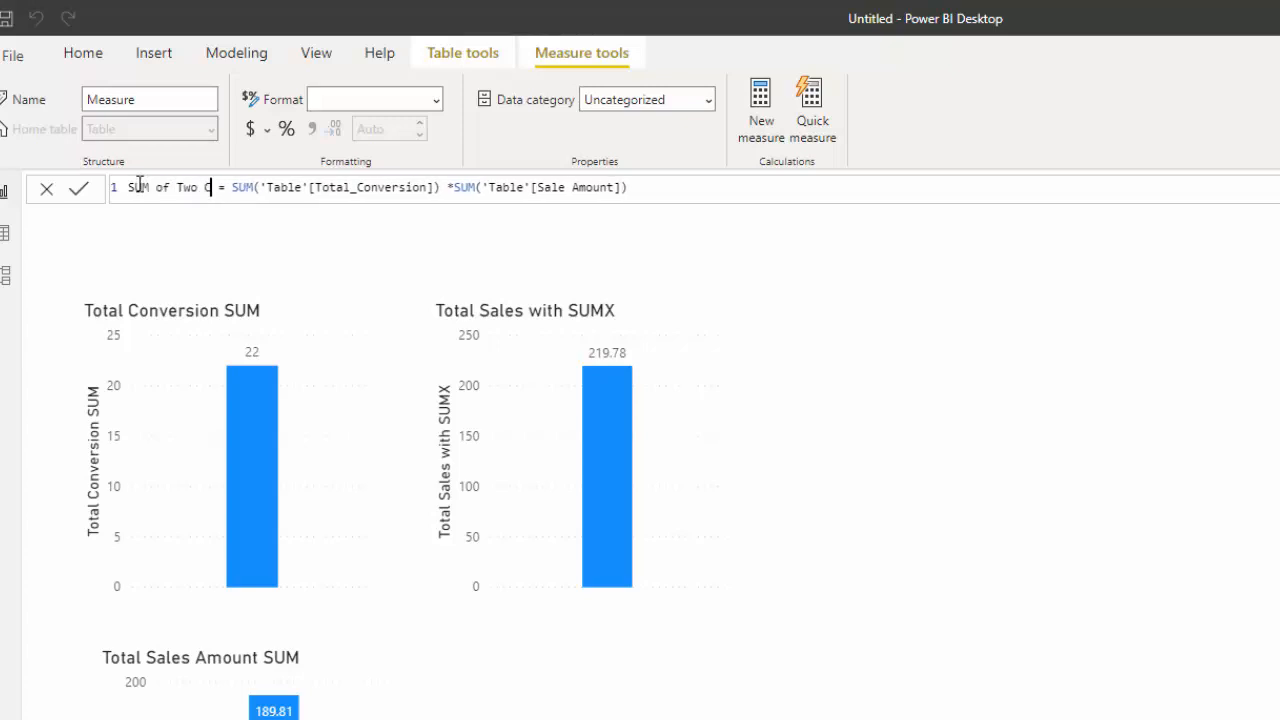
{"action": "type", "text": "olumns"}
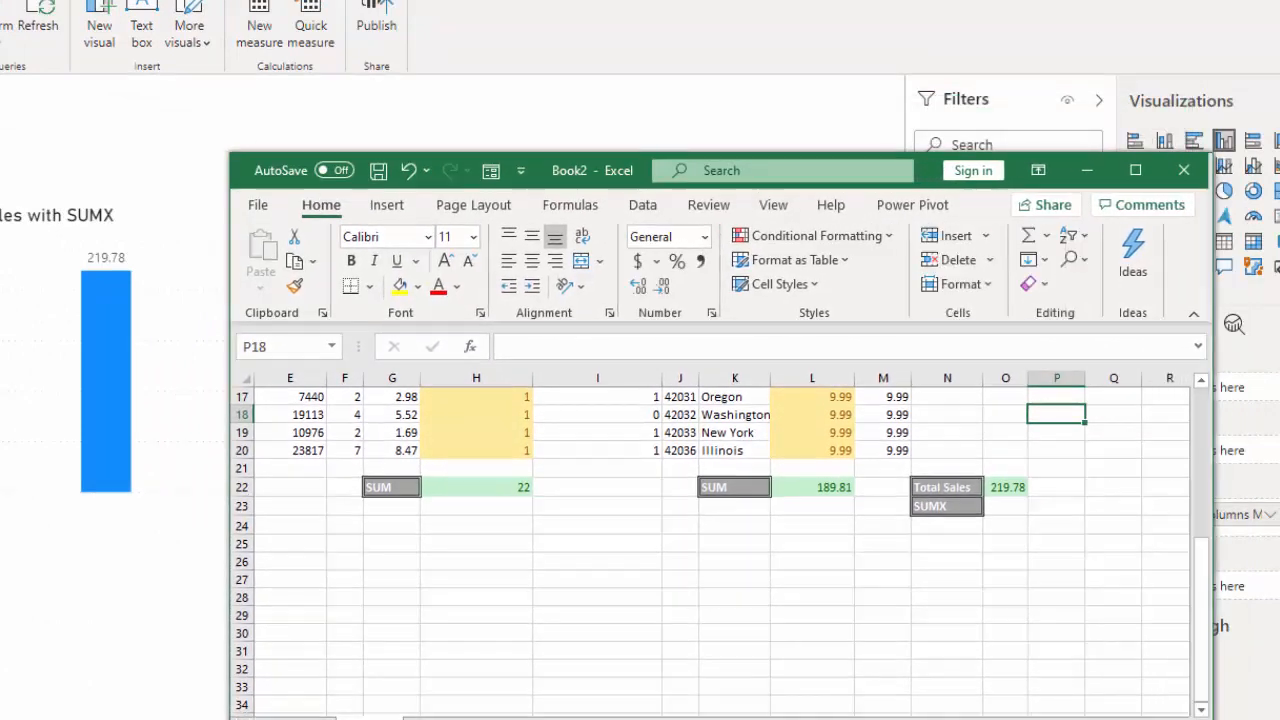
Step: Review the Excel data and totals, selecting the empty cell H24 under the Total_Conversion sum
{"action": "left_click", "coordinate": [597, 614]}
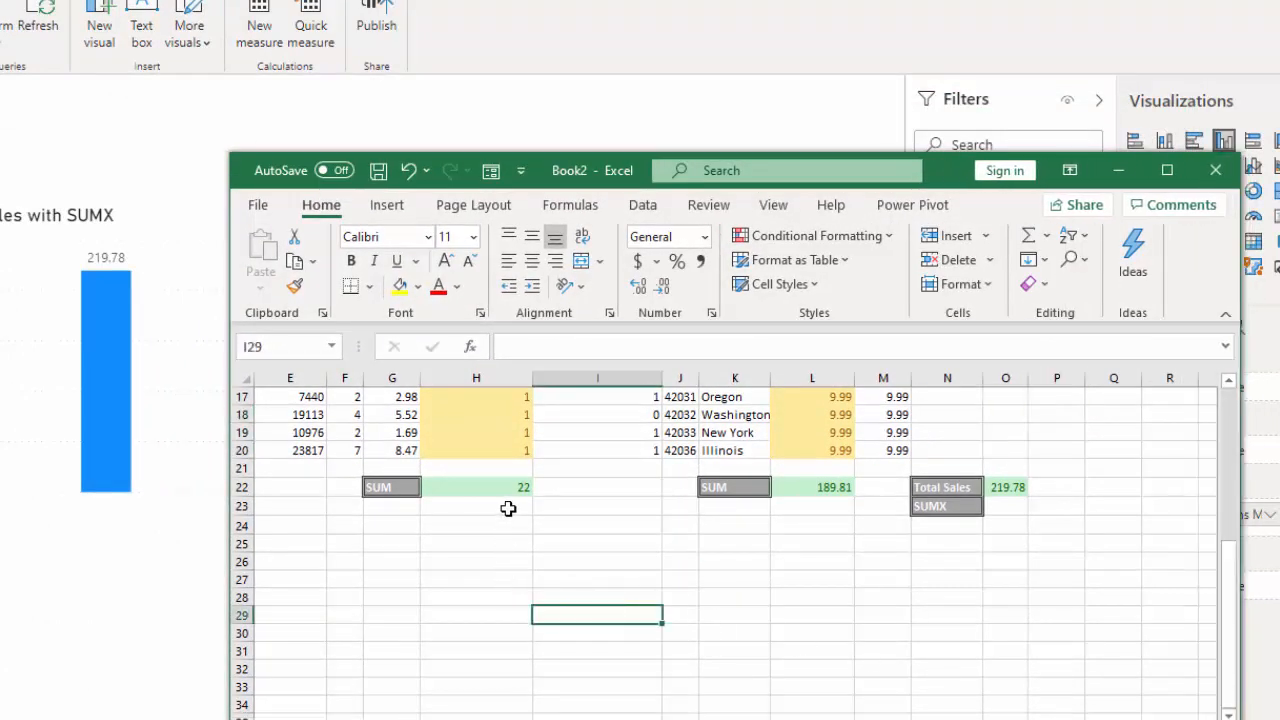
{"action": "scroll", "scroll_direction": "up", "scroll_amount": 3}
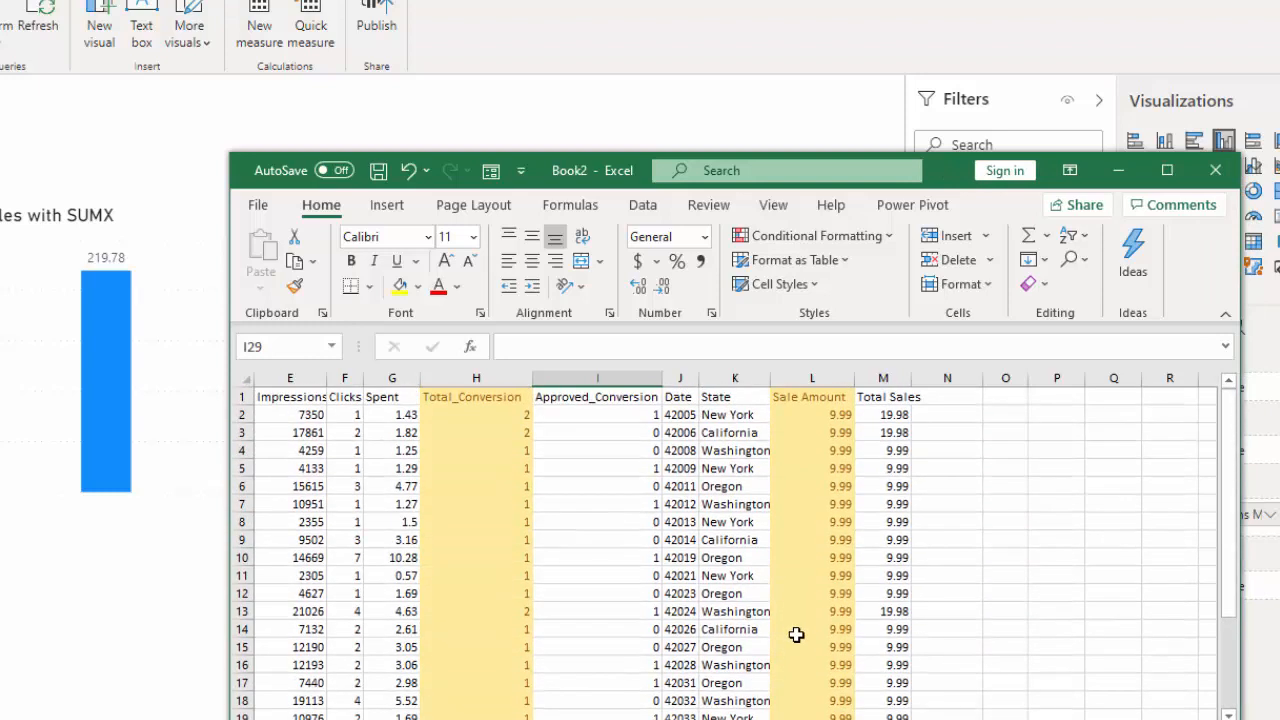
{"action": "scroll", "scroll_direction": "down", "scroll_amount": 3}
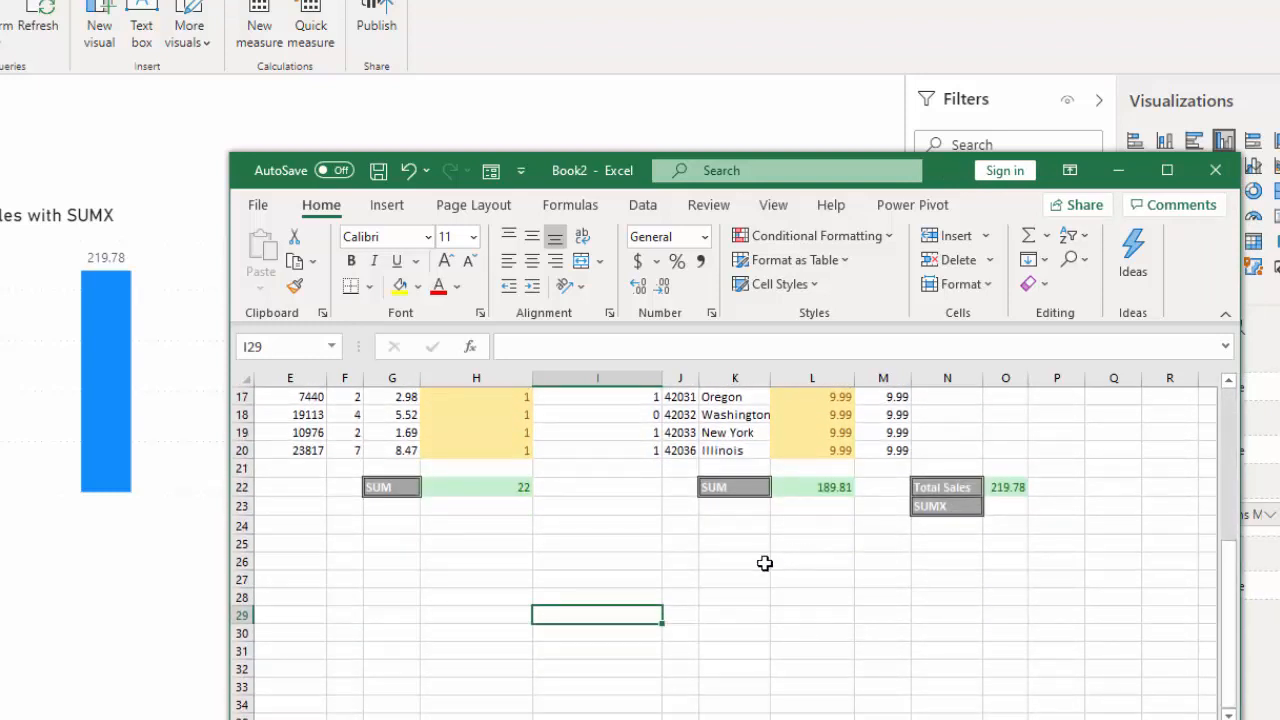
{"action": "mouse_move", "coordinate": [573, 558]}
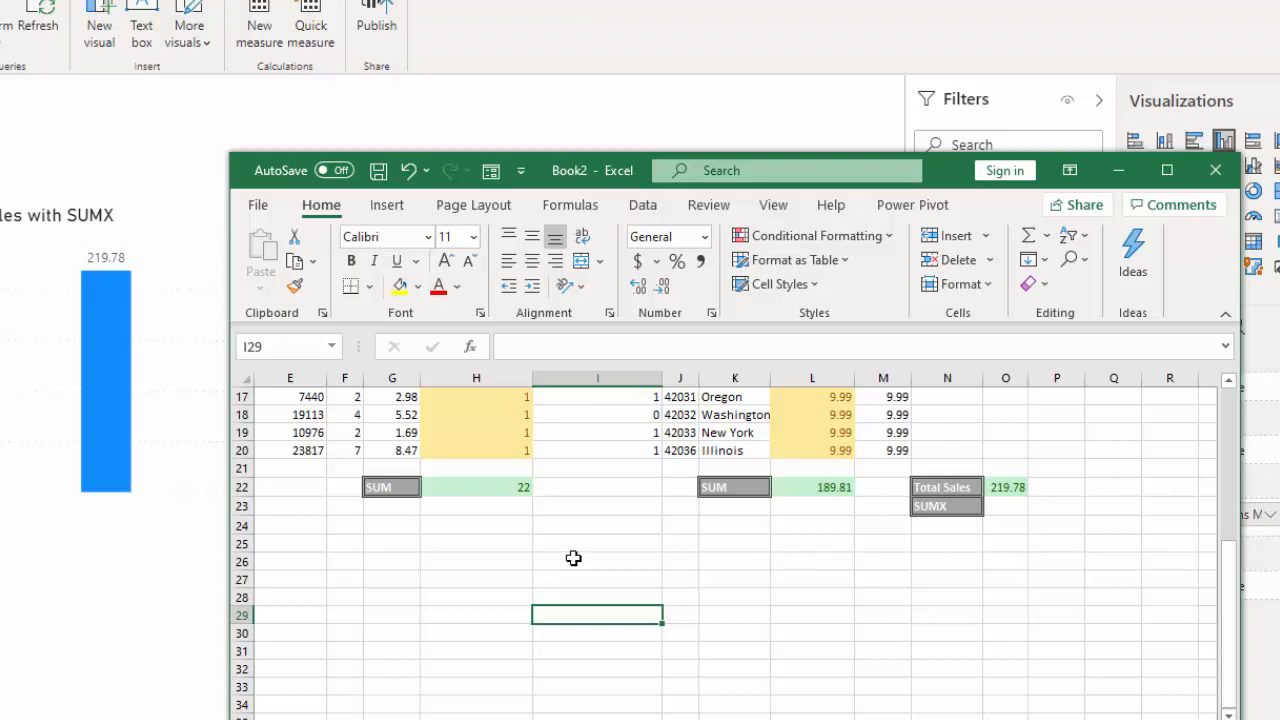
{"action": "mouse_move", "coordinate": [473, 488]}
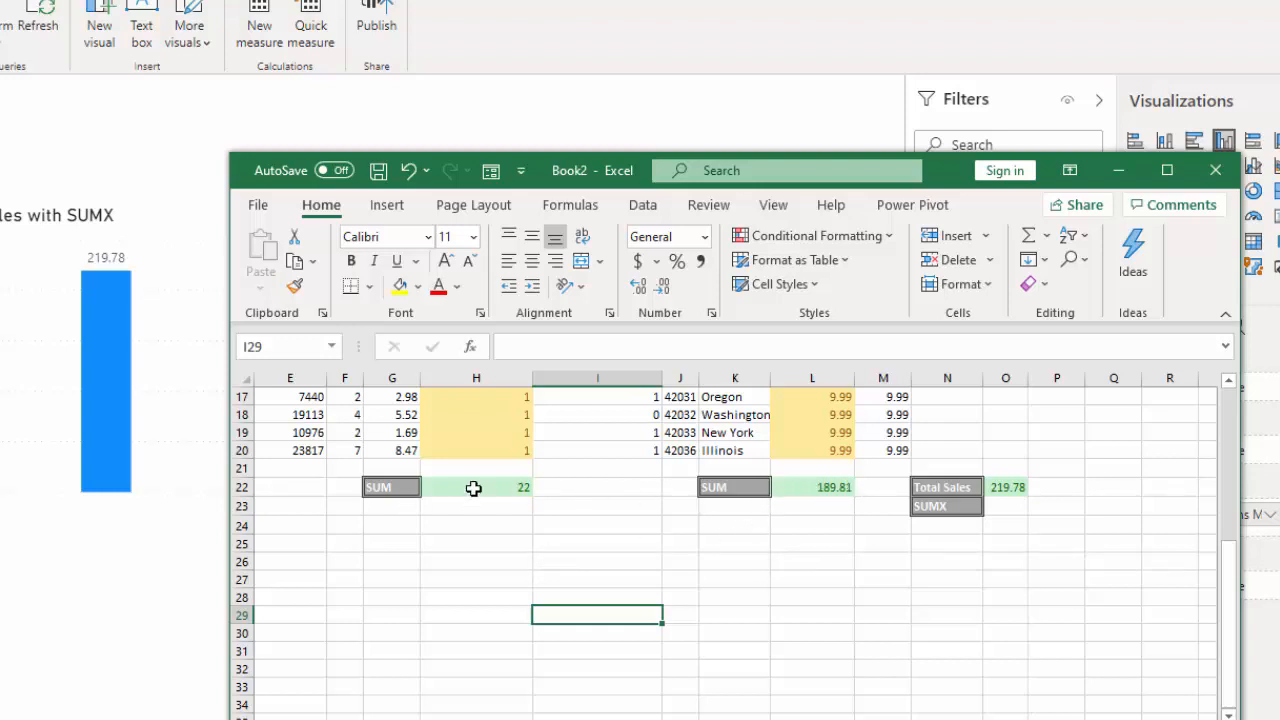
{"action": "left_click", "coordinate": [597, 544]}
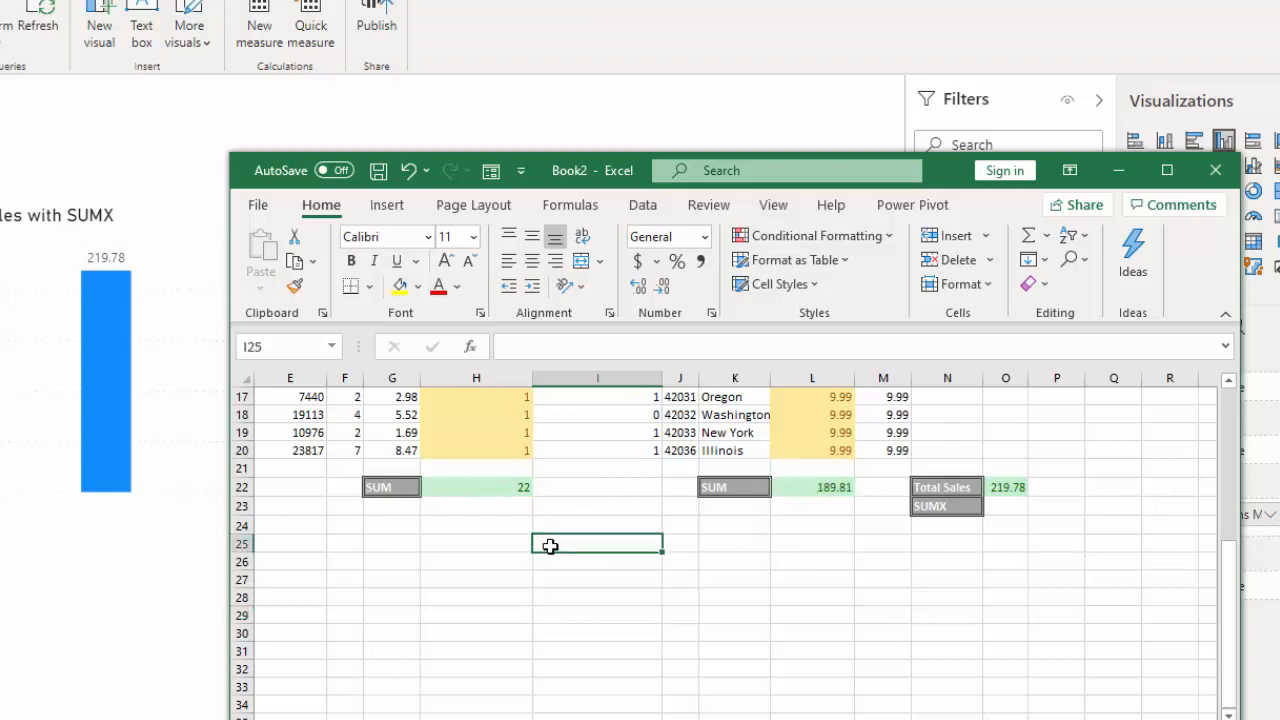
{"action": "left_click", "coordinate": [476, 525]}
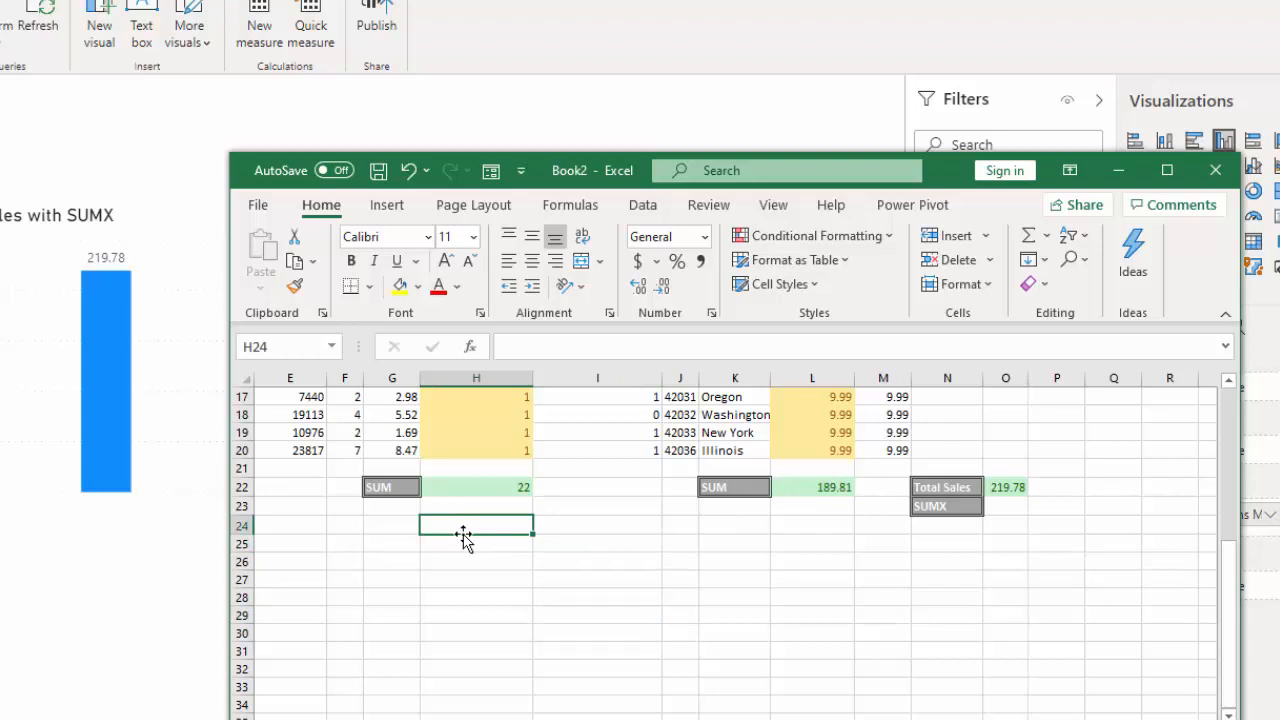
{"action": "mouse_move", "coordinate": [500, 518]}
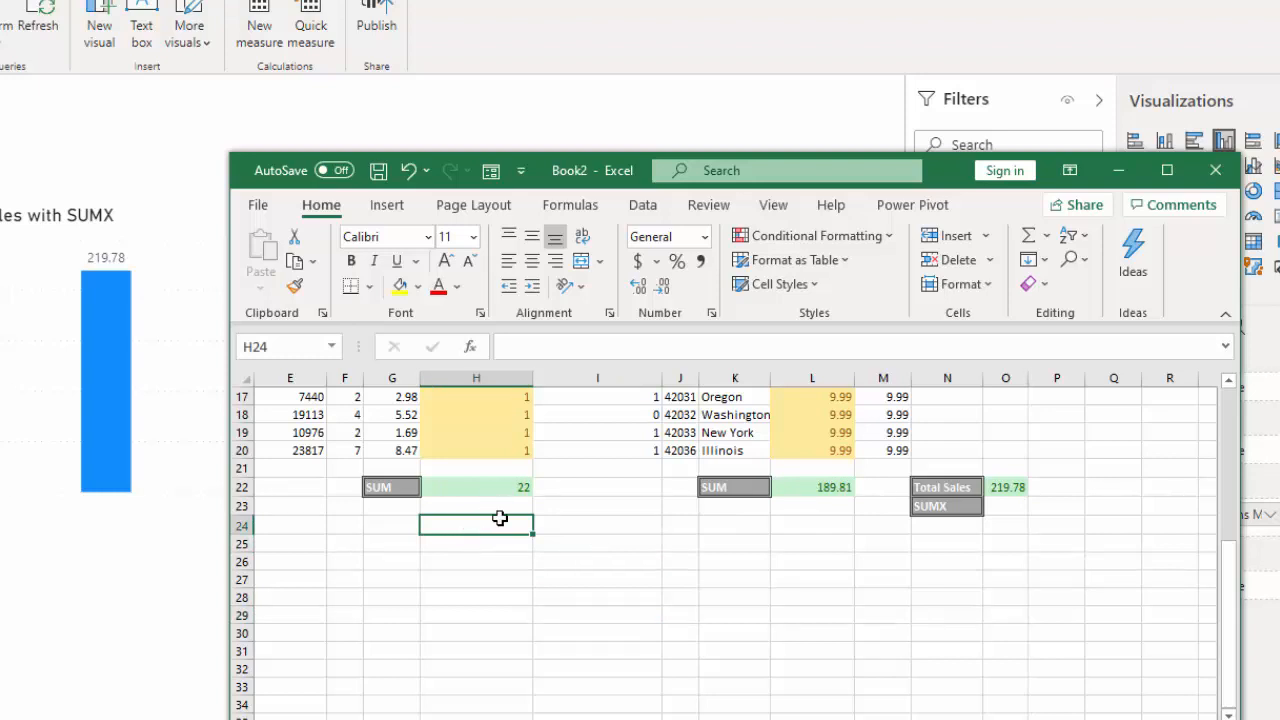
Step: Enter =SUM(H2:H20)*SUM(L2:L20) in H24, accepting the correction, to get 4175.82
{"action": "type", "text": "=sum"}
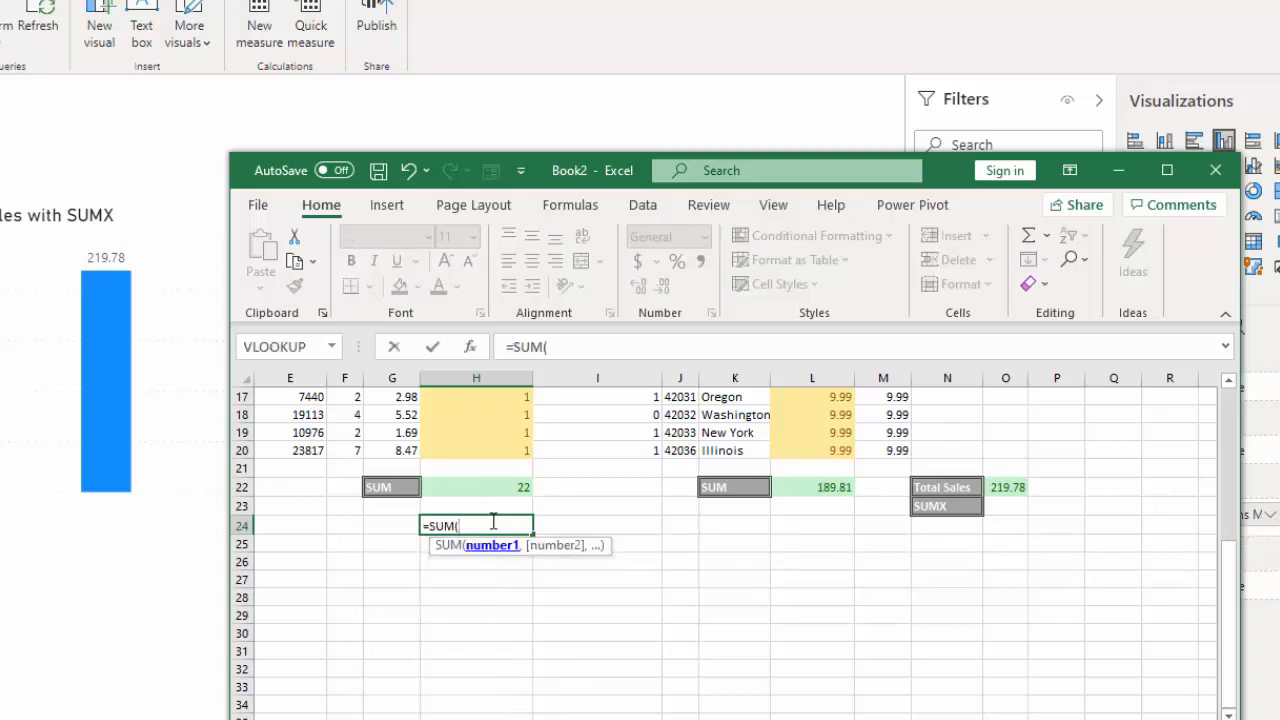
{"action": "left_click", "coordinate": [476, 414]}
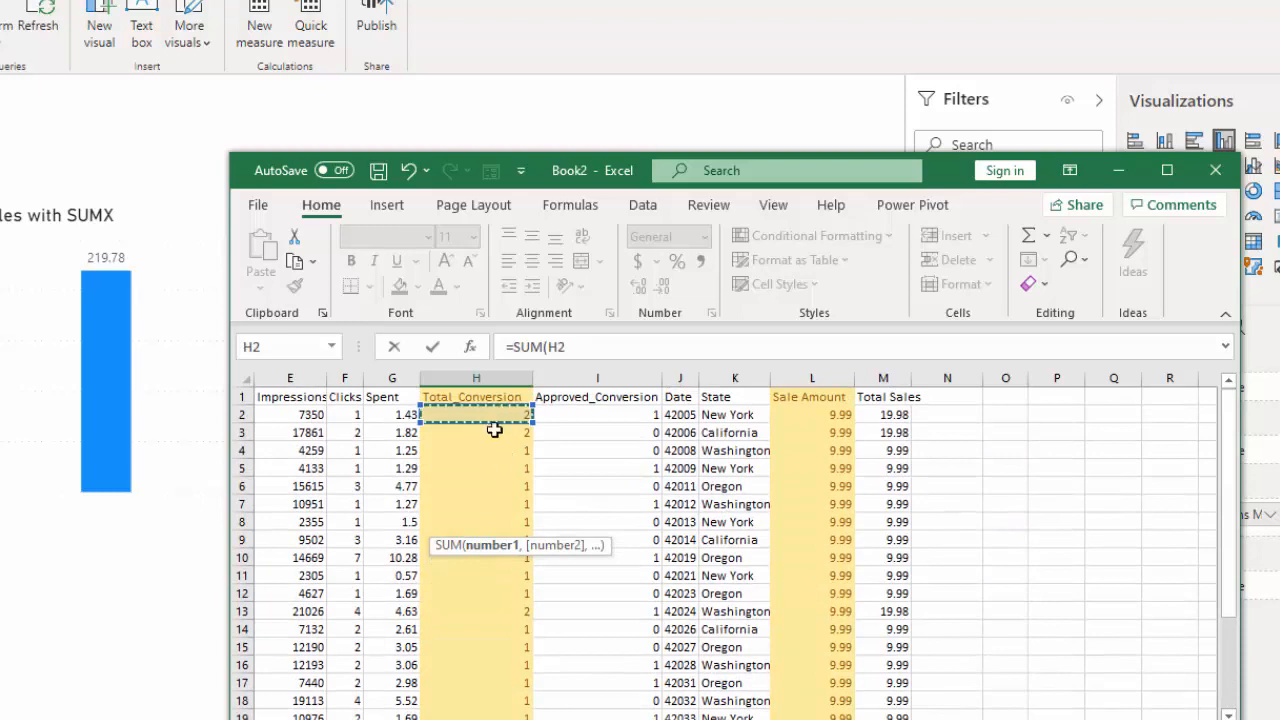
{"action": "left_click_drag", "start_coordinate": [475, 414], "coordinate": [485, 683]}
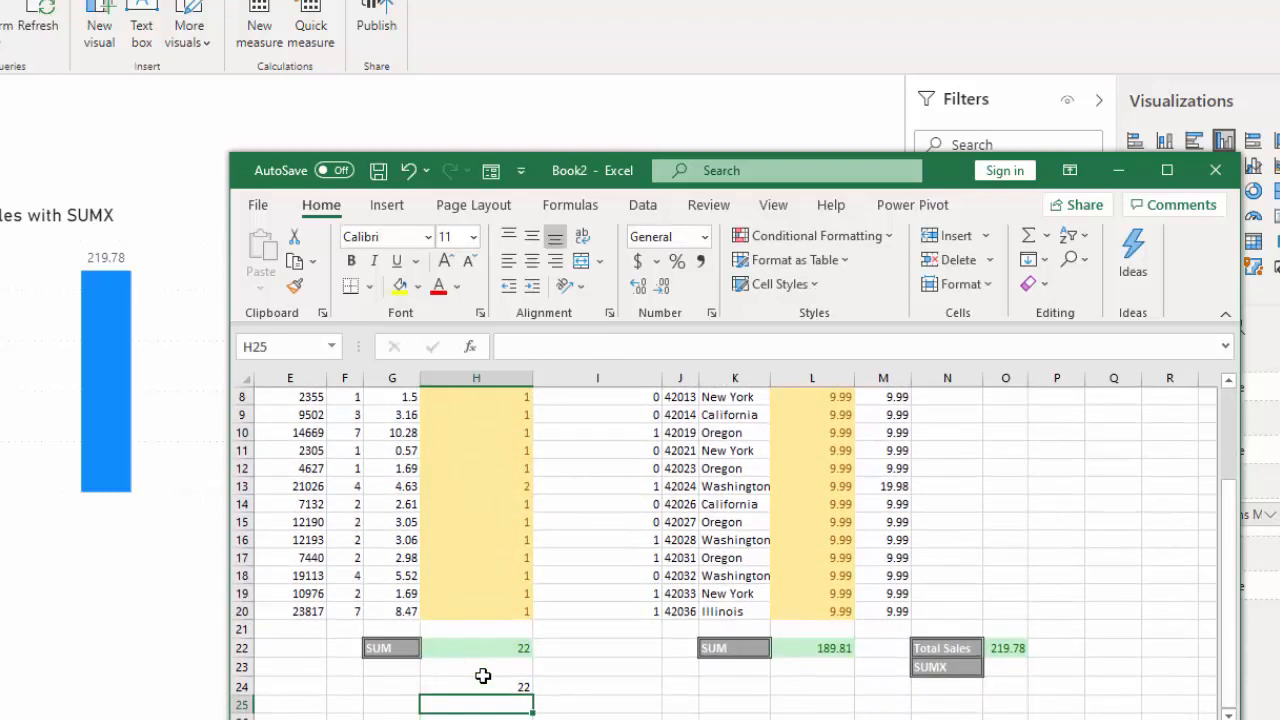
{"action": "left_click", "coordinate": [476, 686]}
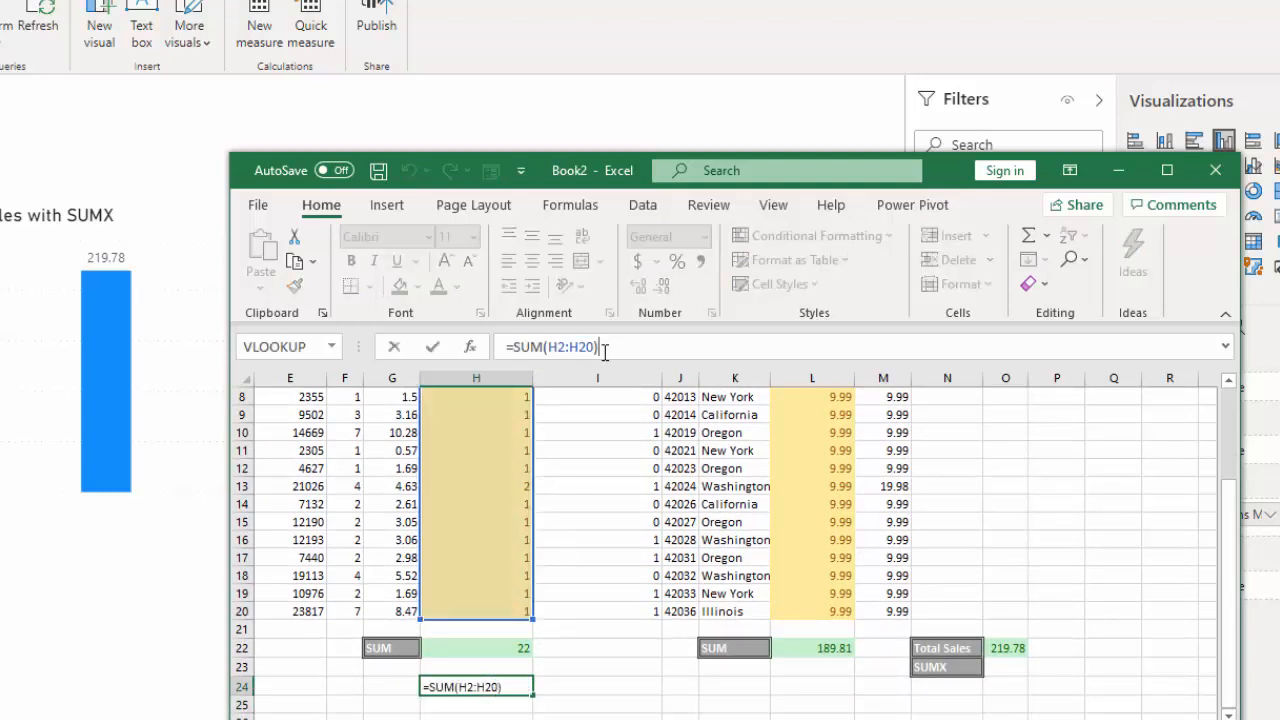
{"action": "type", "text": "s"}
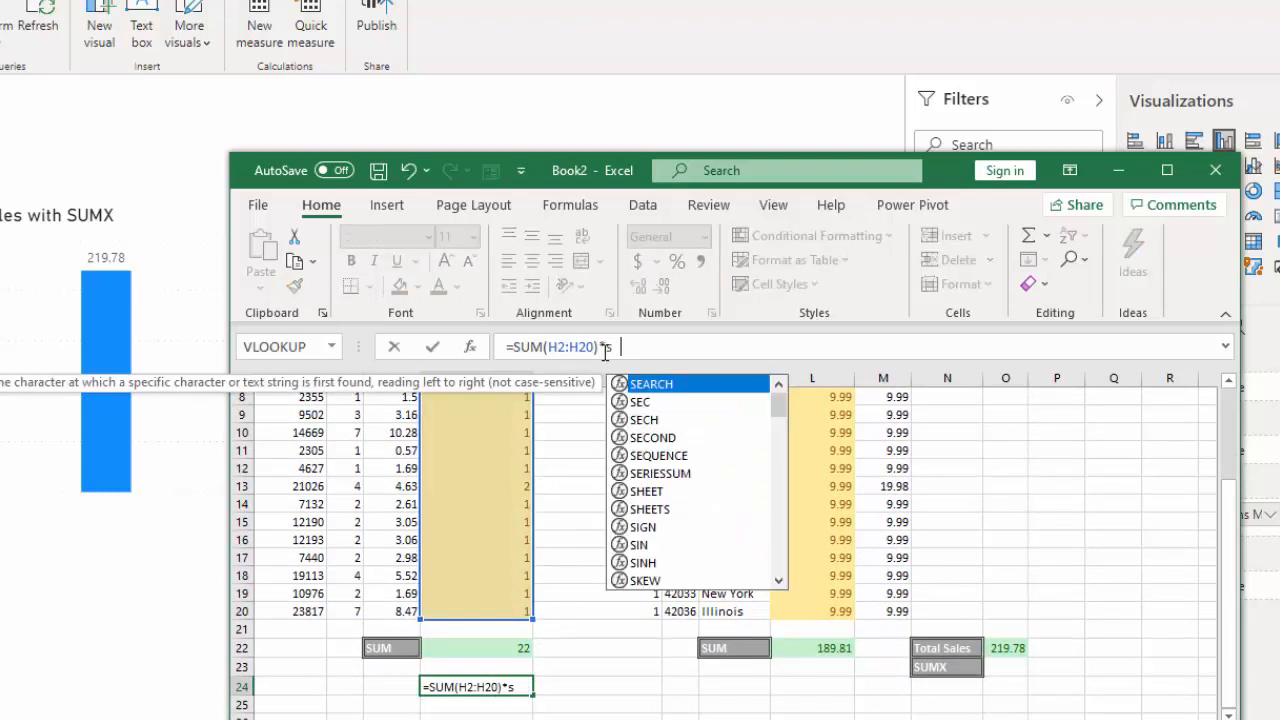
{"action": "type", "text": "um"}
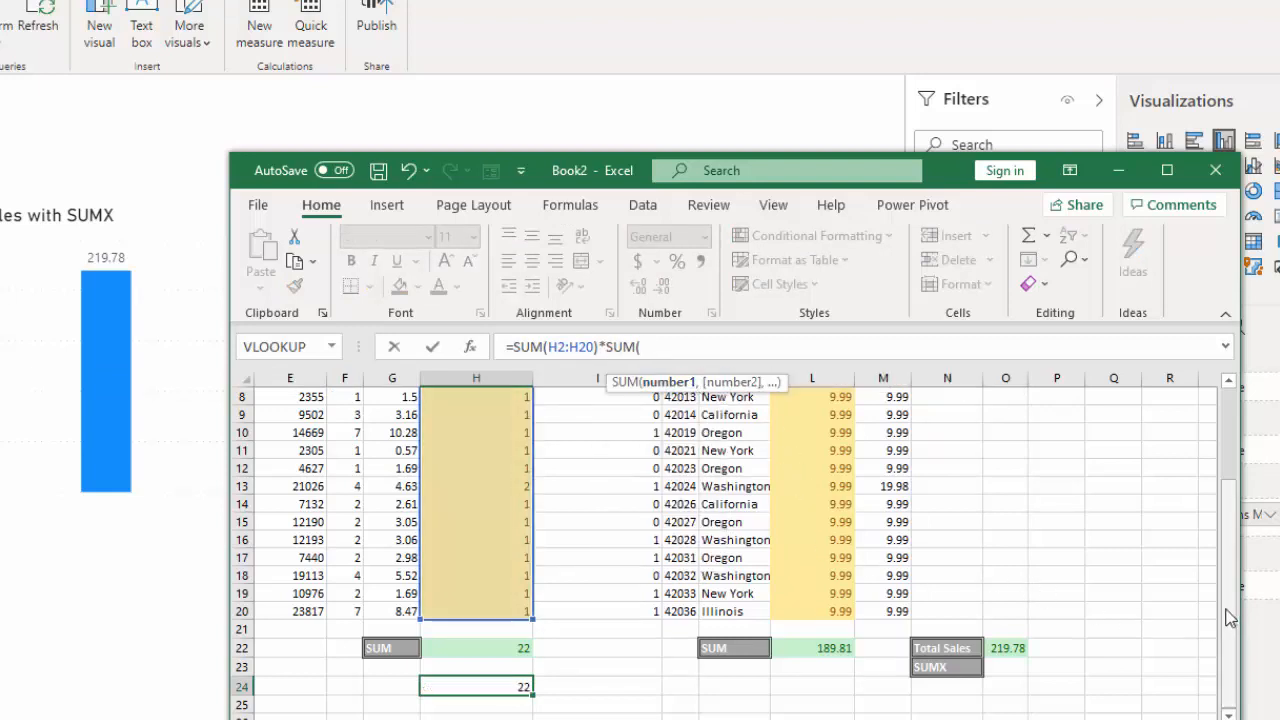
{"action": "scroll", "scroll_direction": "up", "scroll_amount": 3}
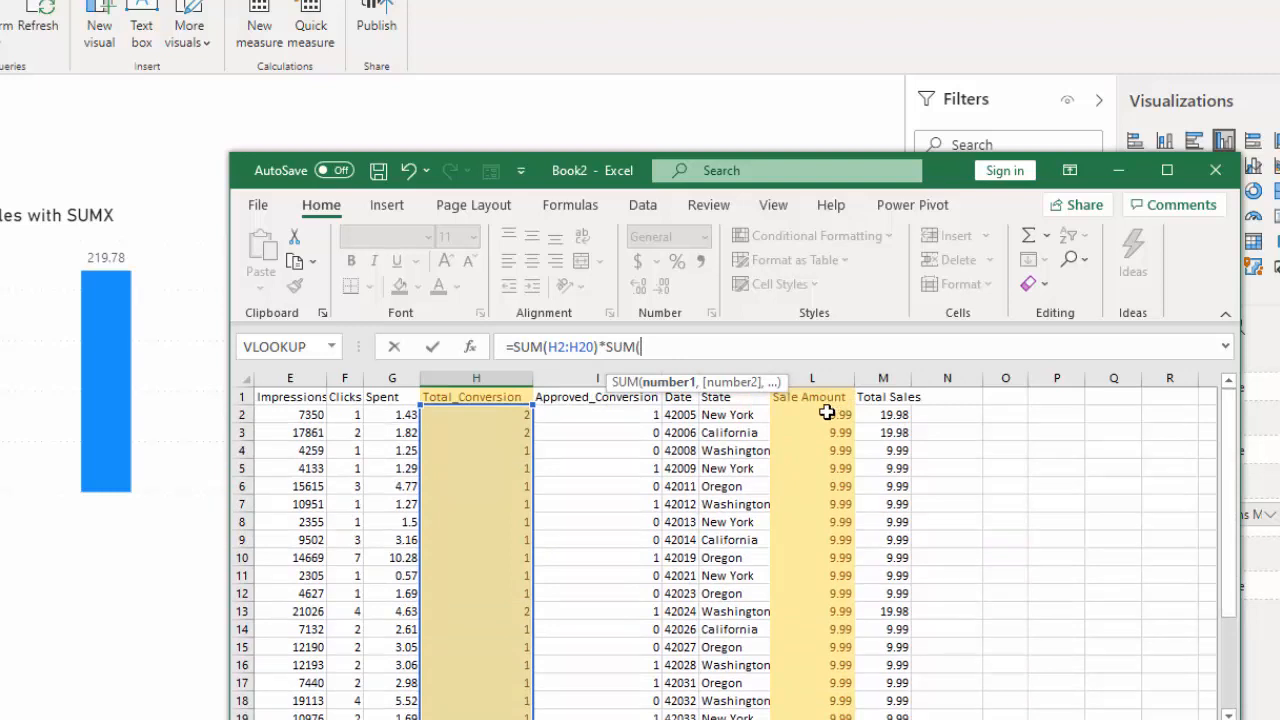
{"action": "left_click_drag", "start_coordinate": [812, 414], "coordinate": [812, 665]}
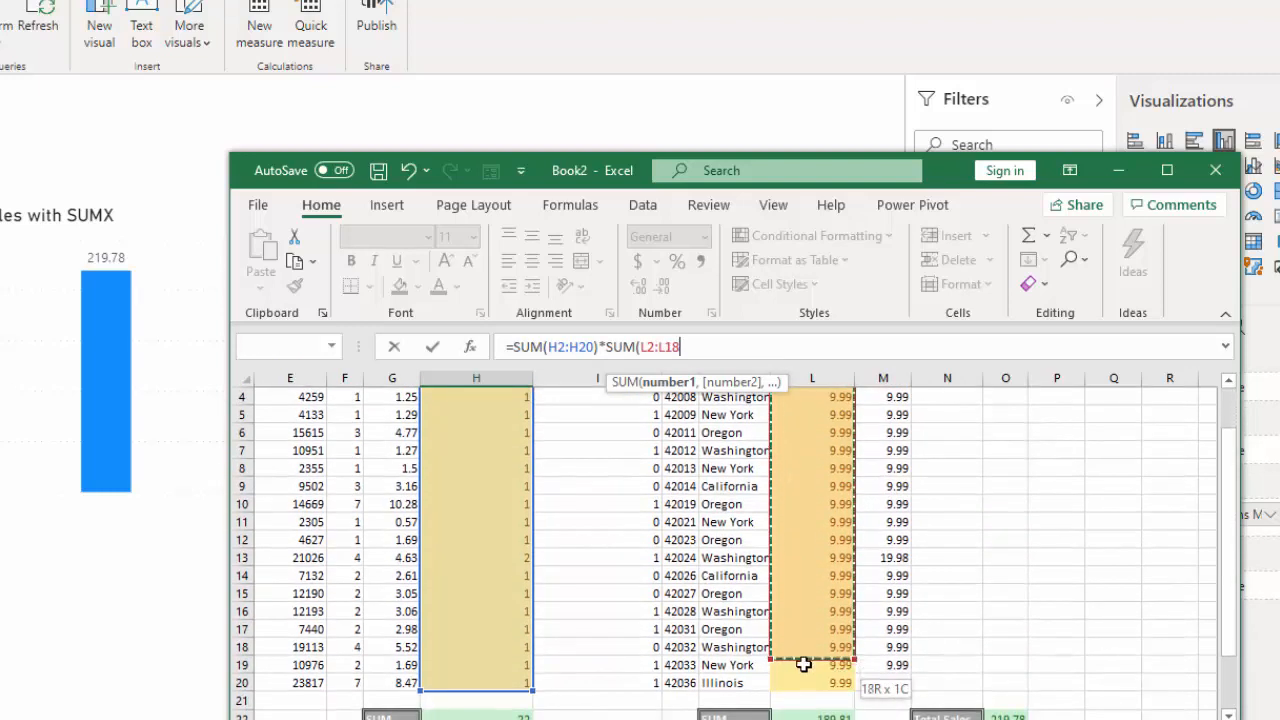
{"action": "left_click_drag", "start_coordinate": [811, 648], "coordinate": [811, 683]}
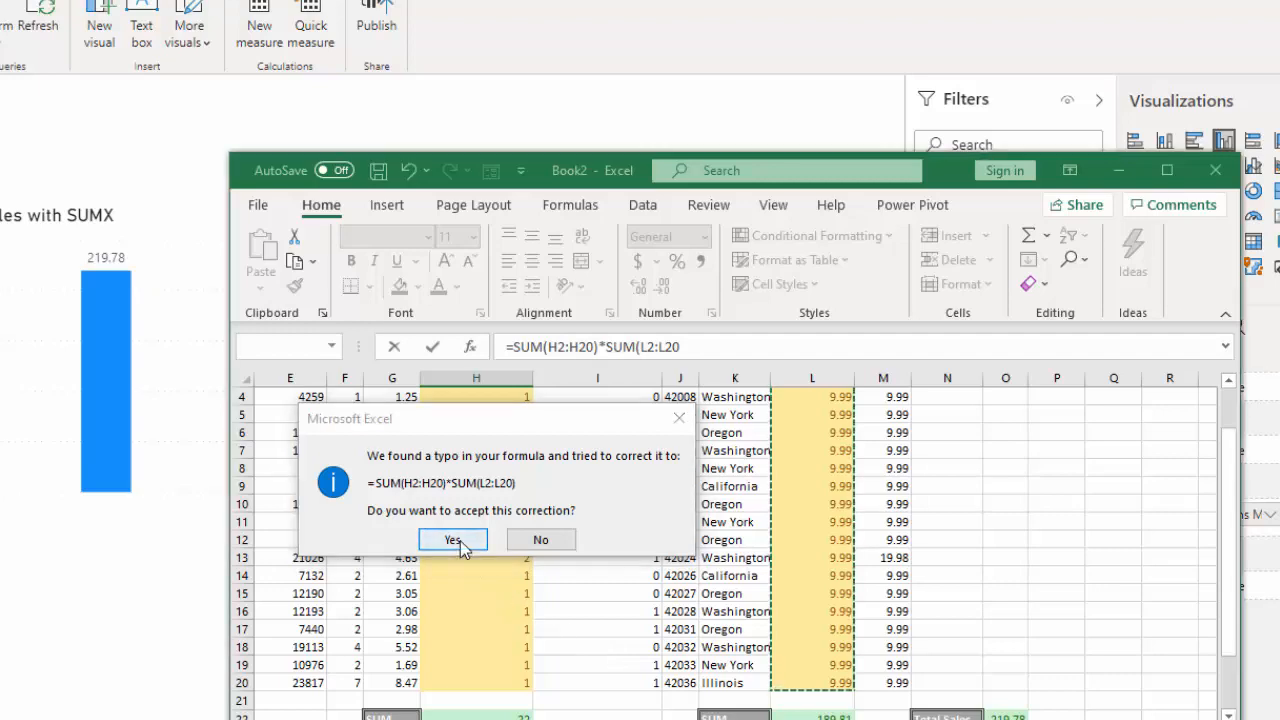
{"action": "left_click", "coordinate": [452, 539]}
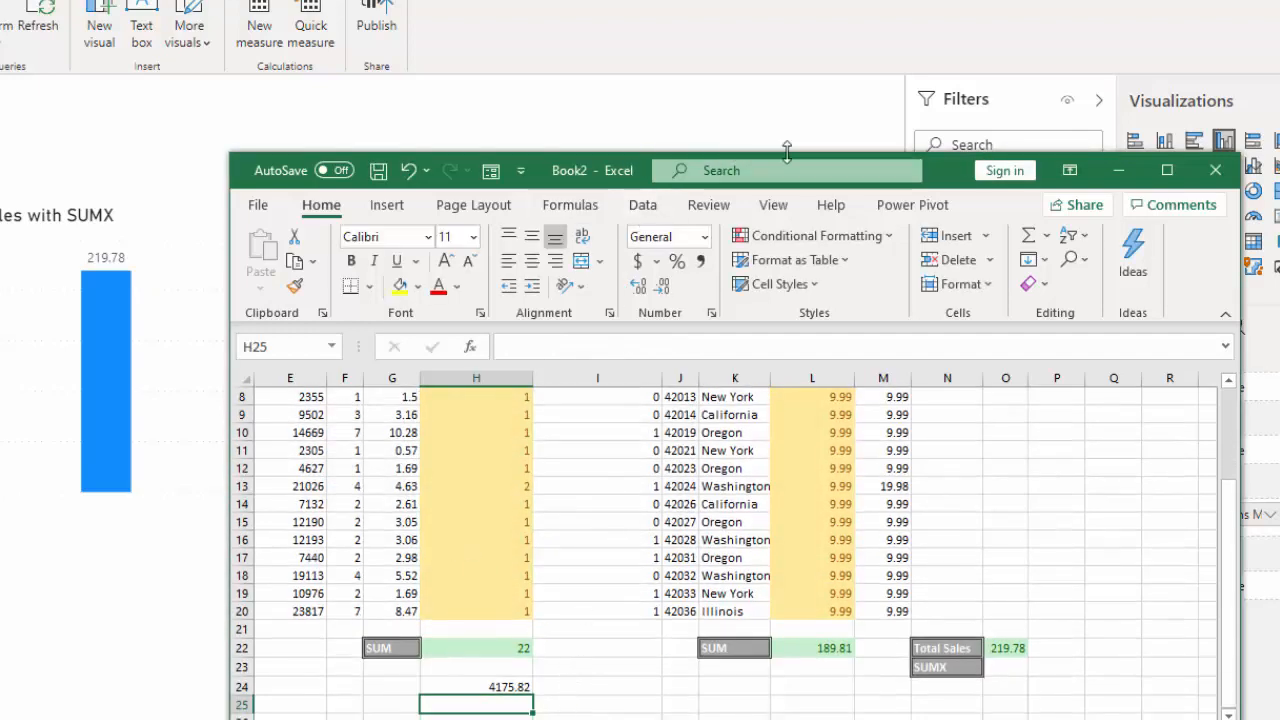